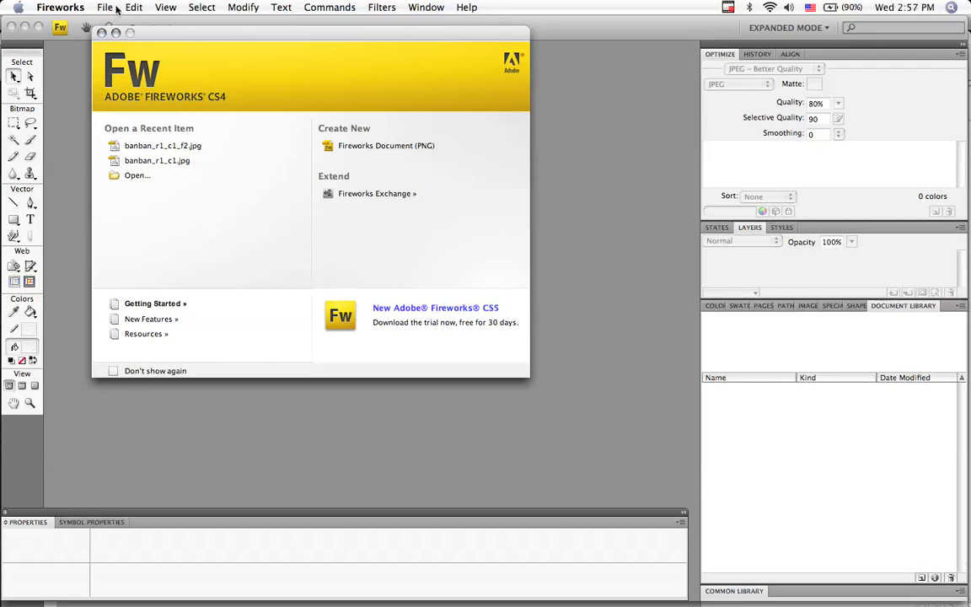
# - Create a new 1000 × 500 px Fireworks PNG document with a white canvas
pyautogui.click(386, 145)
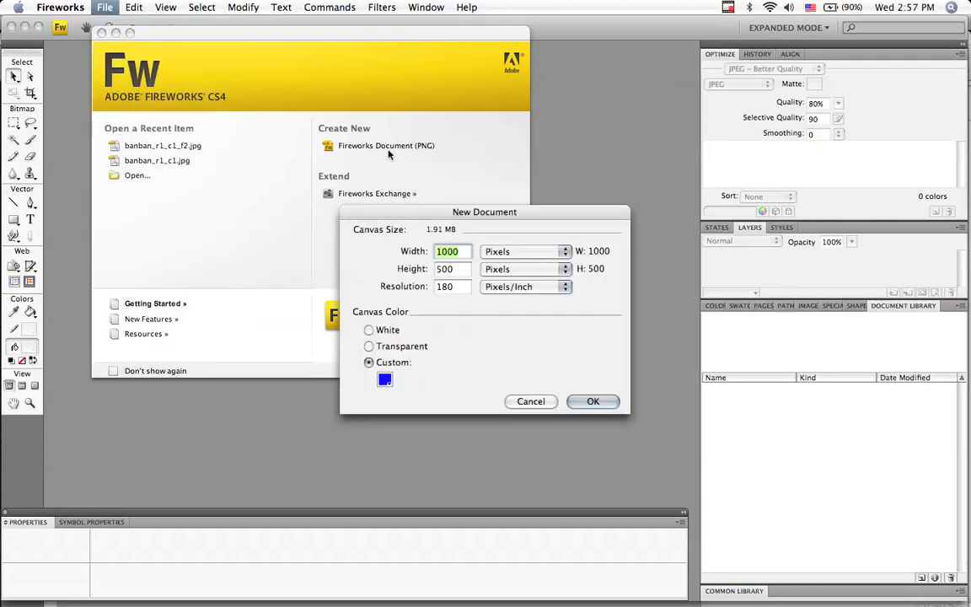
pyautogui.click(367, 329)
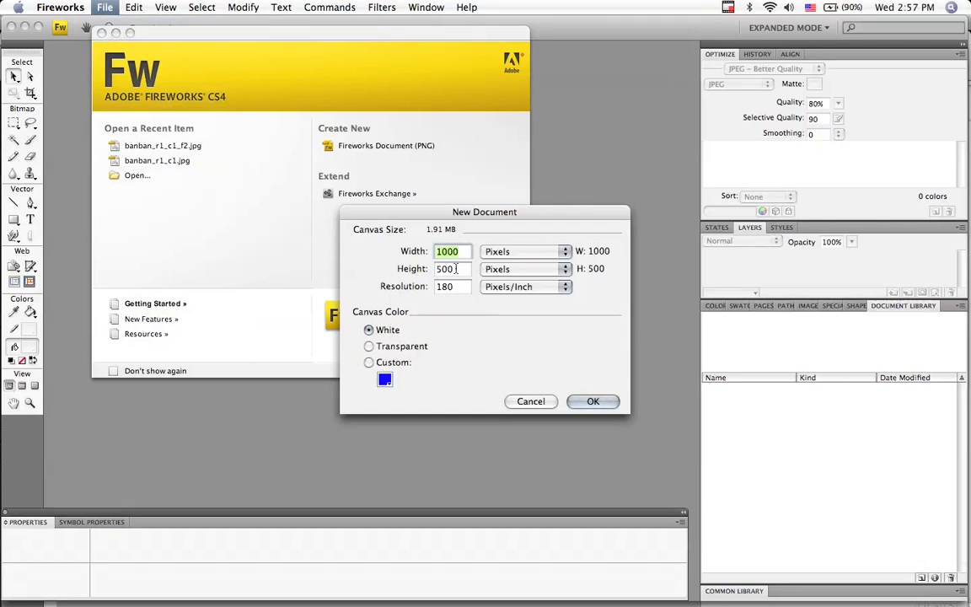
pyautogui.click(594, 401)
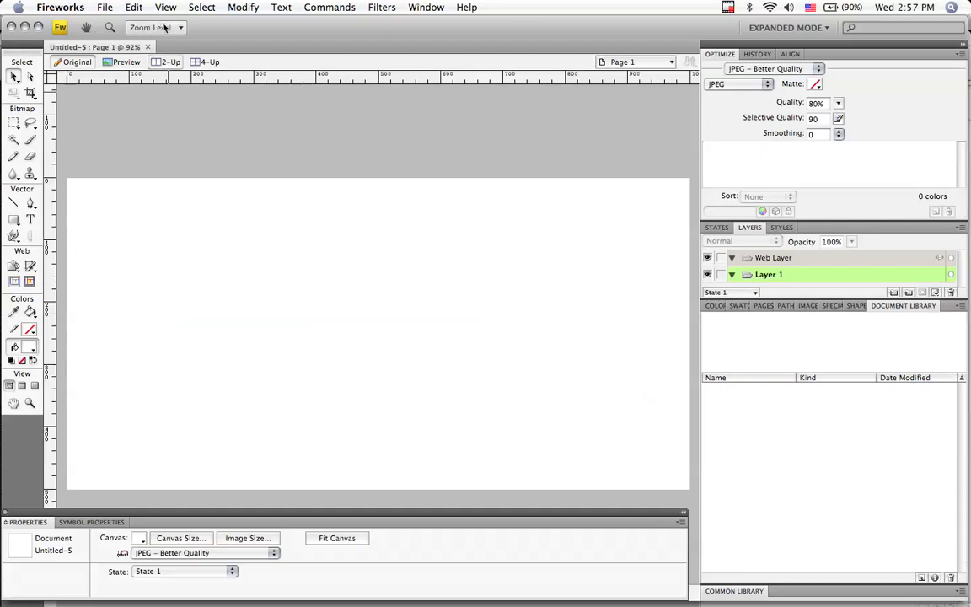
# - Insert a new button symbol via Edit > Insert > New Button and ready the Rectangle tool
pyautogui.click(134, 7)
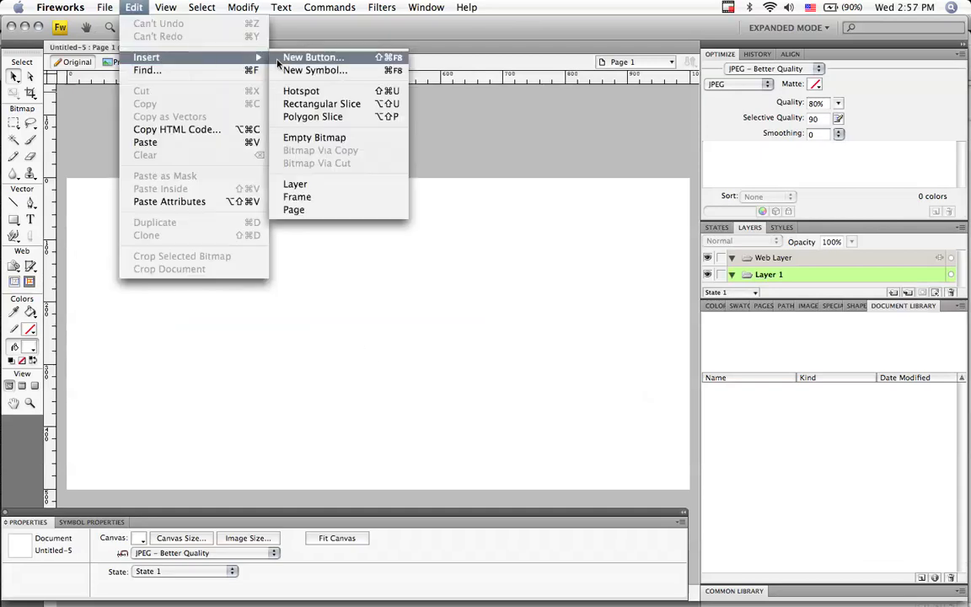
pyautogui.click(314, 57)
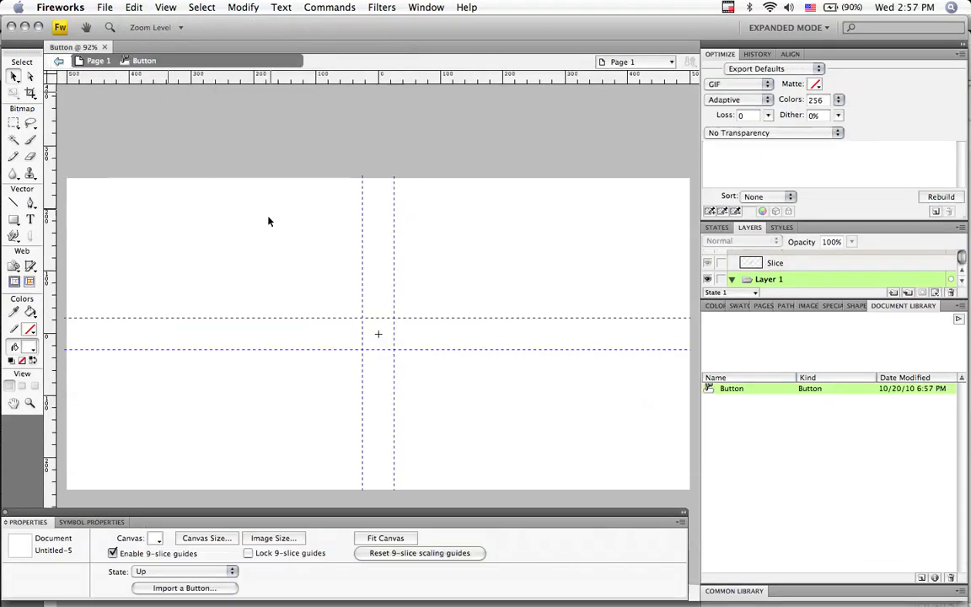
pyautogui.moveTo(361, 327)
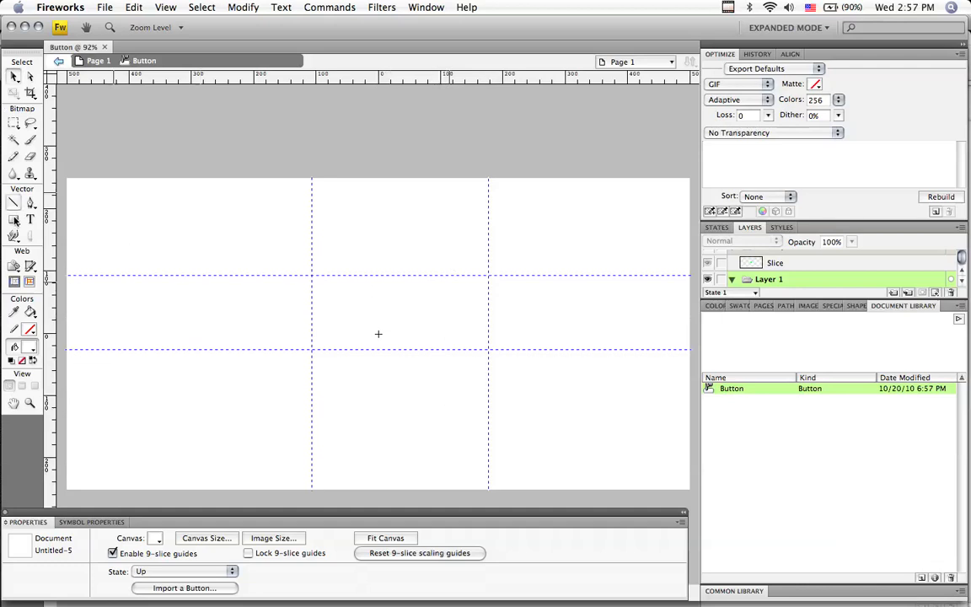
pyautogui.click(13, 219)
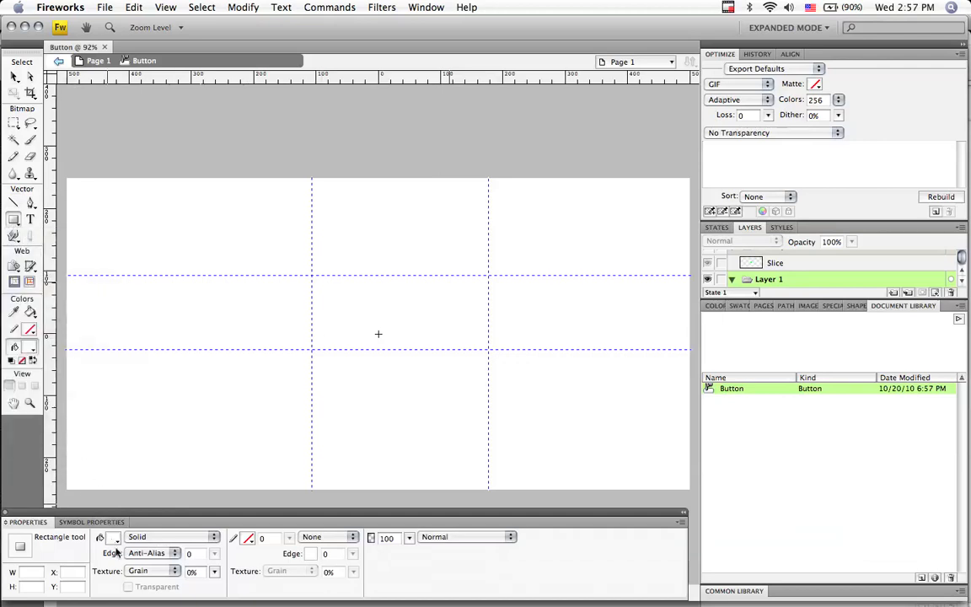
# - Draw a 100 × 30 px rectangle with black fill and a 1-pixel red stroke
pyautogui.click(115, 536)
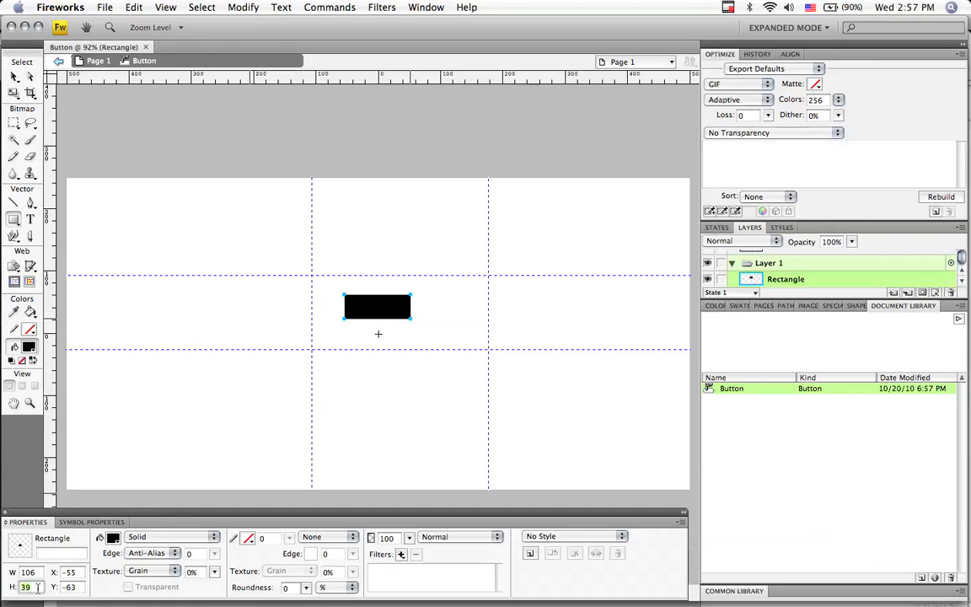
pyautogui.write('30')
pyautogui.click(32, 571)
pyautogui.write('100')
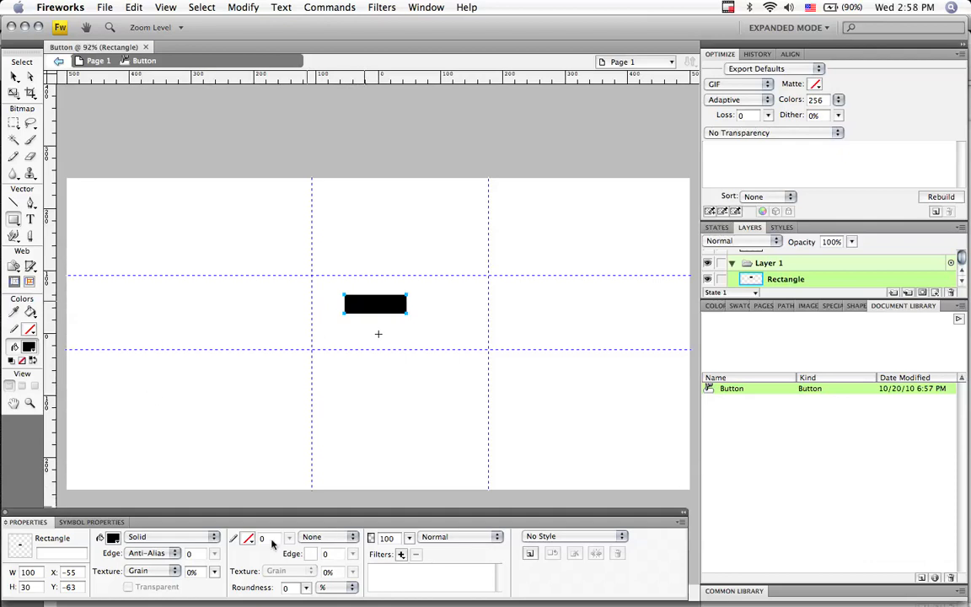
pyautogui.click(248, 538)
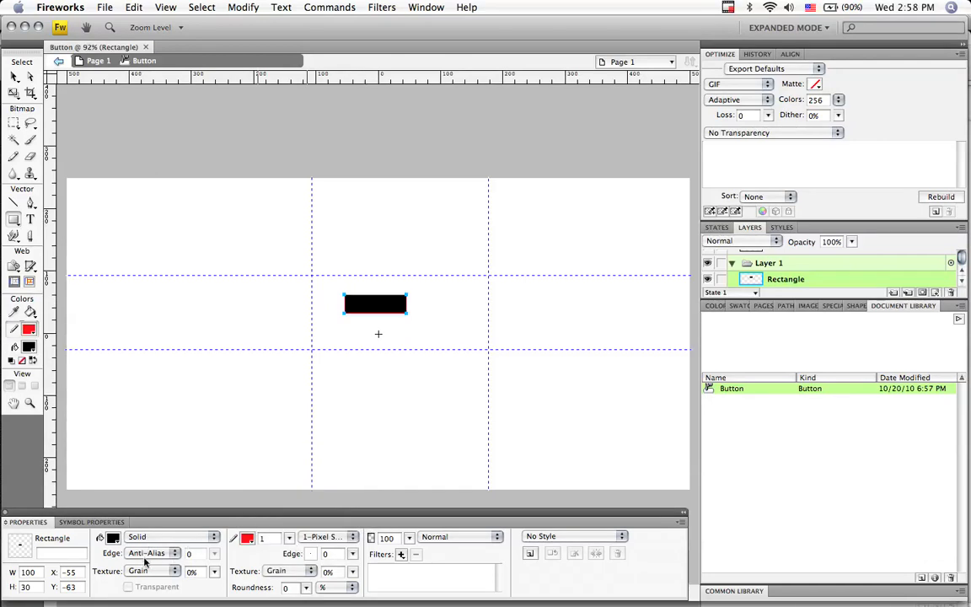
pyautogui.click(152, 572)
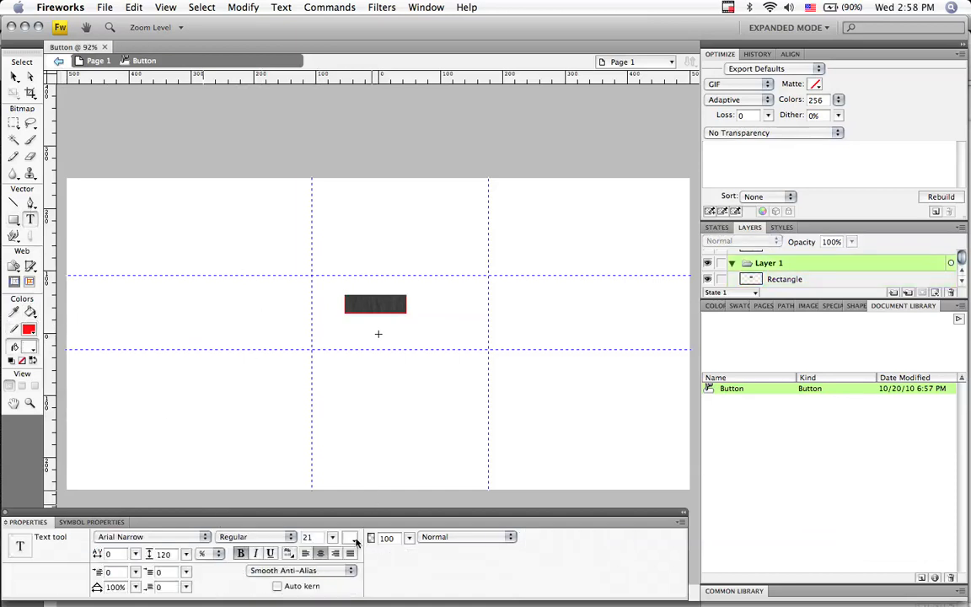
pyautogui.moveTo(360, 465)
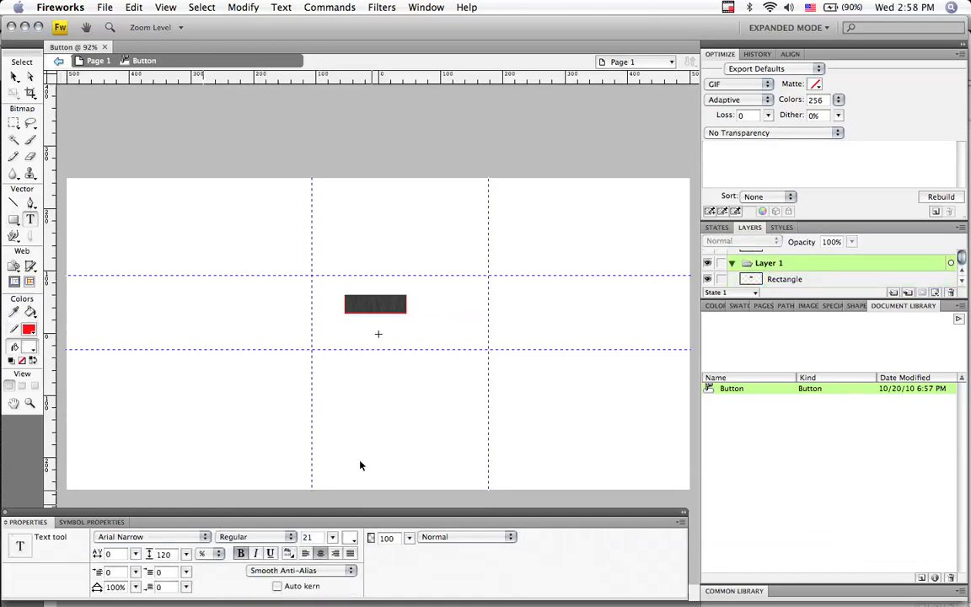
# - Add the white text label 'Home' centred on the button rectangle
pyautogui.click(357, 305)
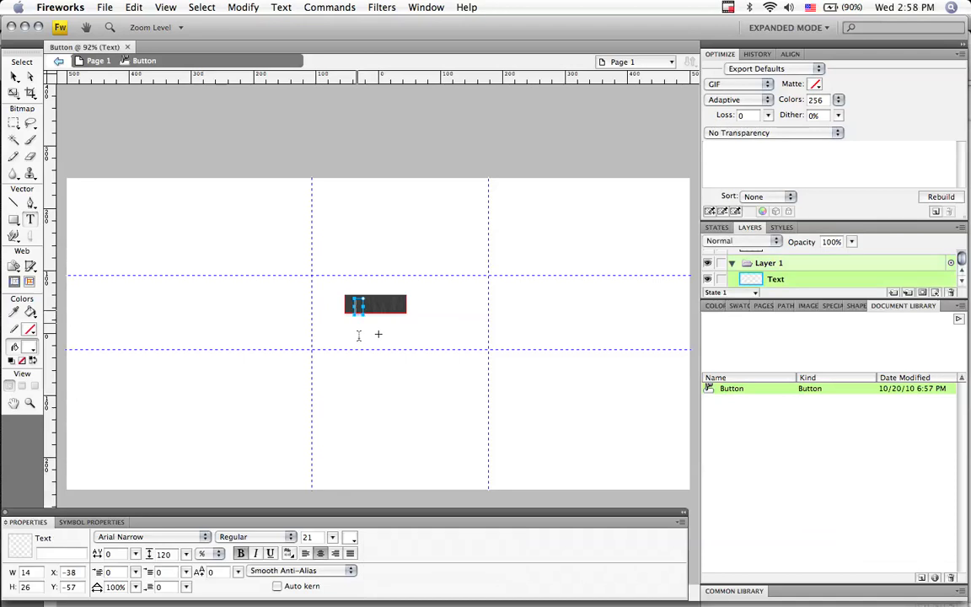
pyautogui.write('Home')
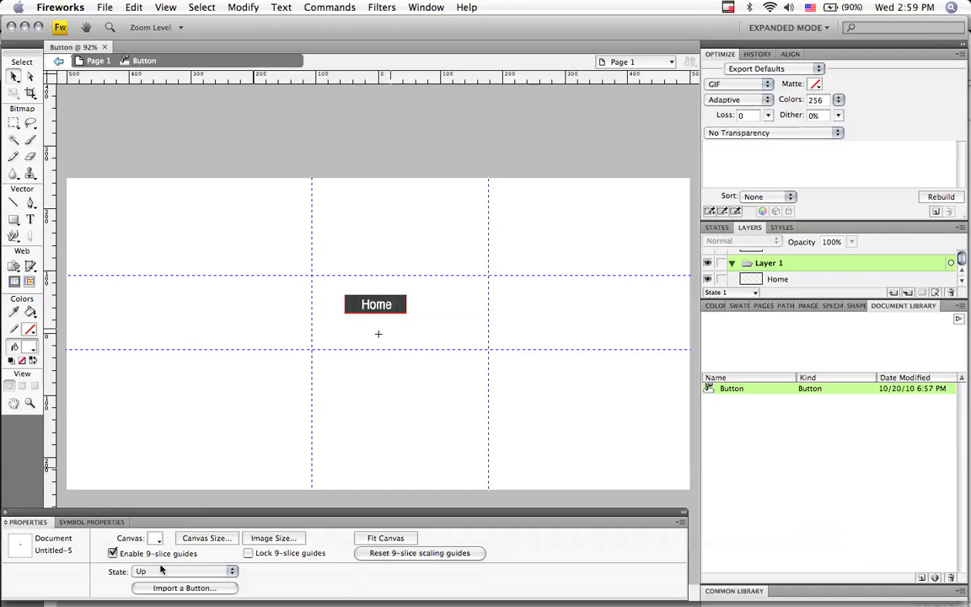
pyautogui.click(182, 571)
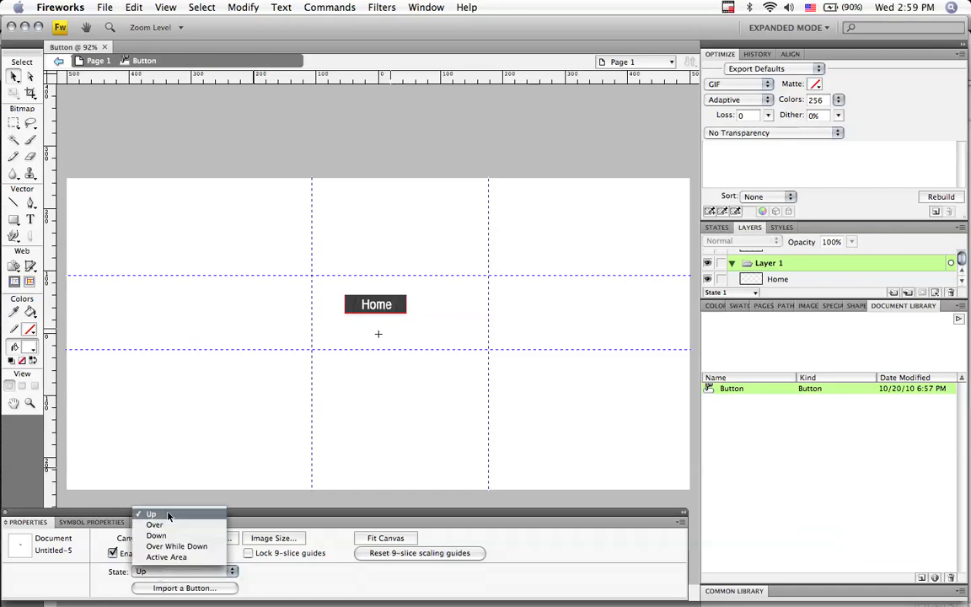
pyautogui.click(151, 513)
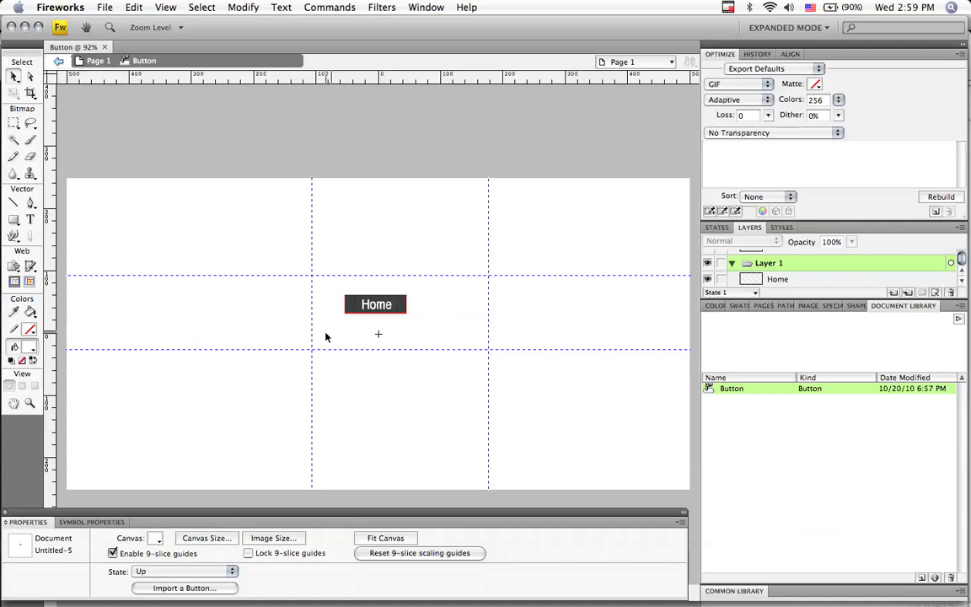
pyautogui.click(182, 572)
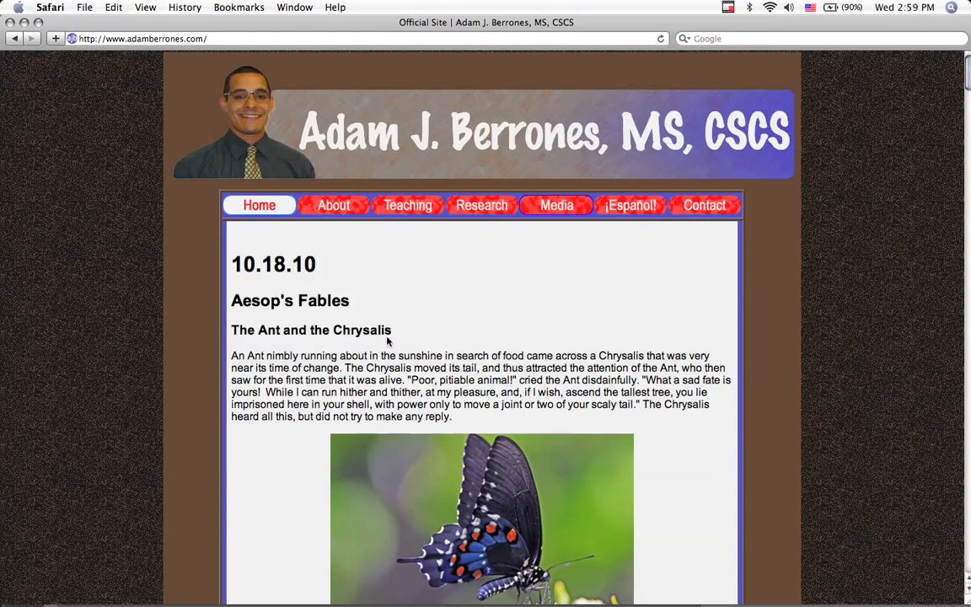
pyautogui.moveTo(462, 236)
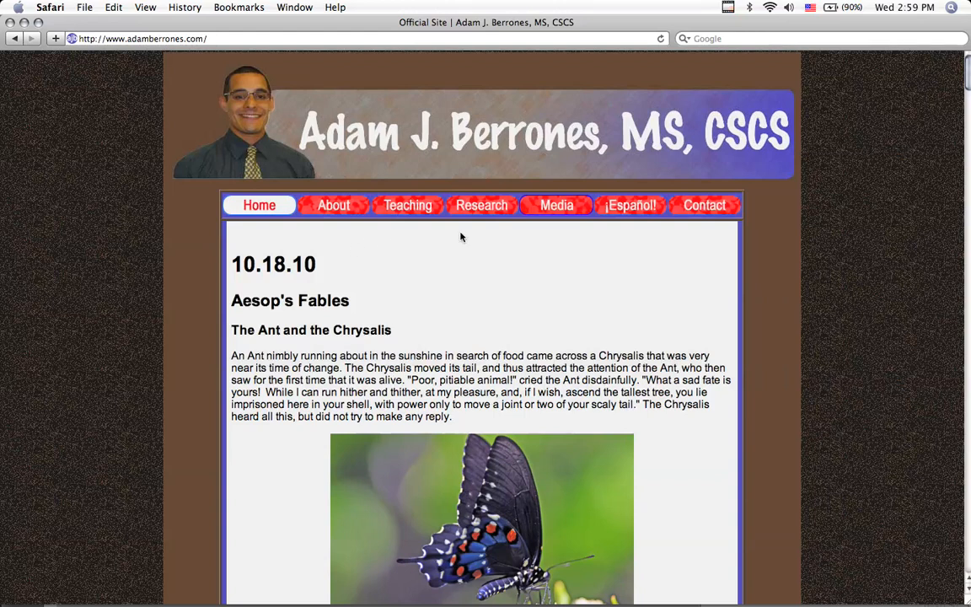
pyautogui.moveTo(630, 231)
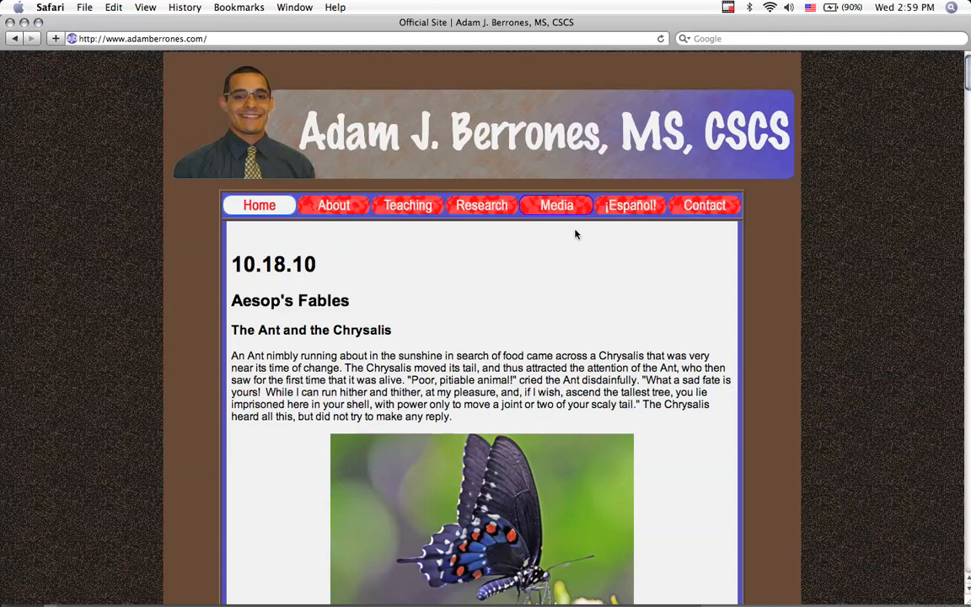
pyautogui.moveTo(273, 232)
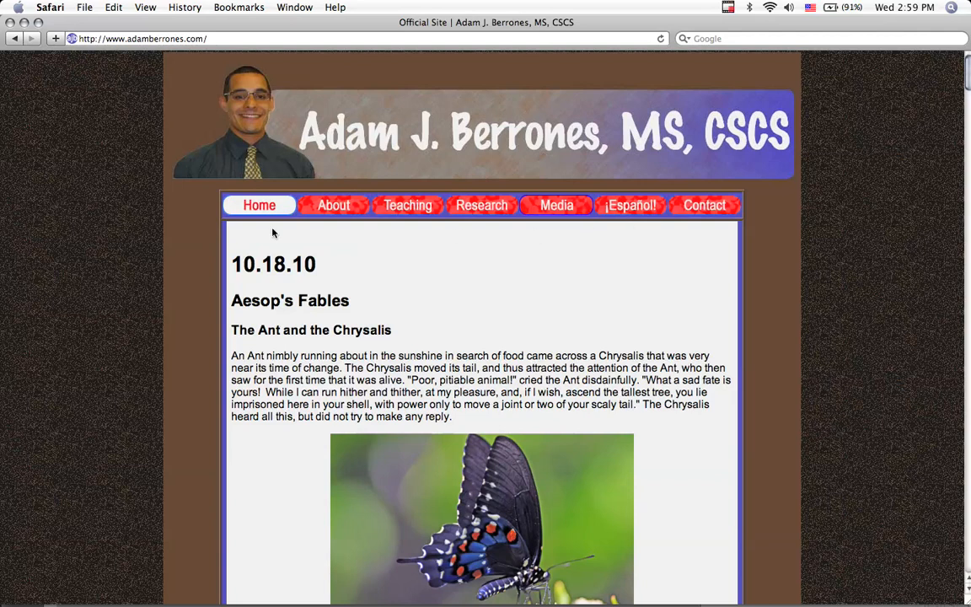
pyautogui.moveTo(408, 206)
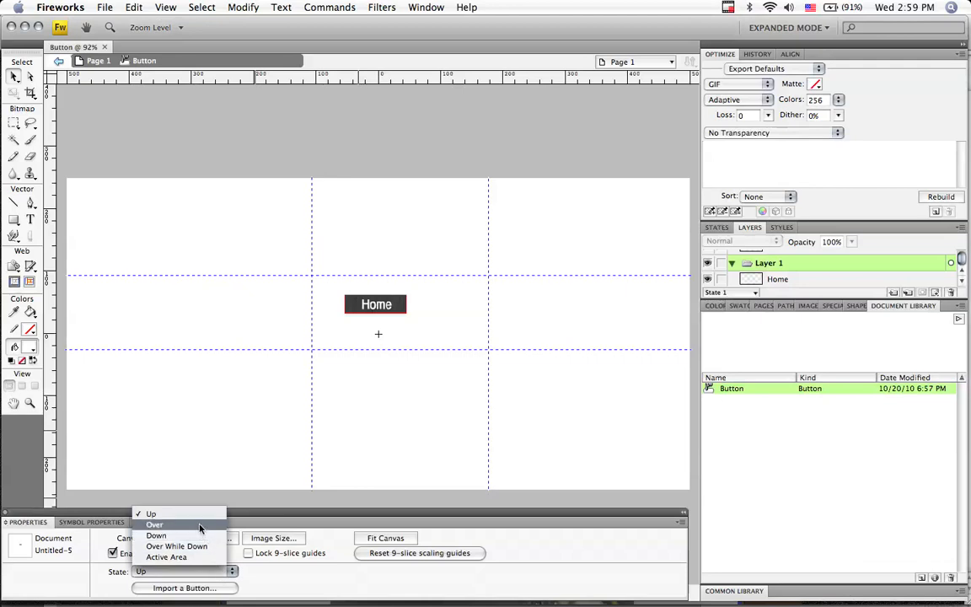
# - Make the Over state a copy of the Up graphic with the Home text coloured red
pyautogui.click(155, 524)
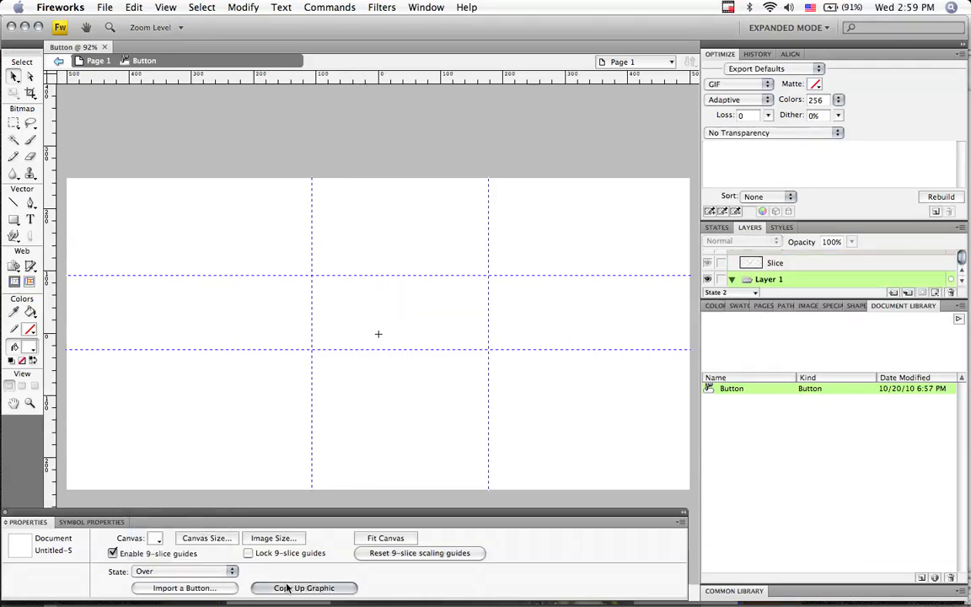
pyautogui.click(303, 586)
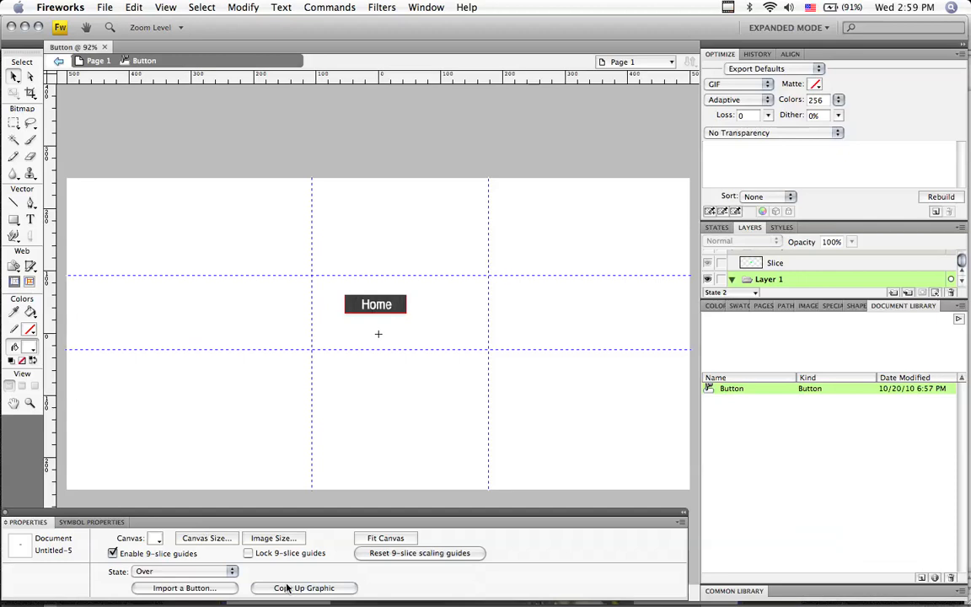
pyautogui.moveTo(350, 317)
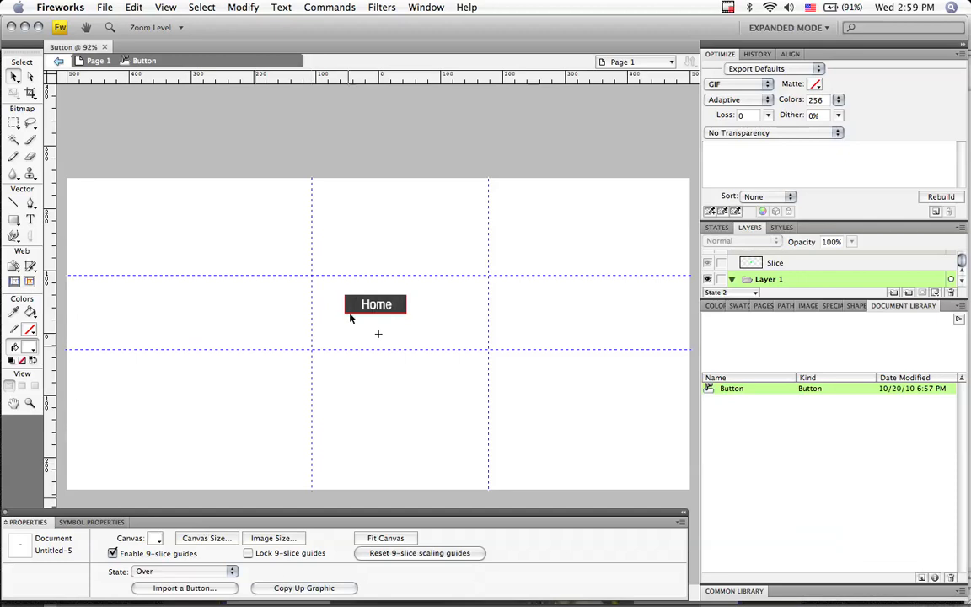
pyautogui.click(378, 303)
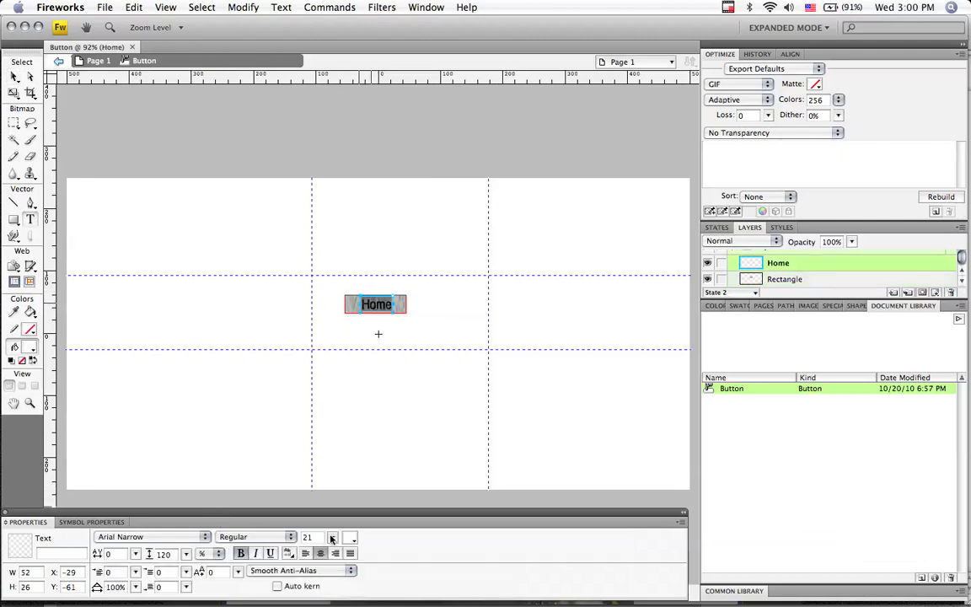
pyautogui.click(351, 538)
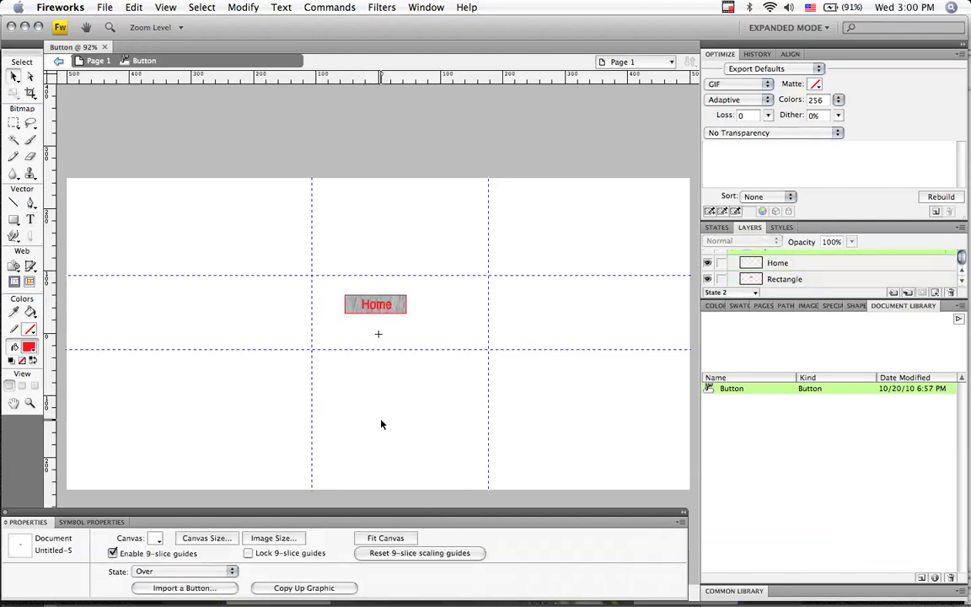
pyautogui.moveTo(263, 305)
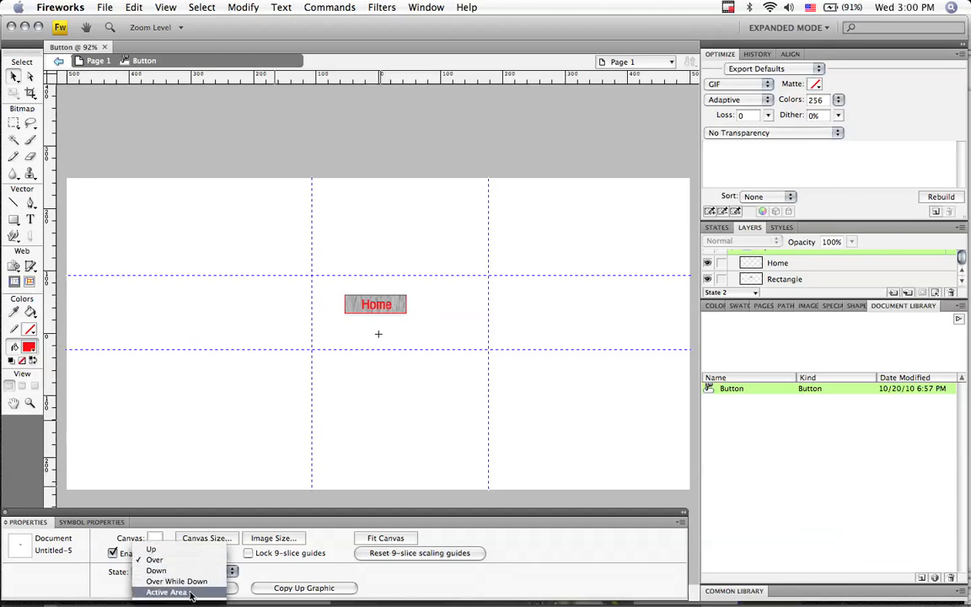
# - Make the Down state a copy of the Over graphic with the Home text coloured blue
pyautogui.click(155, 569)
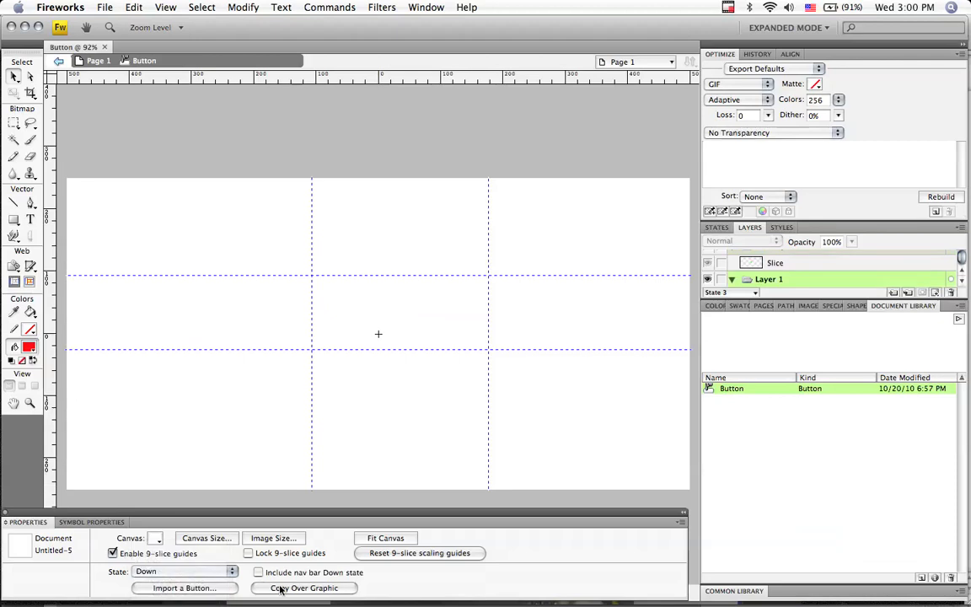
pyautogui.click(258, 573)
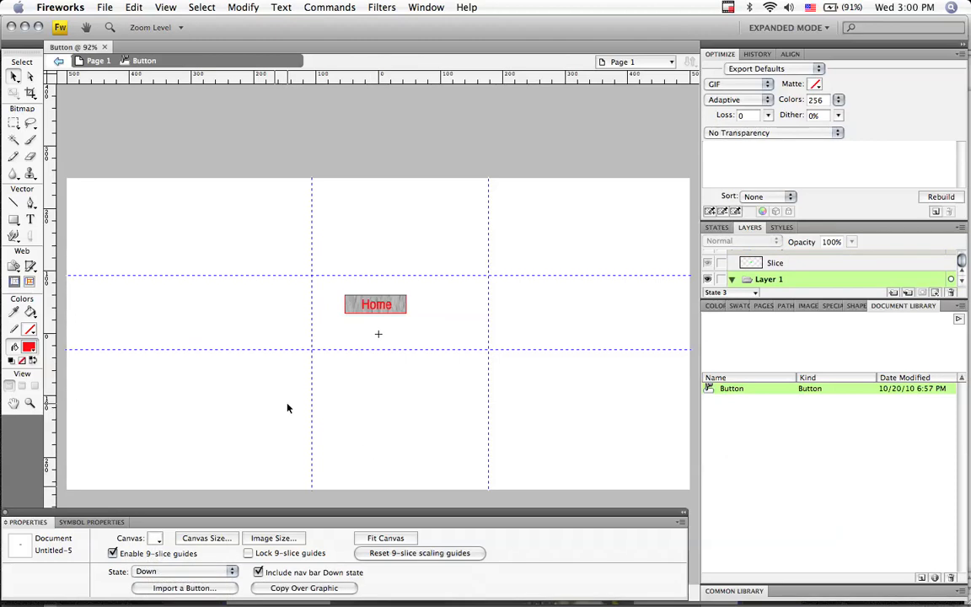
pyautogui.click(376, 303)
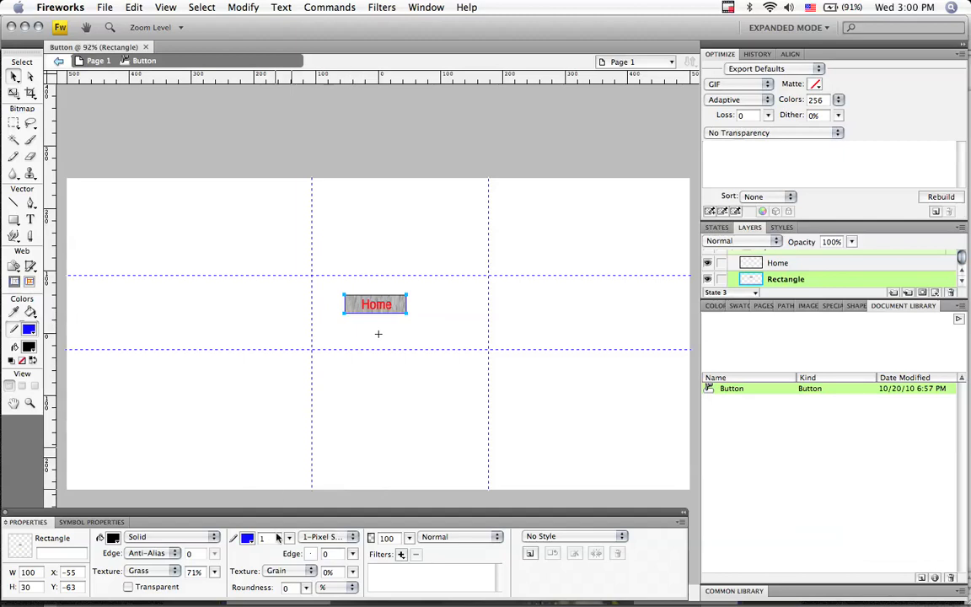
pyautogui.moveTo(182, 546)
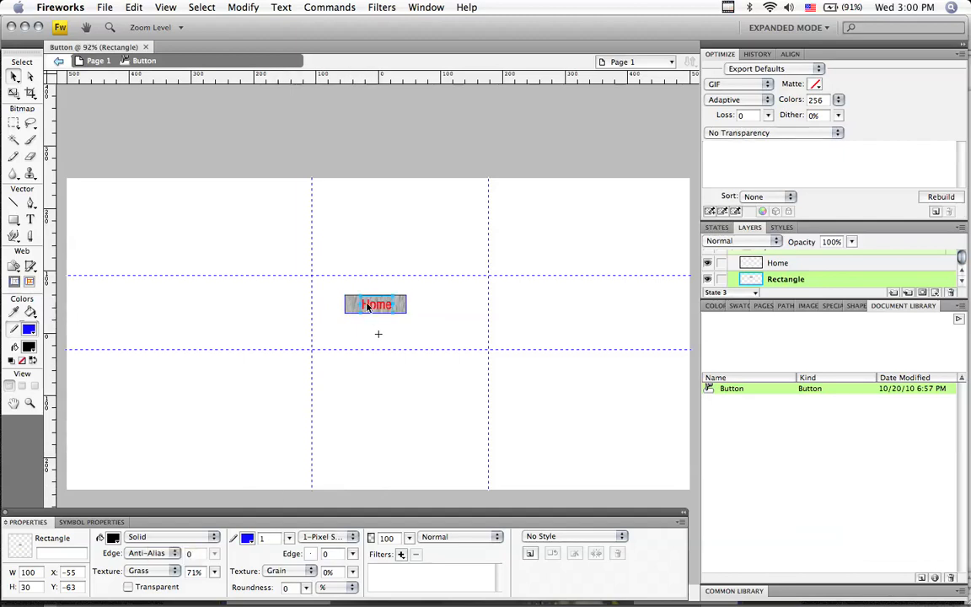
pyautogui.click(777, 263)
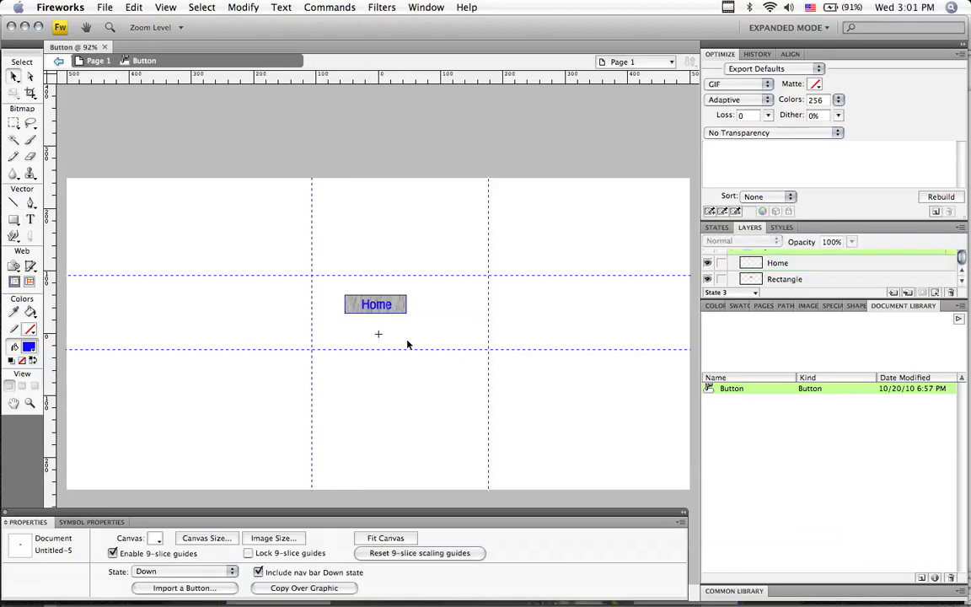
pyautogui.moveTo(378, 320)
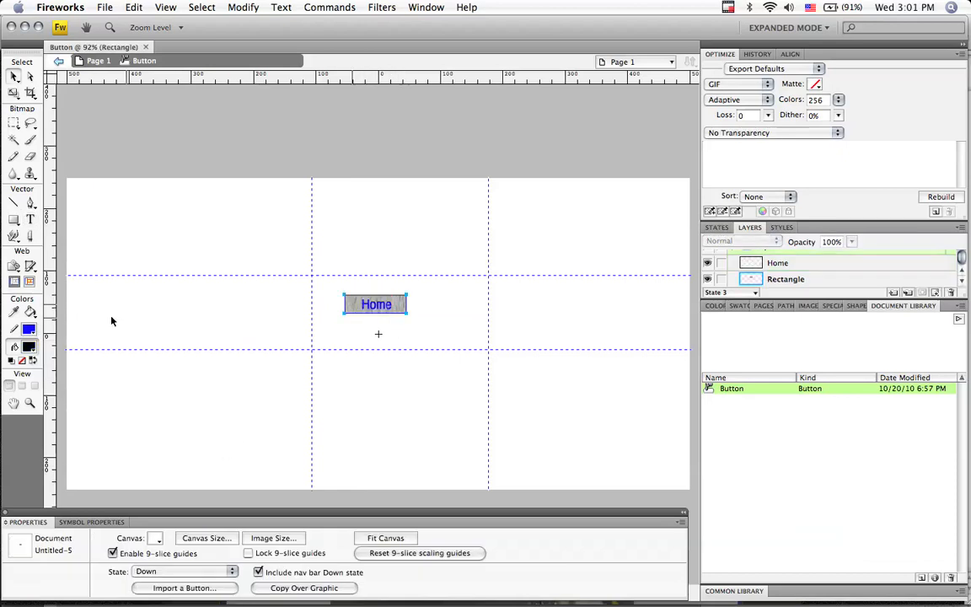
pyautogui.click(785, 279)
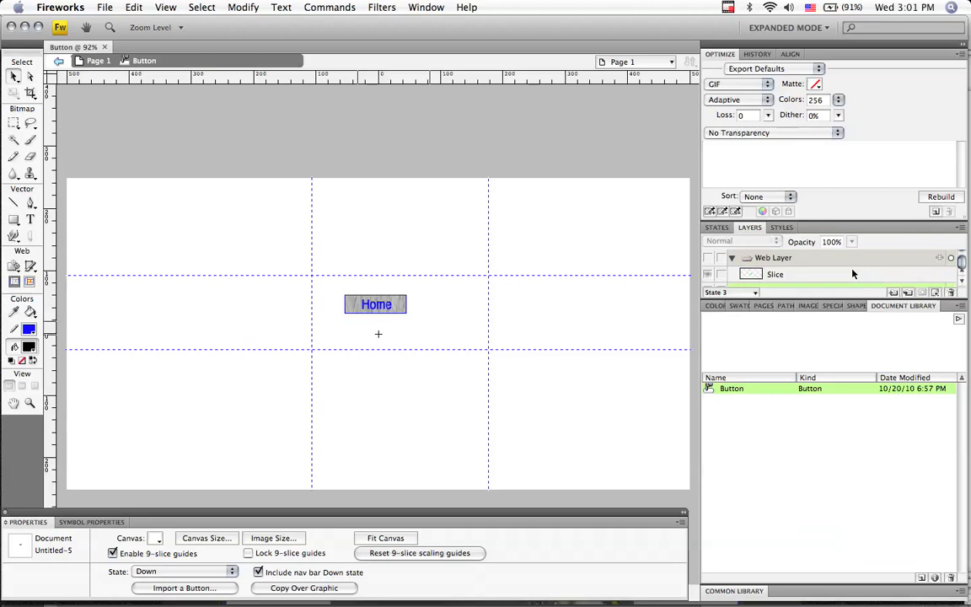
pyautogui.moveTo(319, 268)
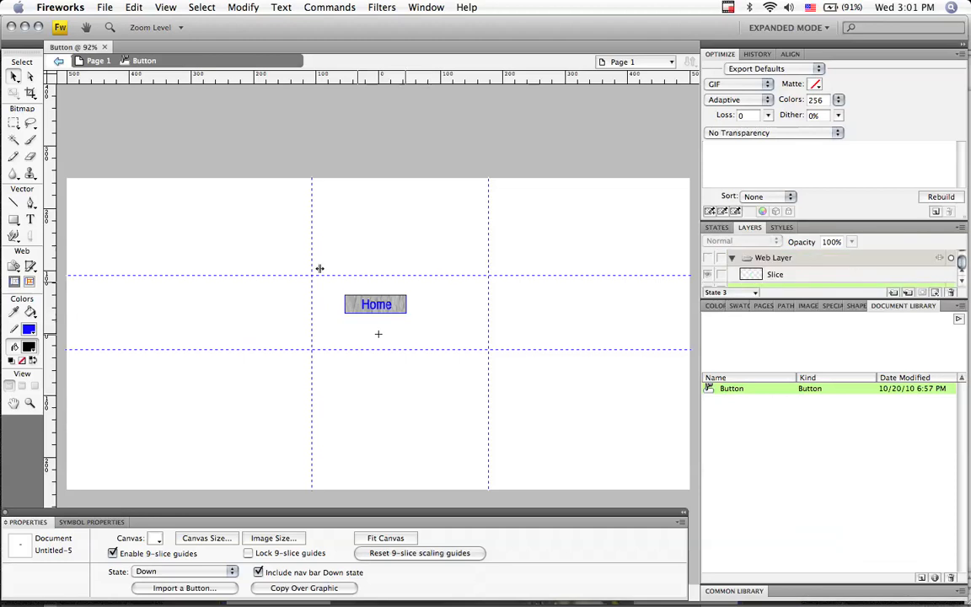
# - Back on the page, duplicate the Home button twice and label the copies About and Teaching
pyautogui.click(376, 303)
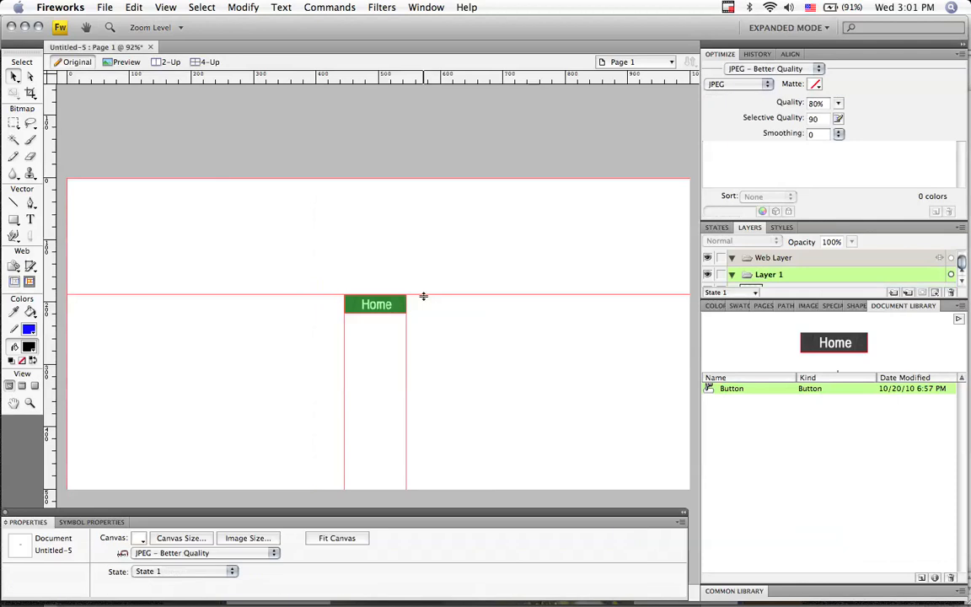
pyautogui.click(376, 303)
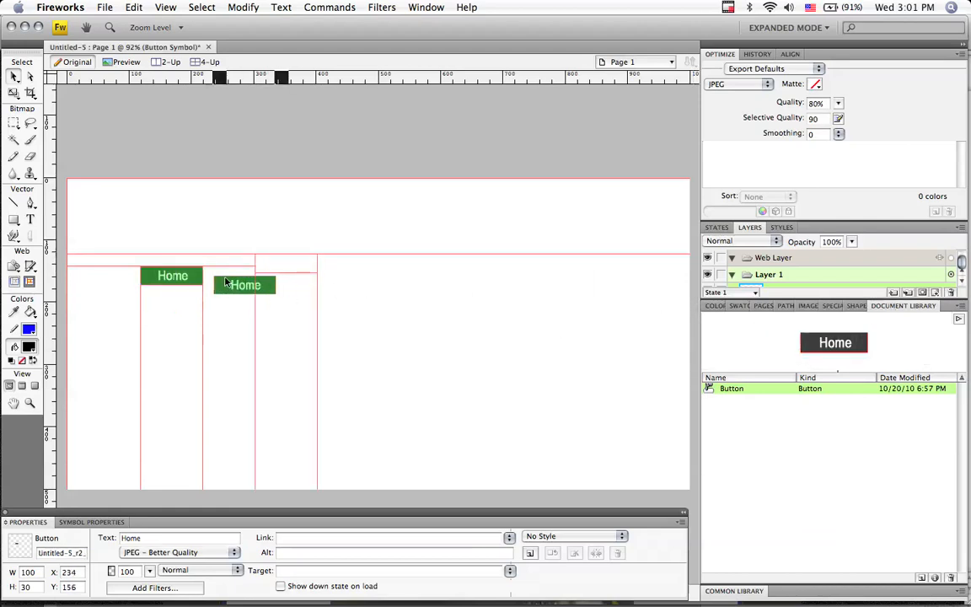
pyautogui.moveTo(244, 285); pyautogui.dragTo(243, 277)
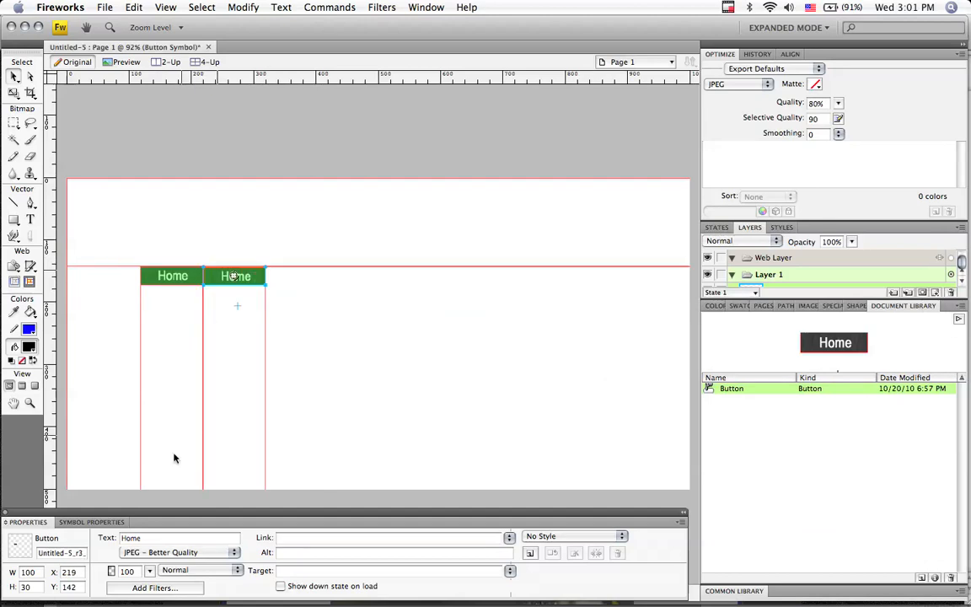
pyautogui.write('A')
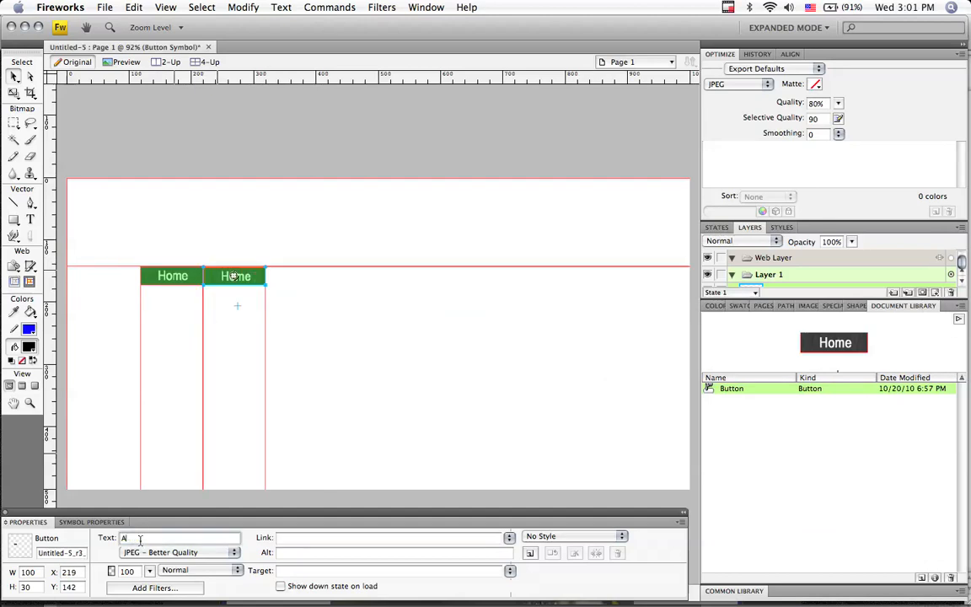
pyautogui.write('bout')
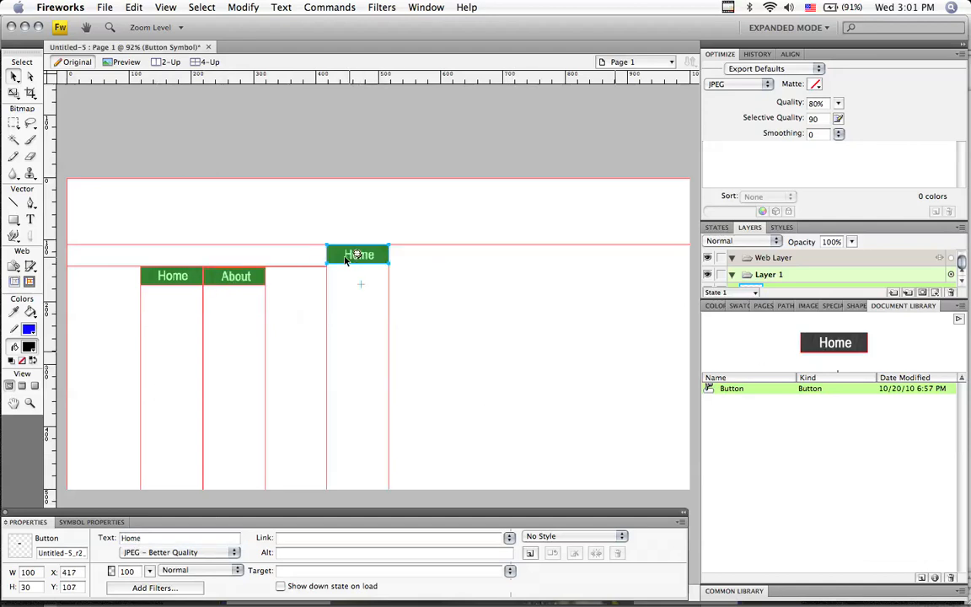
pyautogui.moveTo(358, 252); pyautogui.dragTo(298, 276)
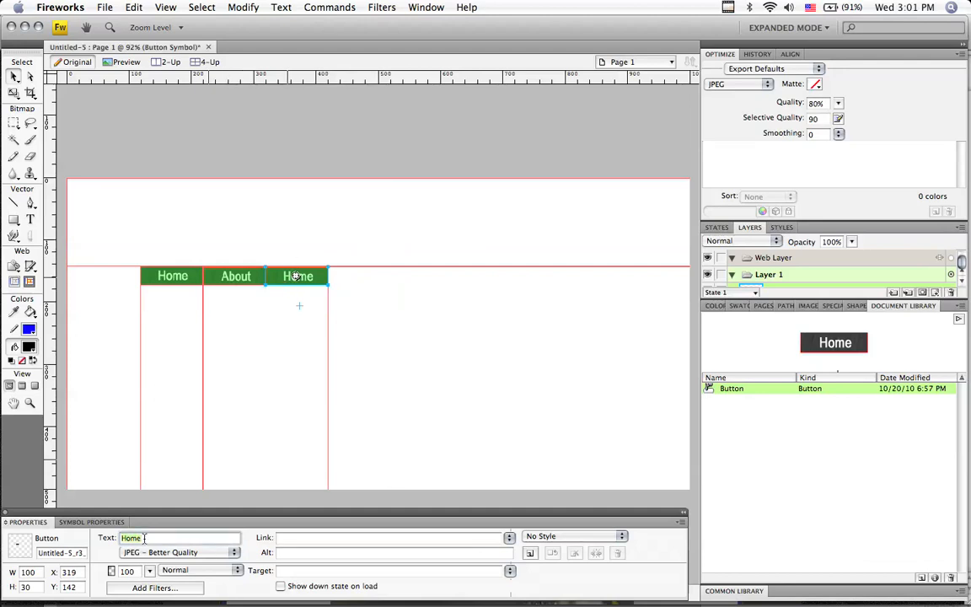
pyautogui.write('Teaching')
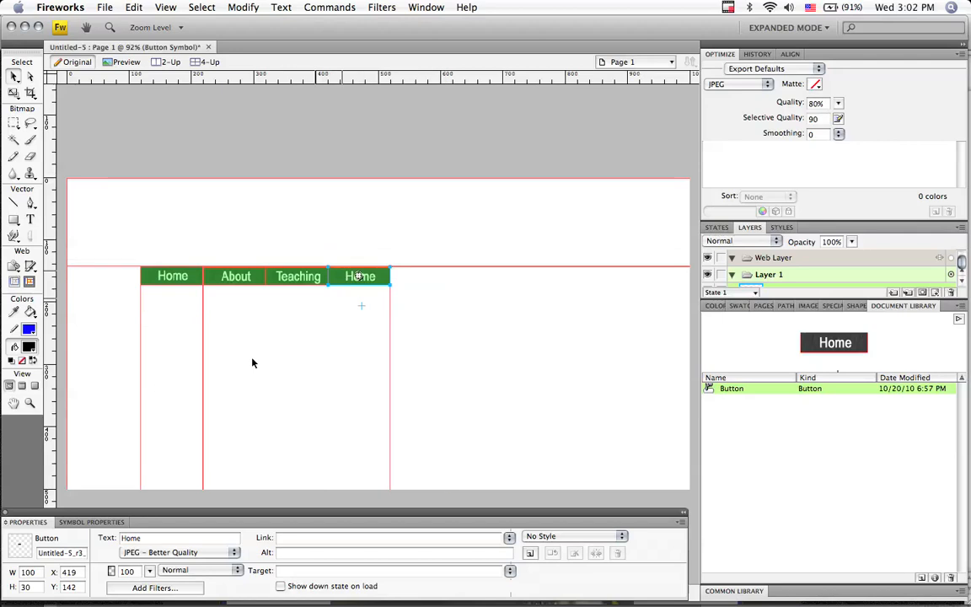
# - Add two more button copies labelled Research and Contact to complete the row of five
pyautogui.click(177, 538)
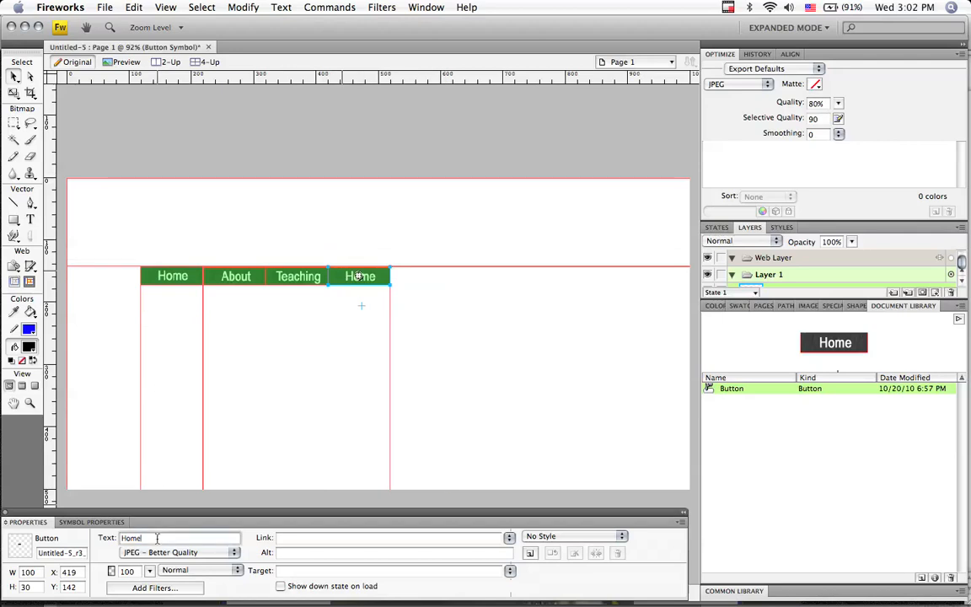
pyautogui.write('Resear')
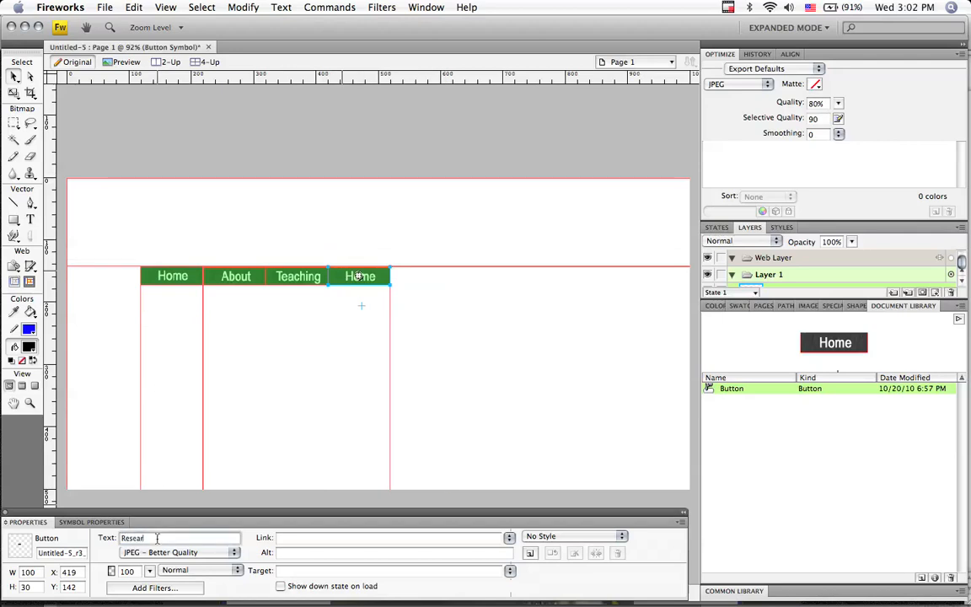
pyautogui.write('Research')
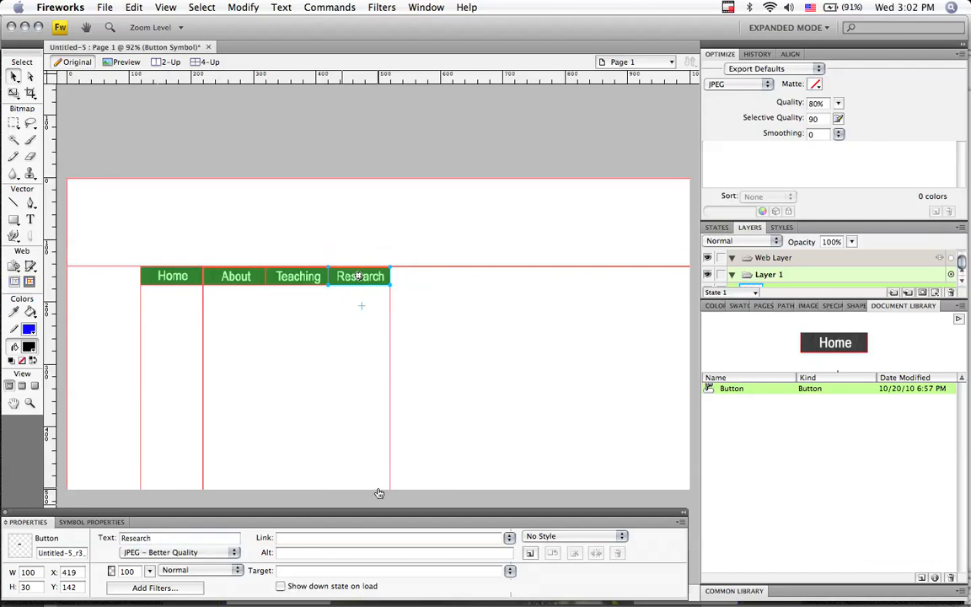
pyautogui.moveTo(688, 365)
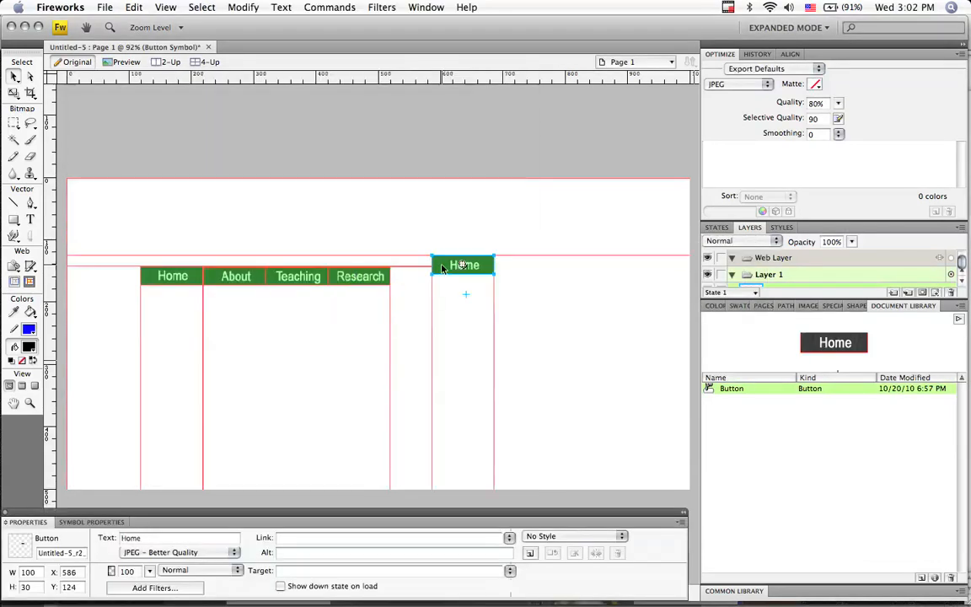
pyautogui.moveTo(462, 265); pyautogui.dragTo(424, 276)
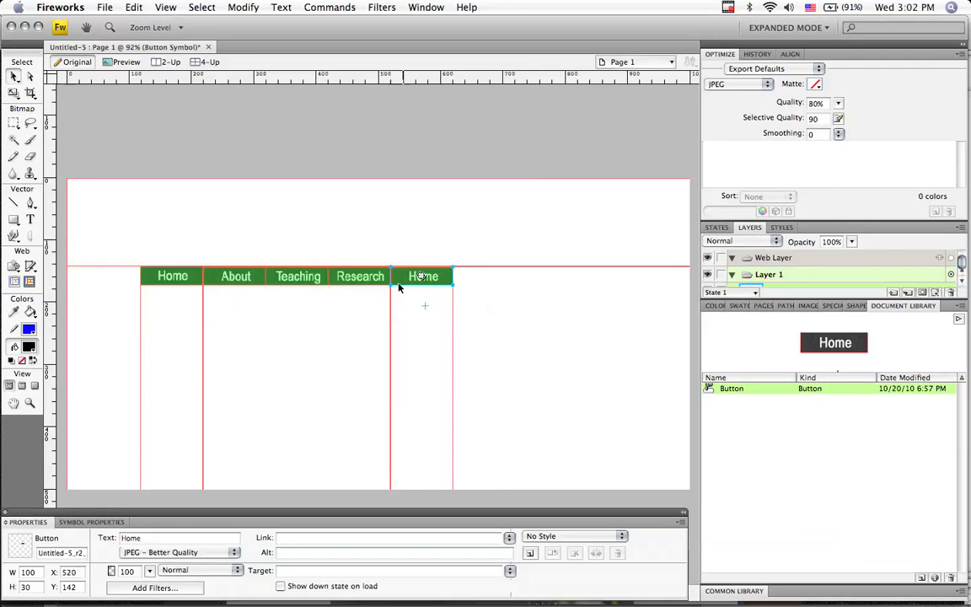
pyautogui.click(179, 538)
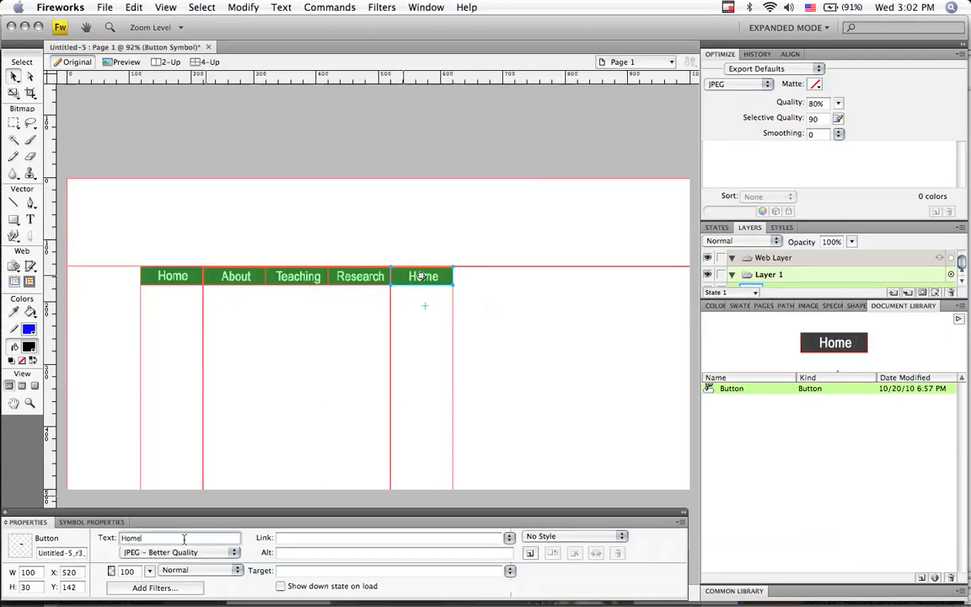
pyautogui.write('Contact')
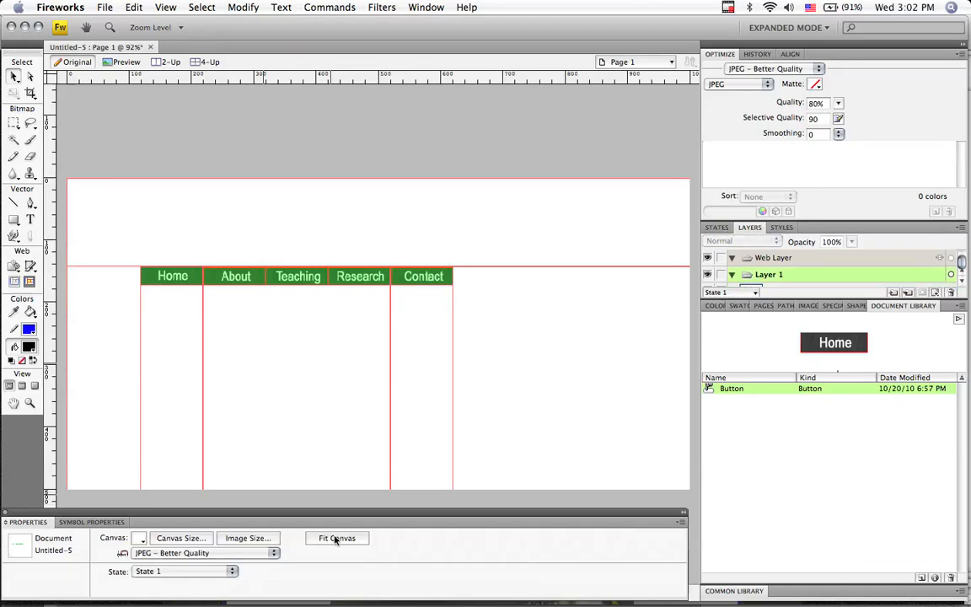
pyautogui.moveTo(337, 538)
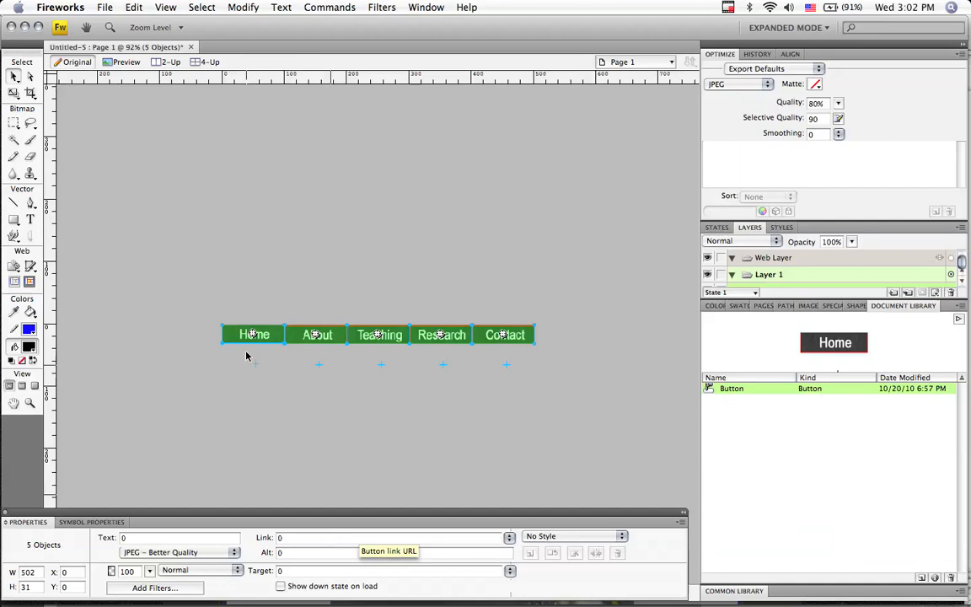
pyautogui.moveTo(246, 349)
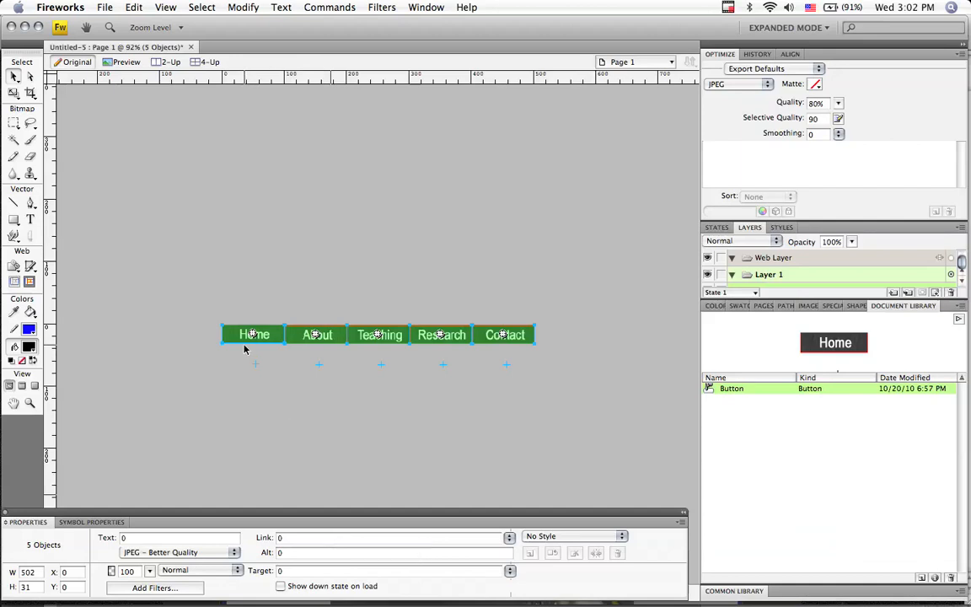
pyautogui.moveTo(531, 412)
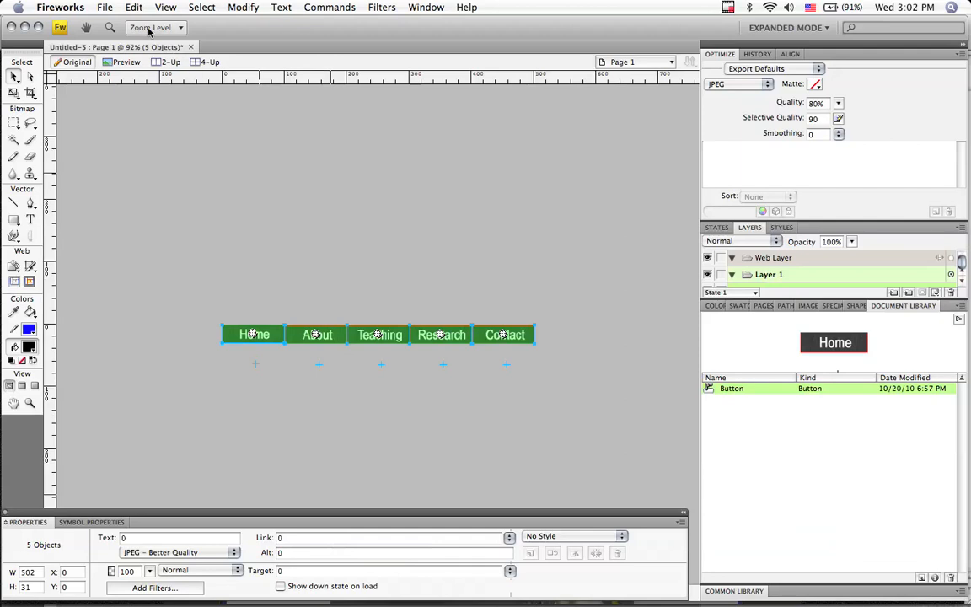
# - Save the nav bar document as delete.png on the Desktop via Save As
pyautogui.click(105, 7)
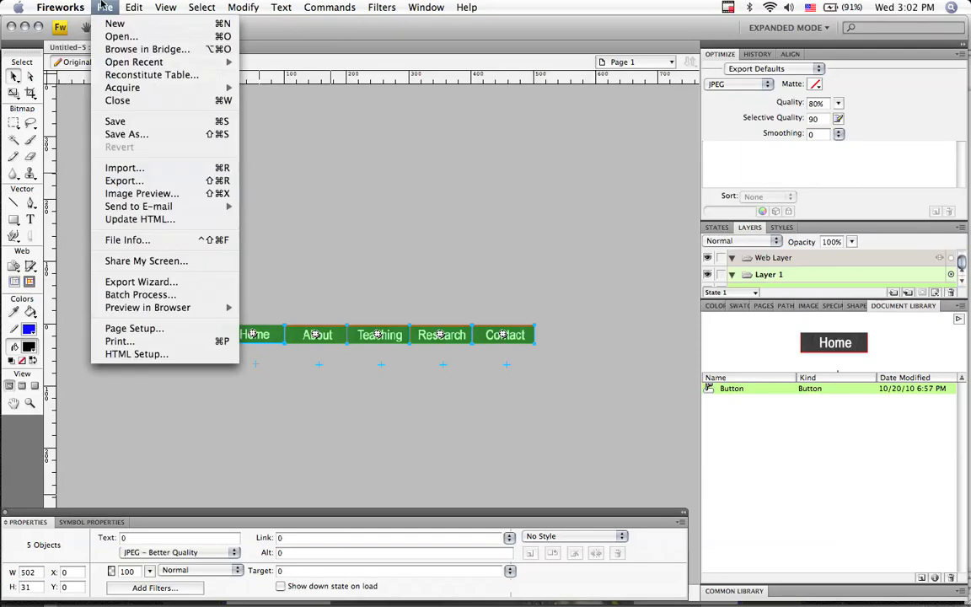
pyautogui.moveTo(127, 135)
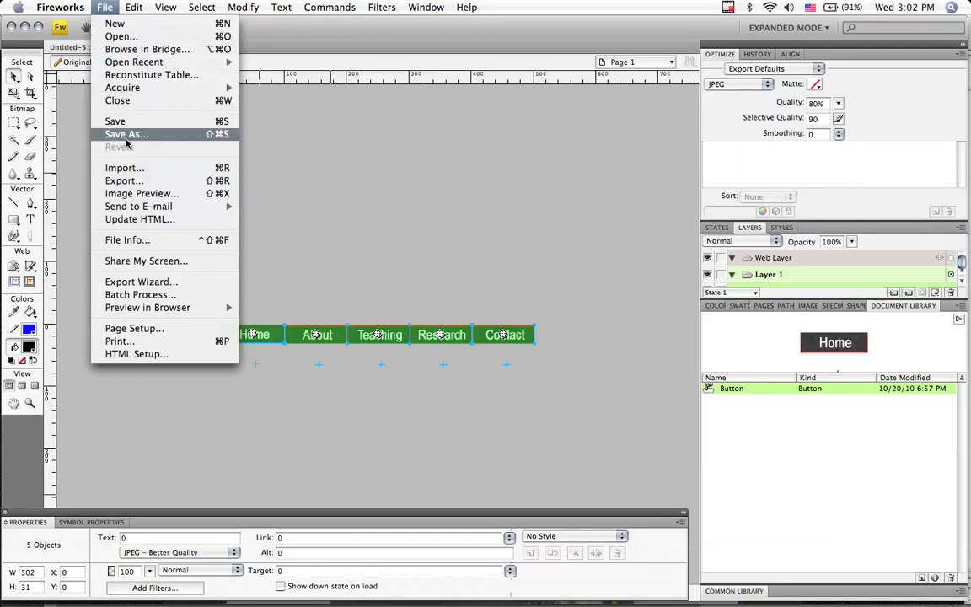
pyautogui.click(126, 134)
pyautogui.write('delete.png')
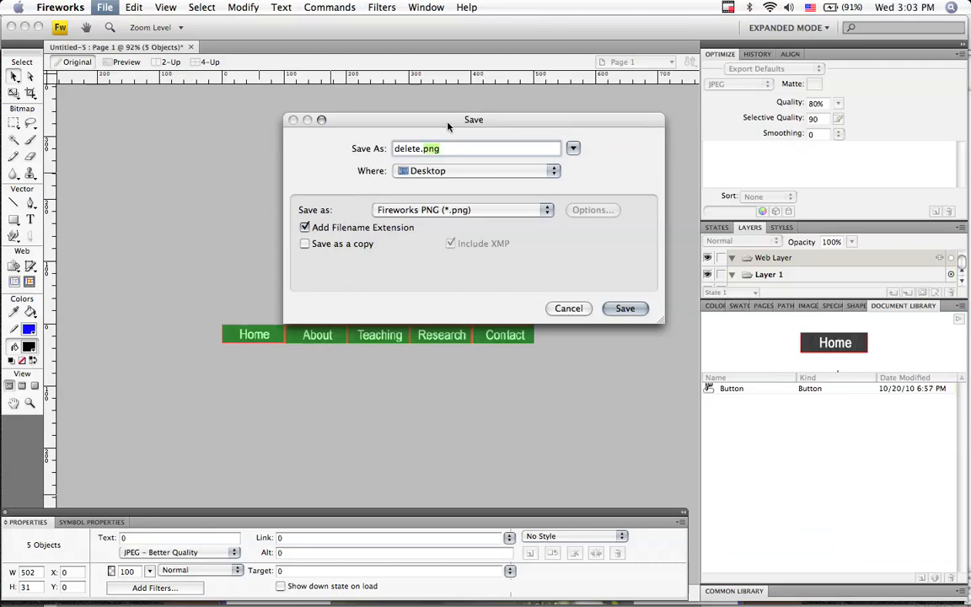
pyautogui.click(623, 307)
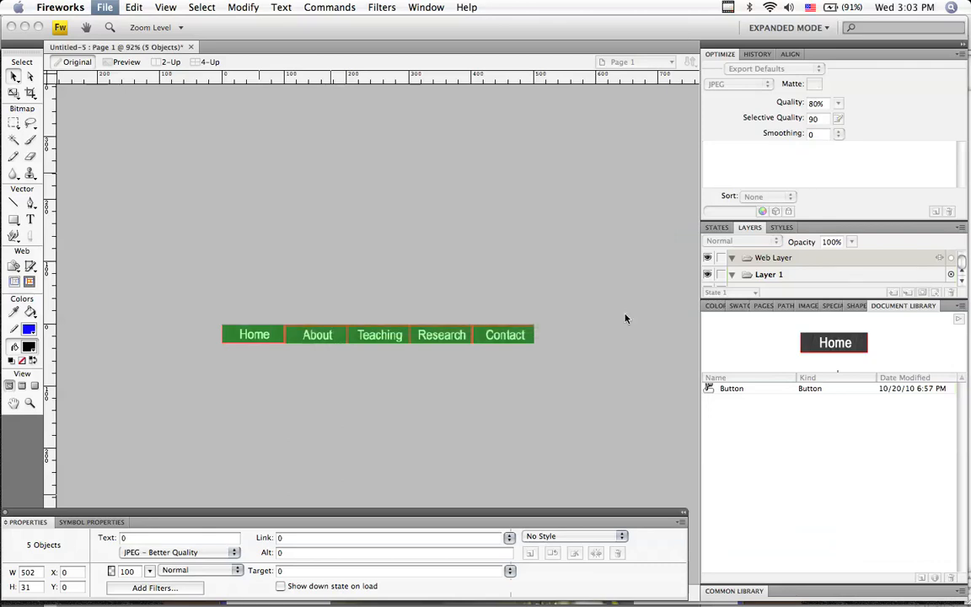
# - Export the nav bar as Images Only (no HTML) to the Desktop as delete.jpg
pyautogui.click(104, 6)
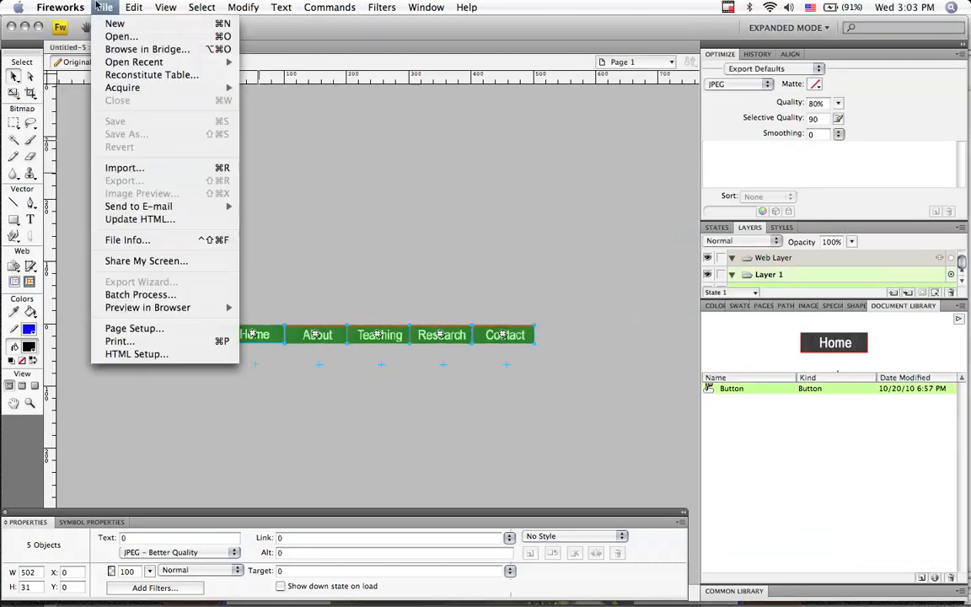
pyautogui.click(61, 7)
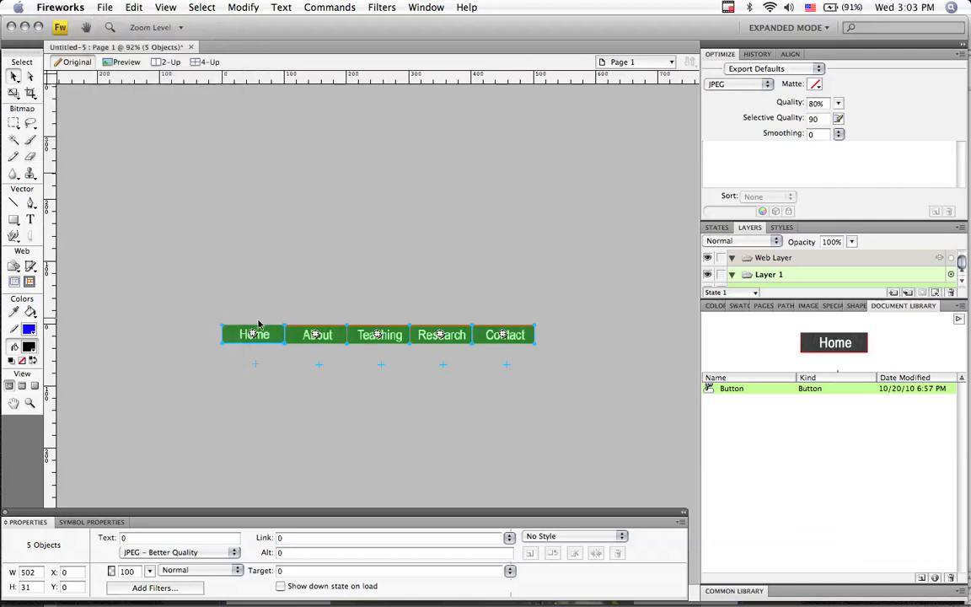
pyautogui.click(105, 7)
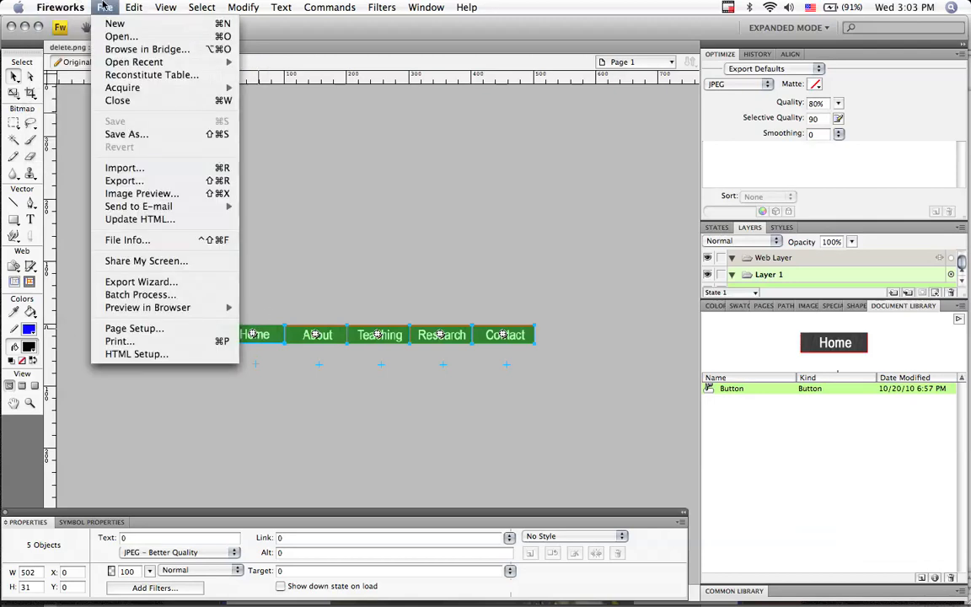
pyautogui.click(124, 180)
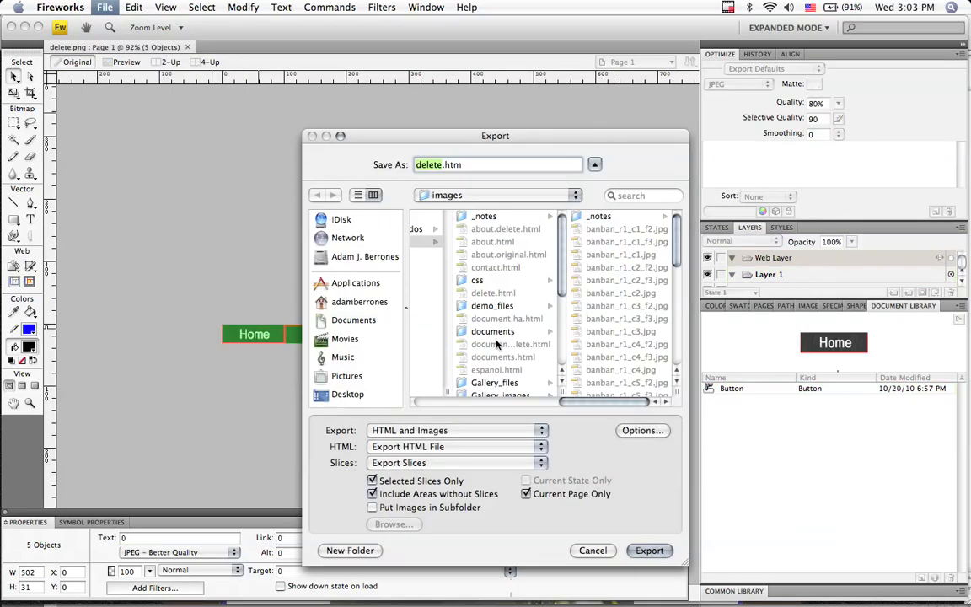
pyautogui.click(347, 394)
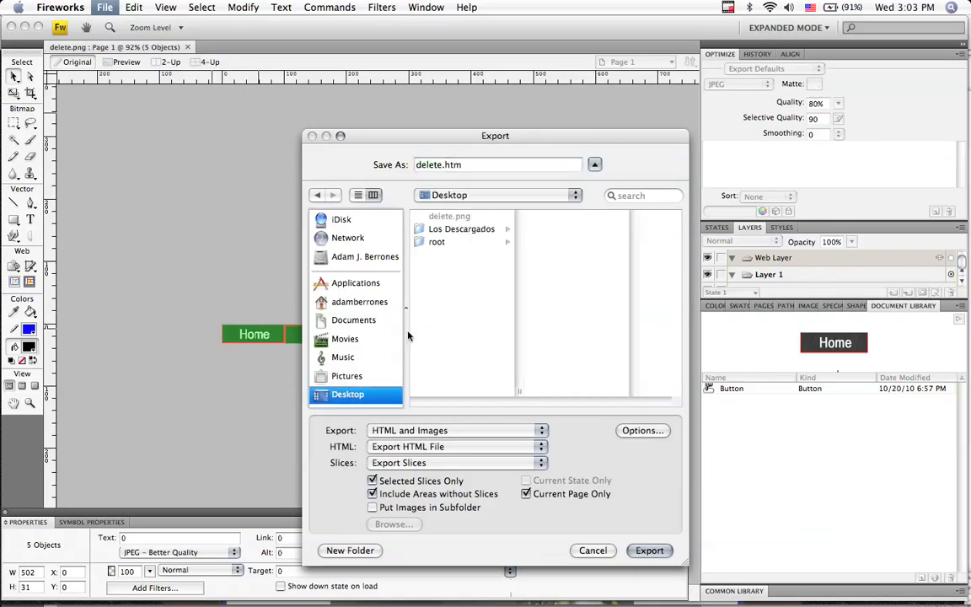
pyautogui.moveTo(438, 381)
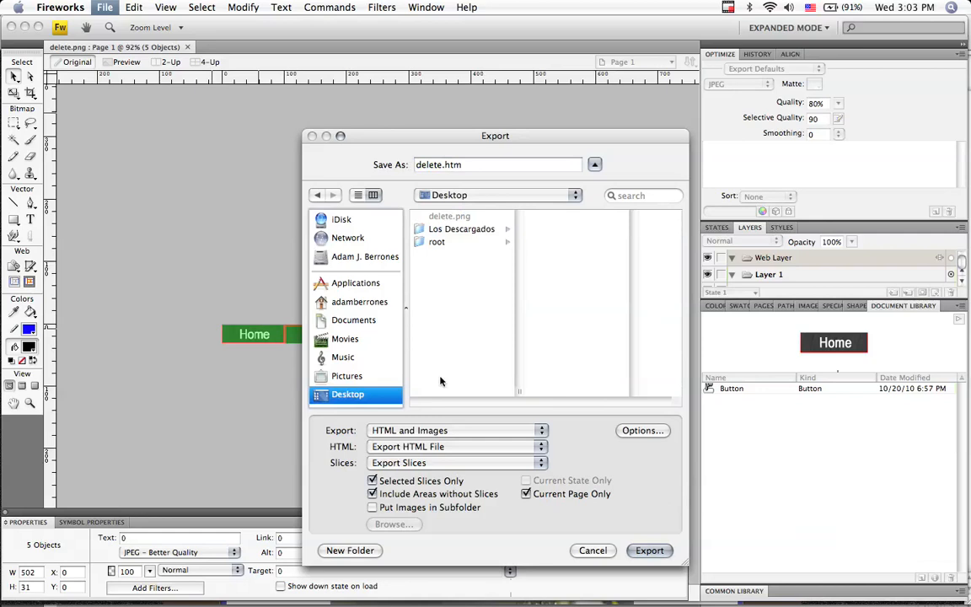
pyautogui.click(458, 430)
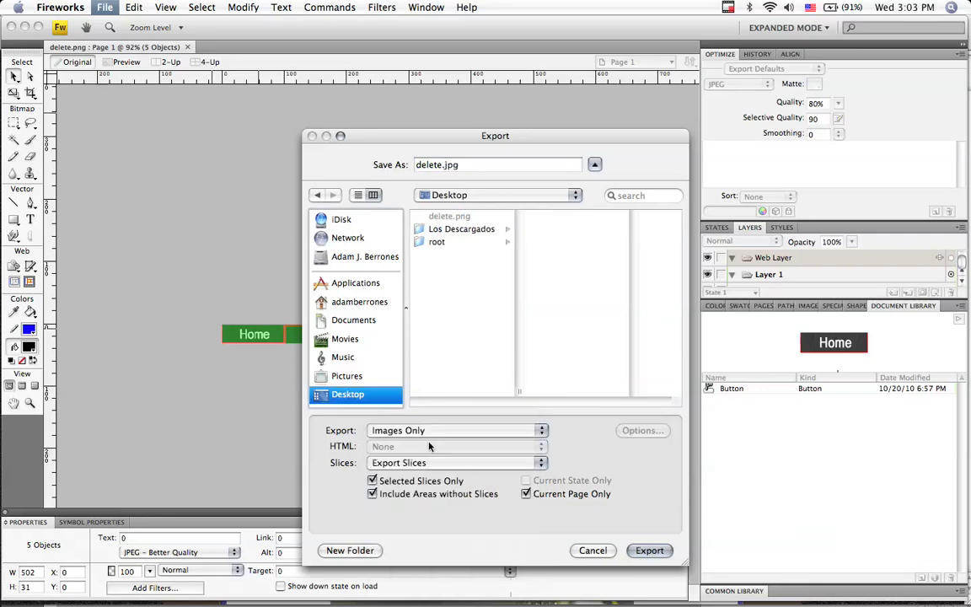
pyautogui.moveTo(441, 458)
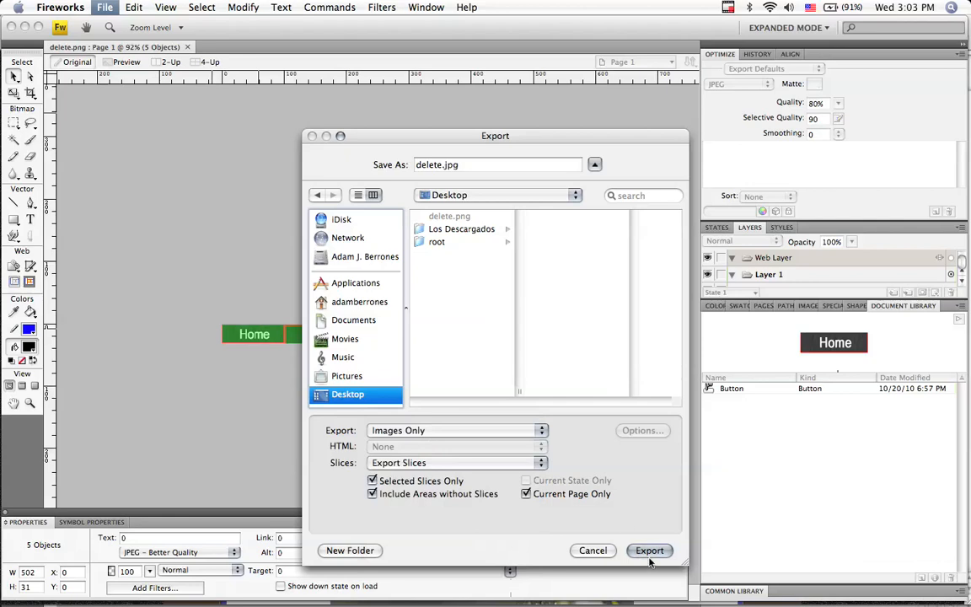
pyautogui.click(649, 549)
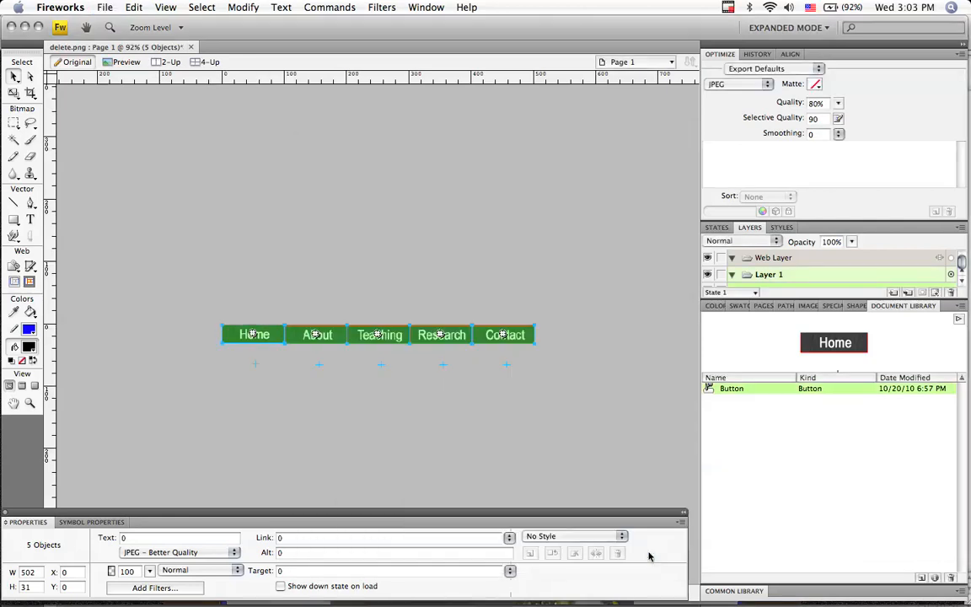
pyautogui.moveTo(554, 434)
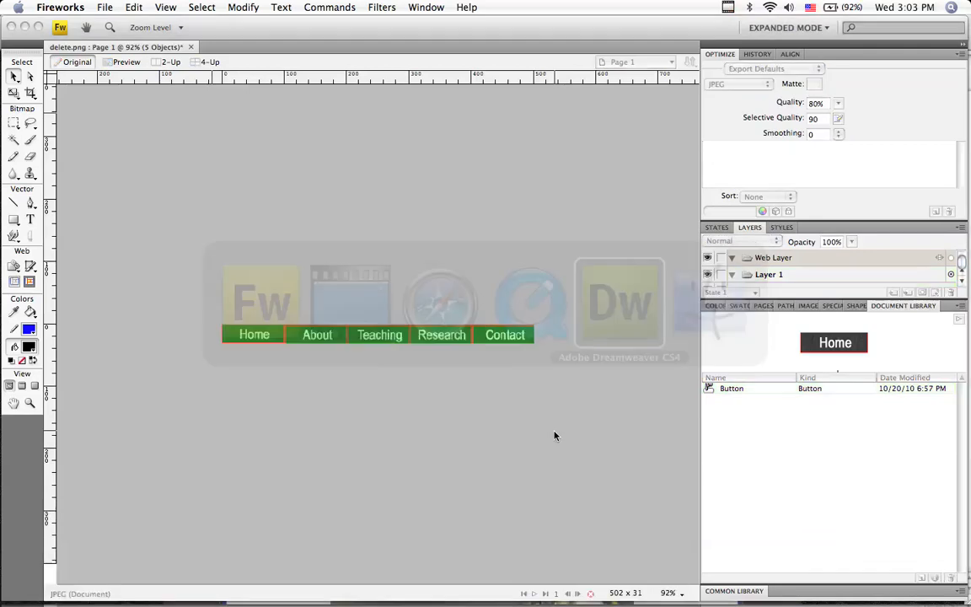
# - Switch to Dreamweaver and create a new blank HTML document
pyautogui.click(620, 304)
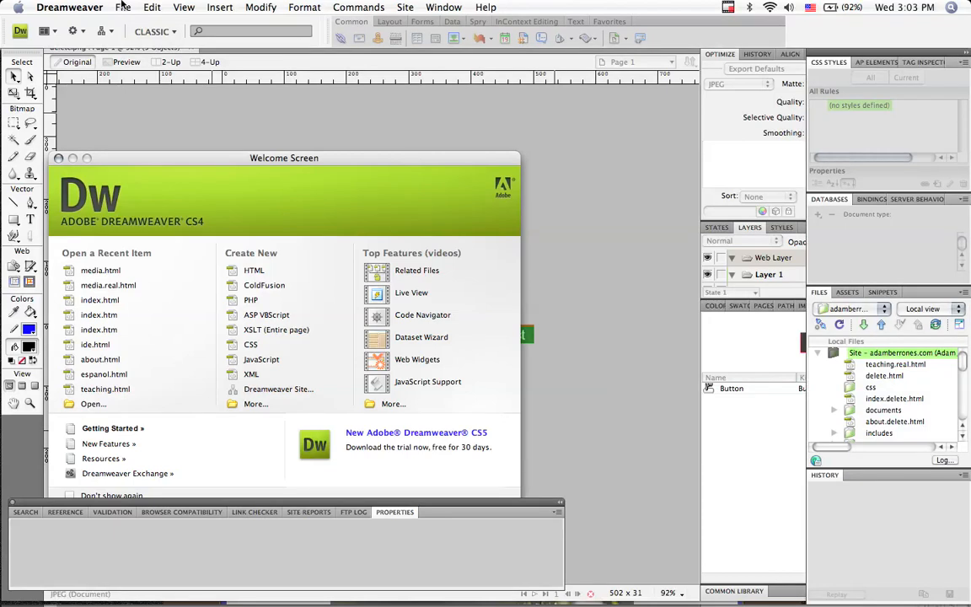
pyautogui.click(124, 7)
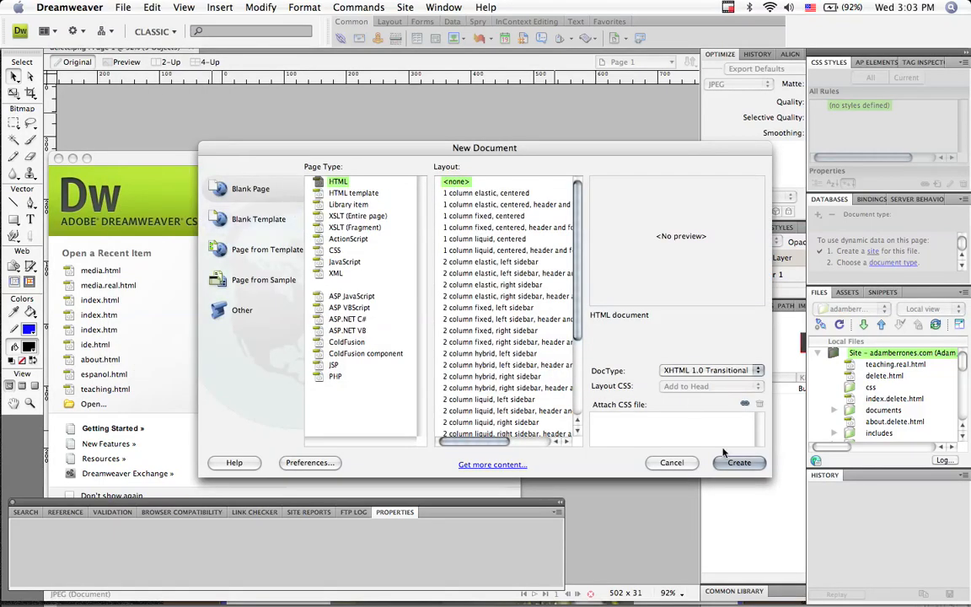
pyautogui.click(671, 462)
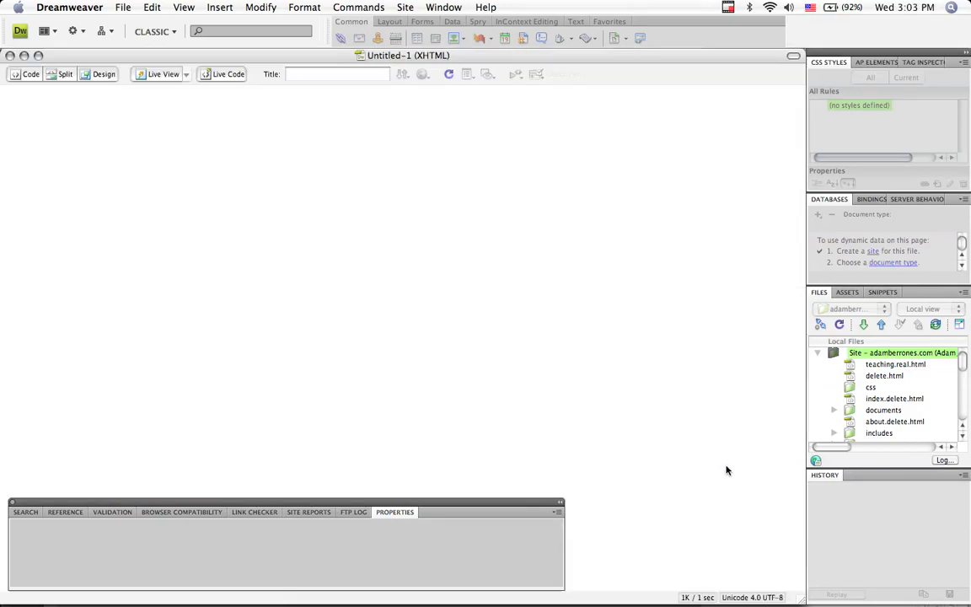
# - Switch the blank page to Split view and open the Insert menu with the cursor in the design pane
pyautogui.click(104, 74)
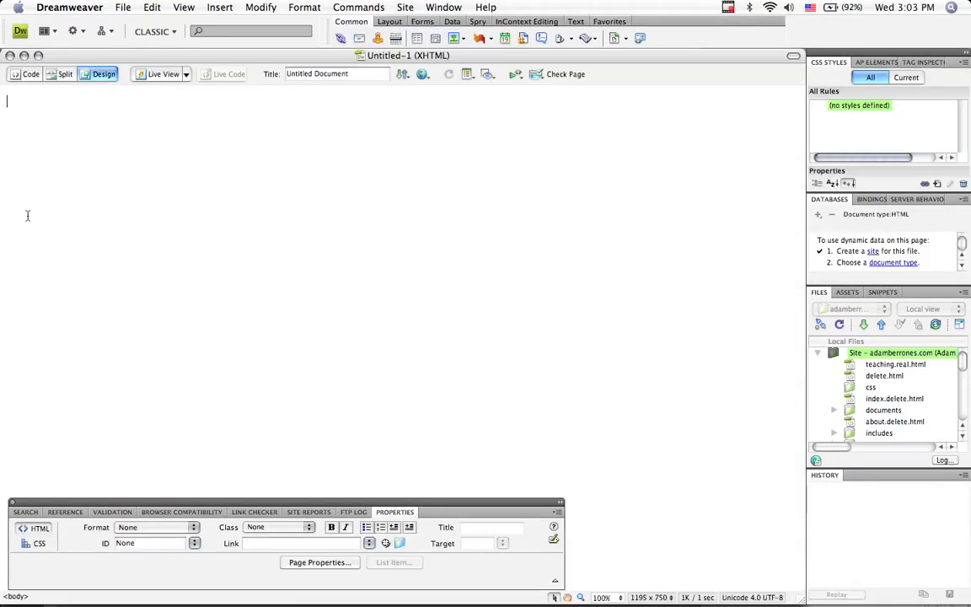
pyautogui.click(64, 74)
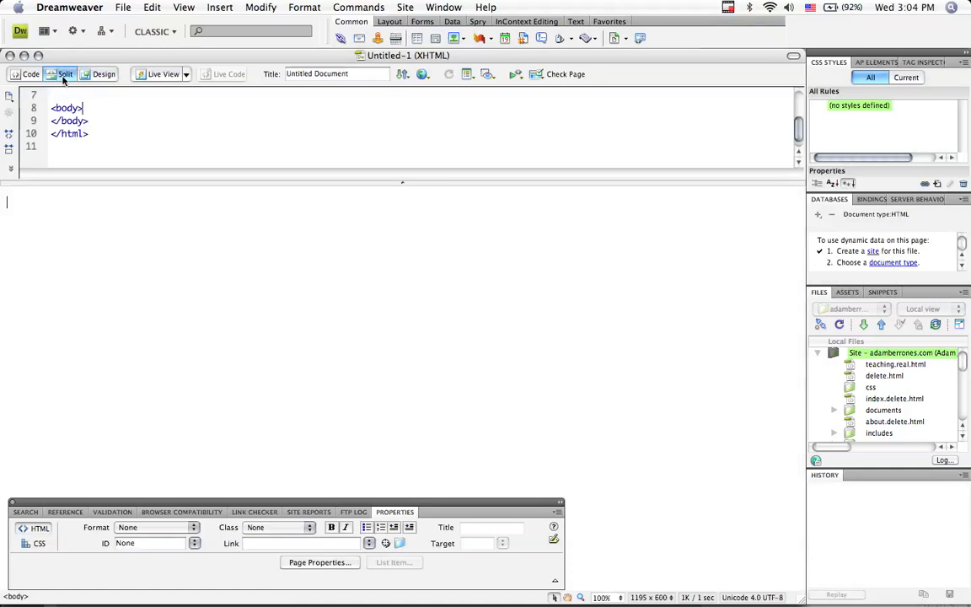
pyautogui.moveTo(256, 54)
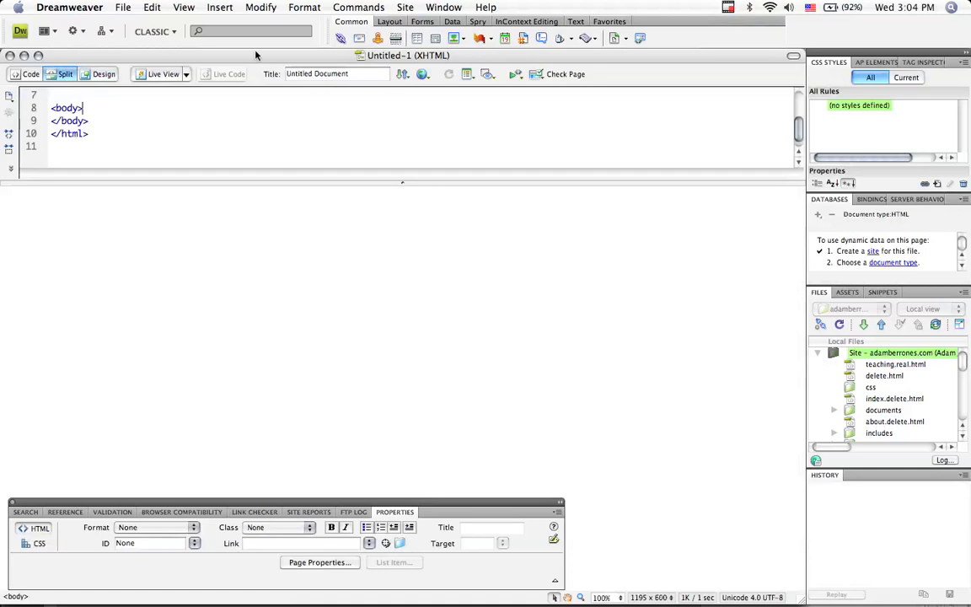
pyautogui.click(219, 7)
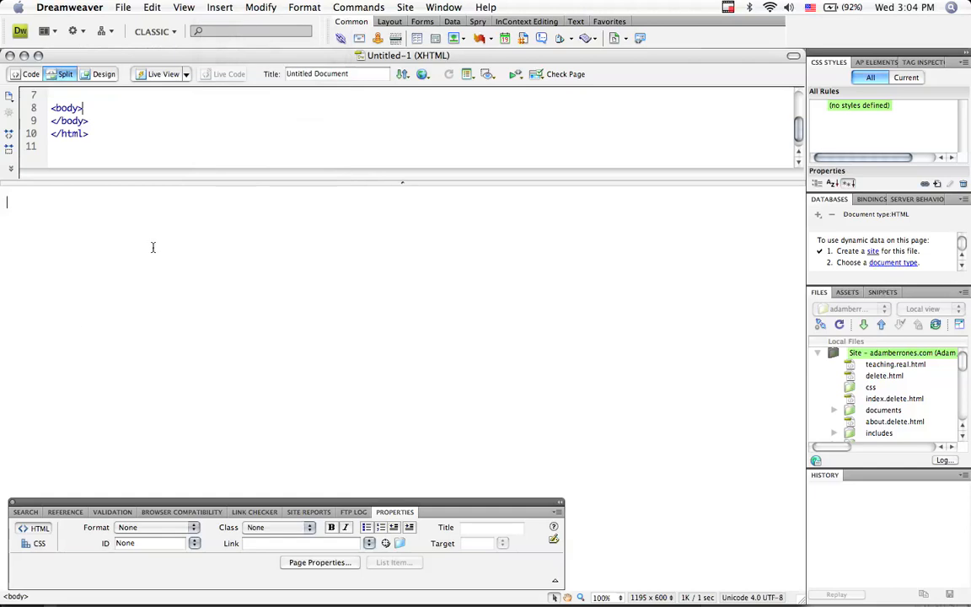
pyautogui.click(220, 7)
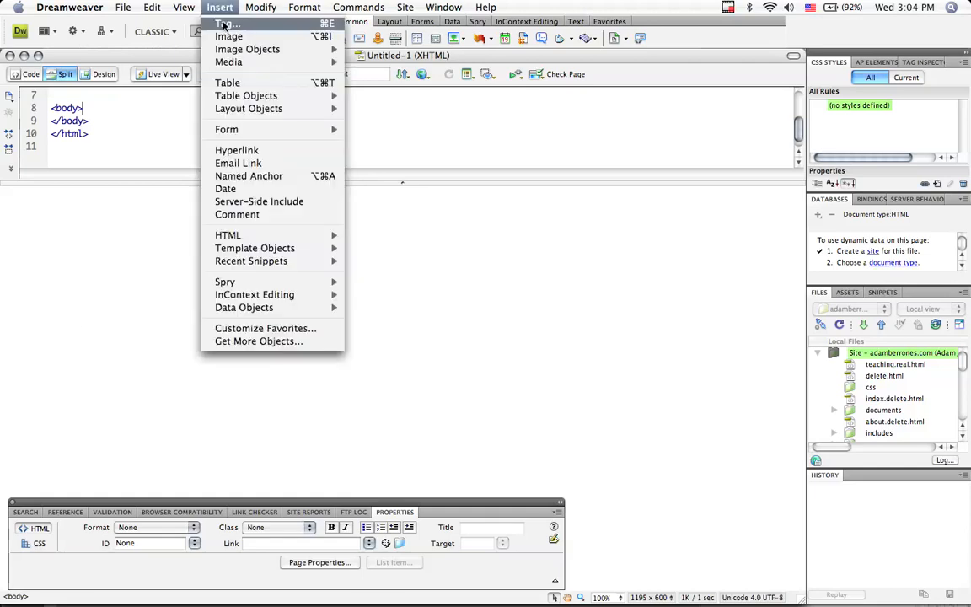
pyautogui.moveTo(246, 49)
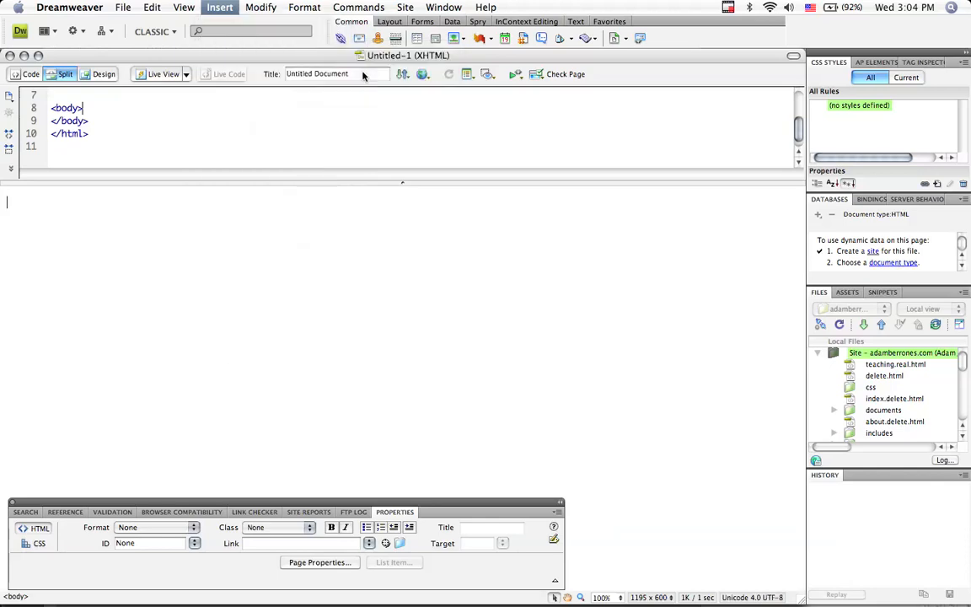
pyautogui.click(219, 6)
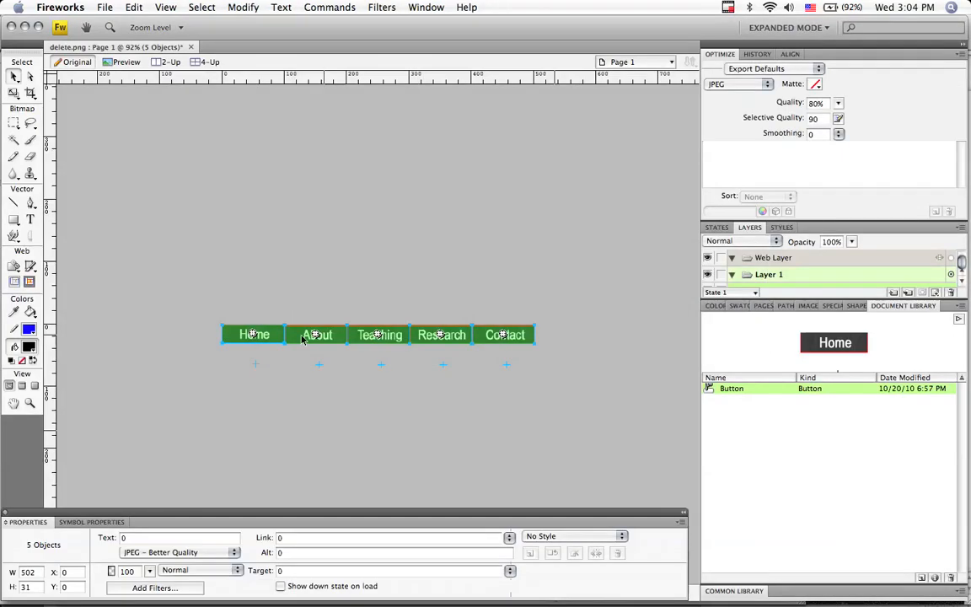
pyautogui.moveTo(458, 303)
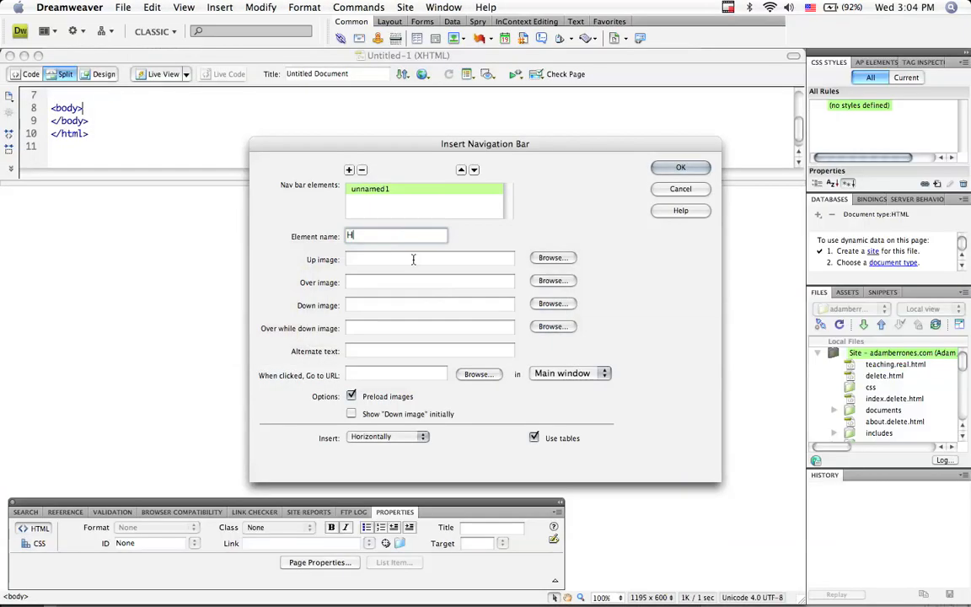
# - Name the element Home and choose the blue Home button JPG from the Desktop as its up image
pyautogui.write('ome')
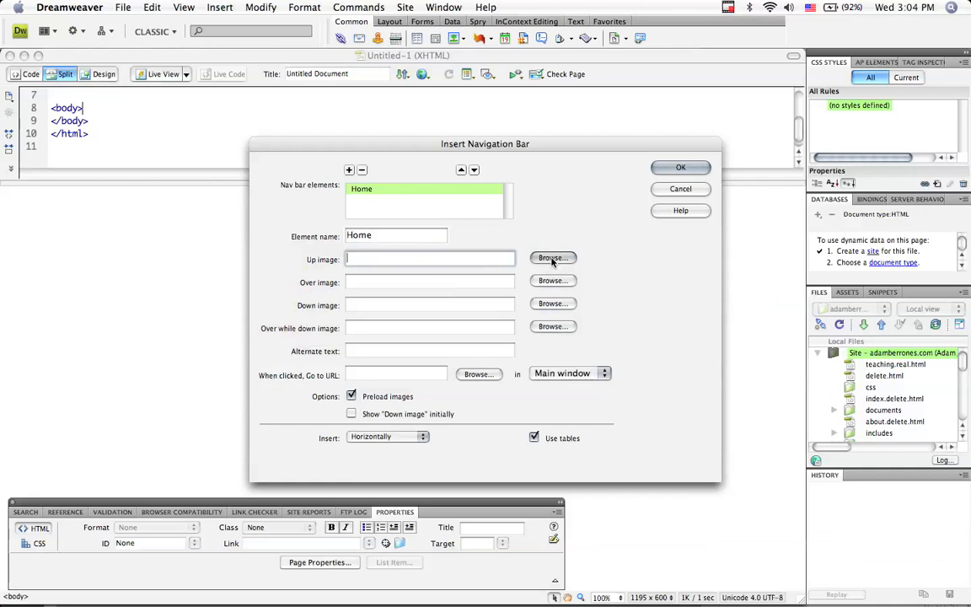
pyautogui.click(553, 258)
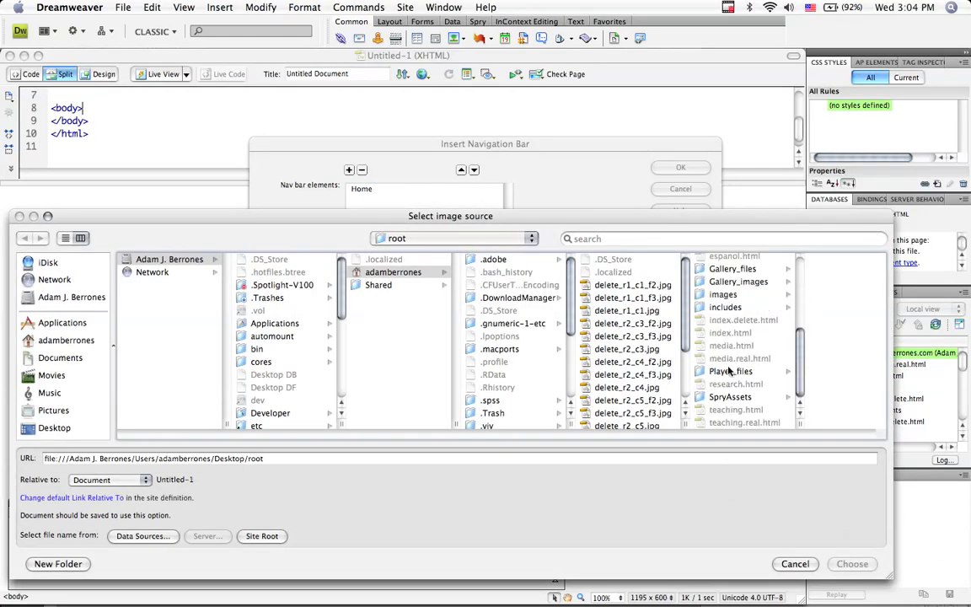
pyautogui.scroll(-3)
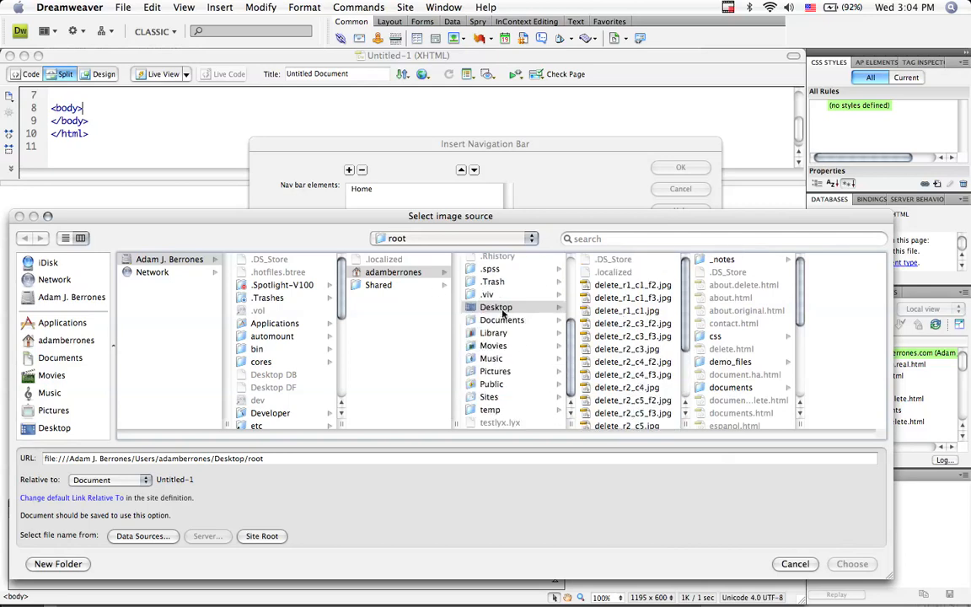
pyautogui.click(496, 307)
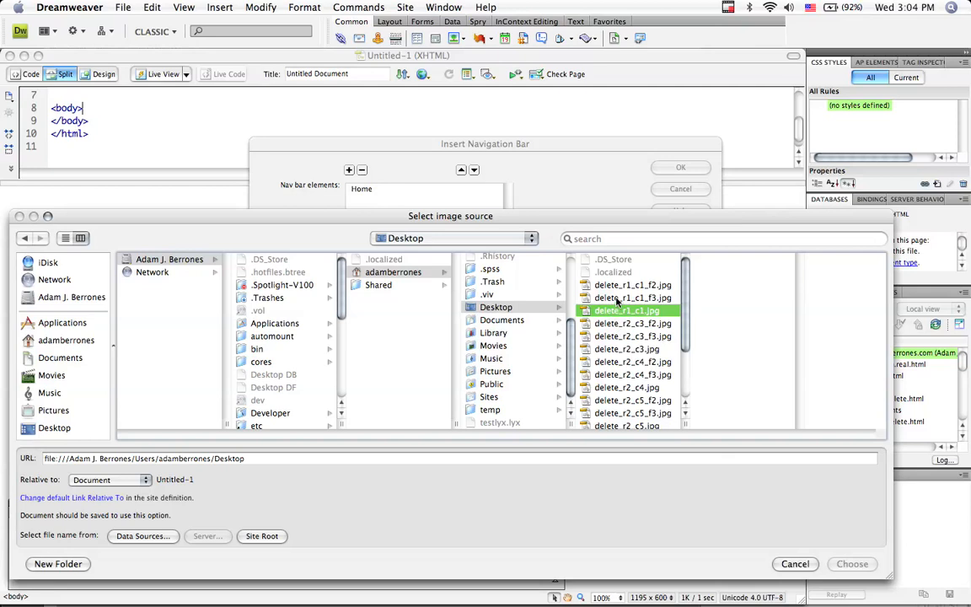
pyautogui.click(632, 297)
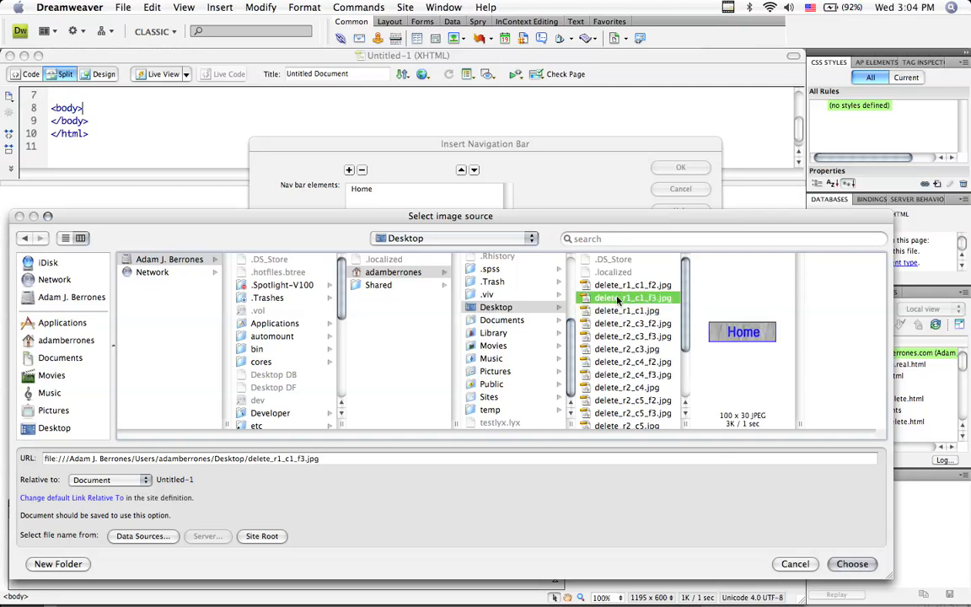
pyautogui.click(632, 310)
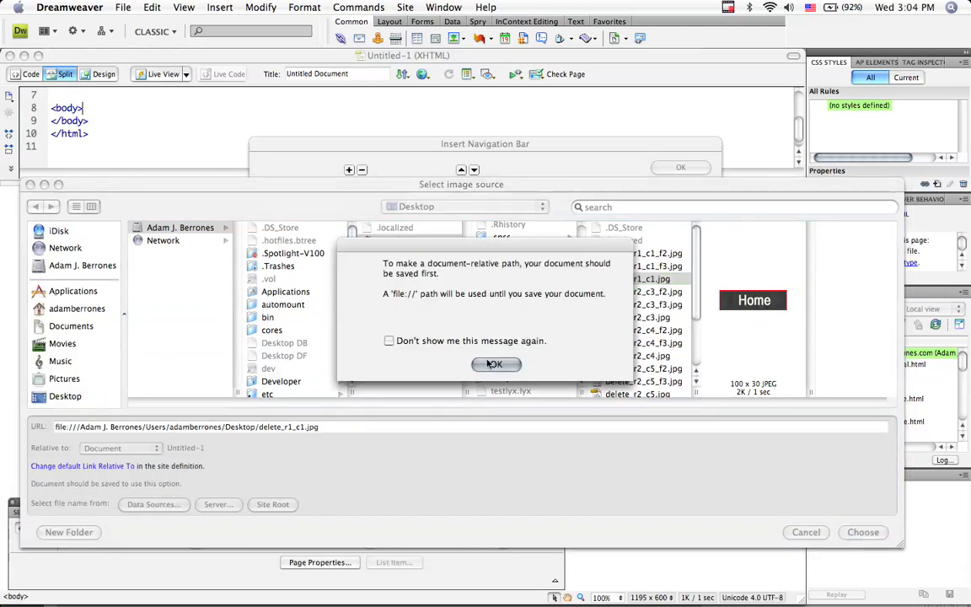
pyautogui.click(494, 364)
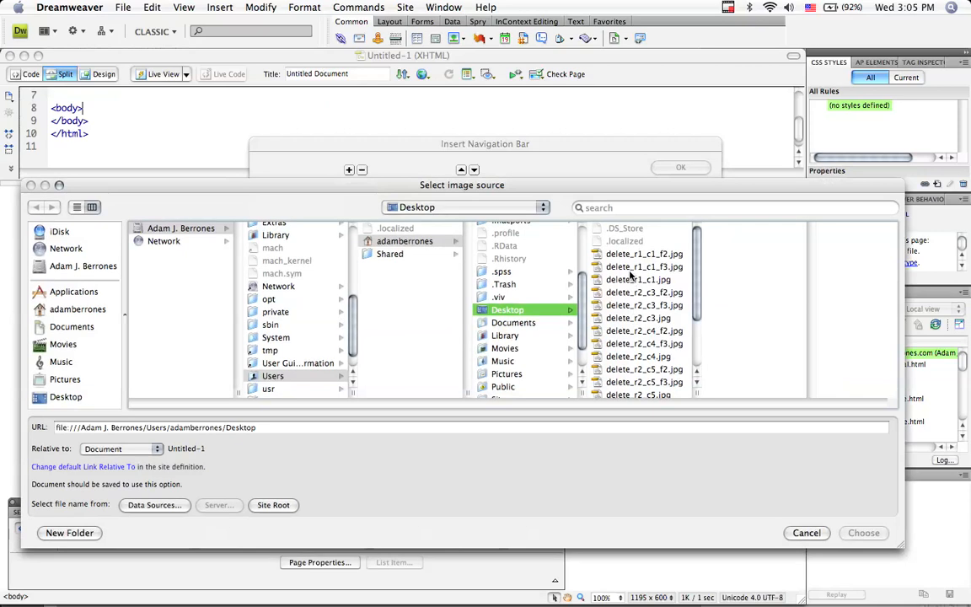
# - Choose the pink Home JPG as the over image, then enter alternate text Home and the home page URL
pyautogui.click(644, 253)
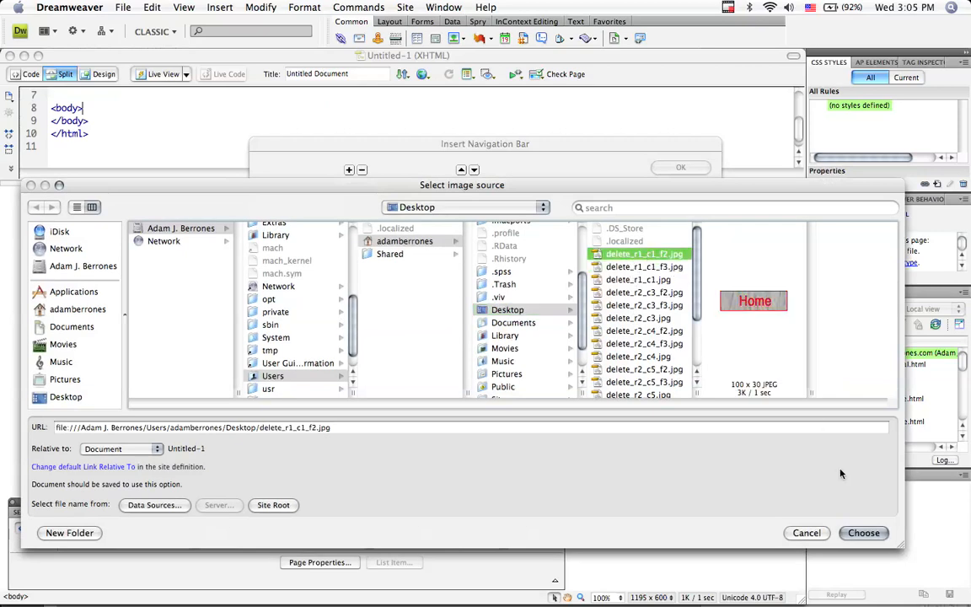
pyautogui.click(863, 533)
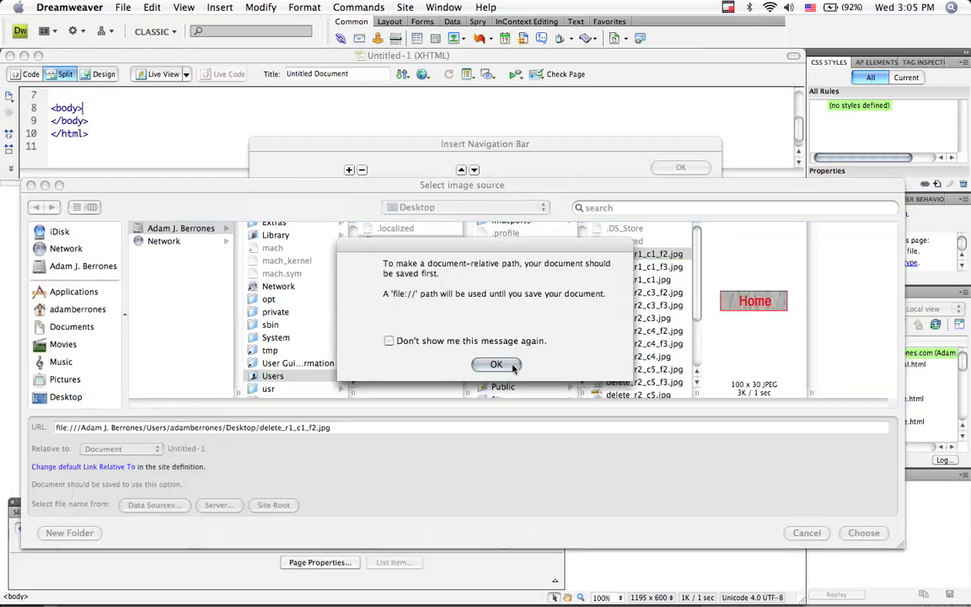
pyautogui.click(496, 364)
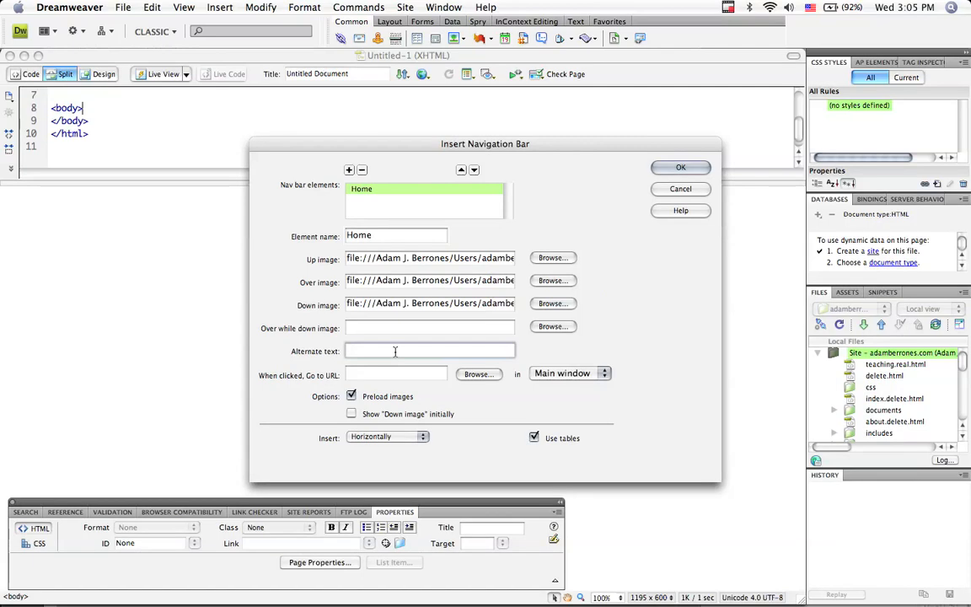
pyautogui.write('Home')
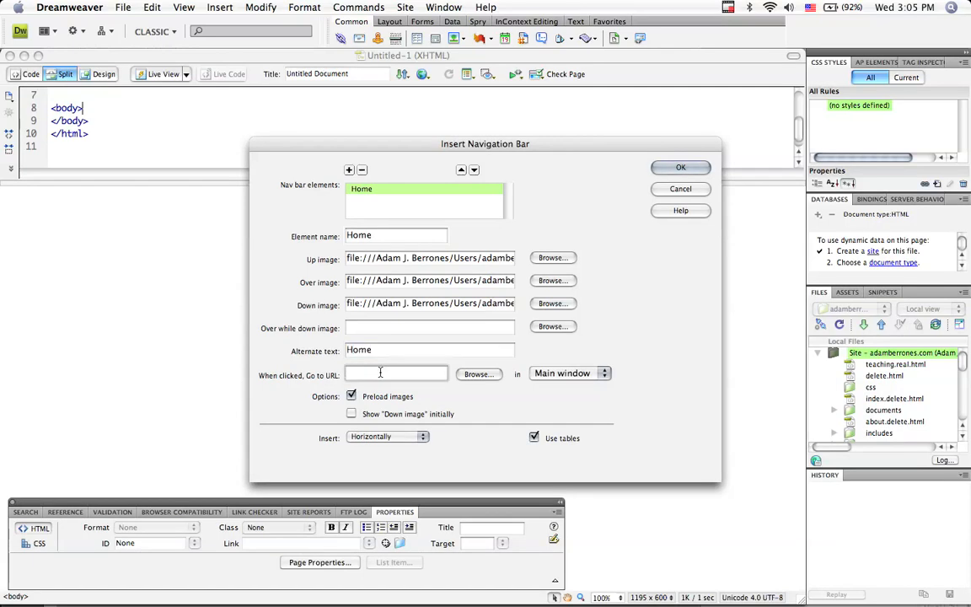
pyautogui.write('hom.ht')
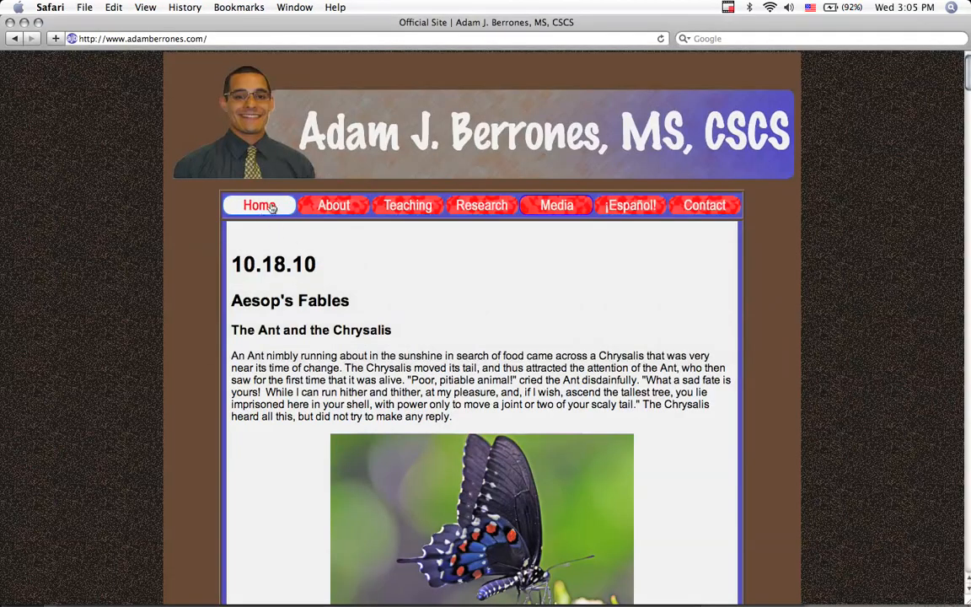
# - Follow the About button on the live site's navigation bar to its About page
pyautogui.click(334, 205)
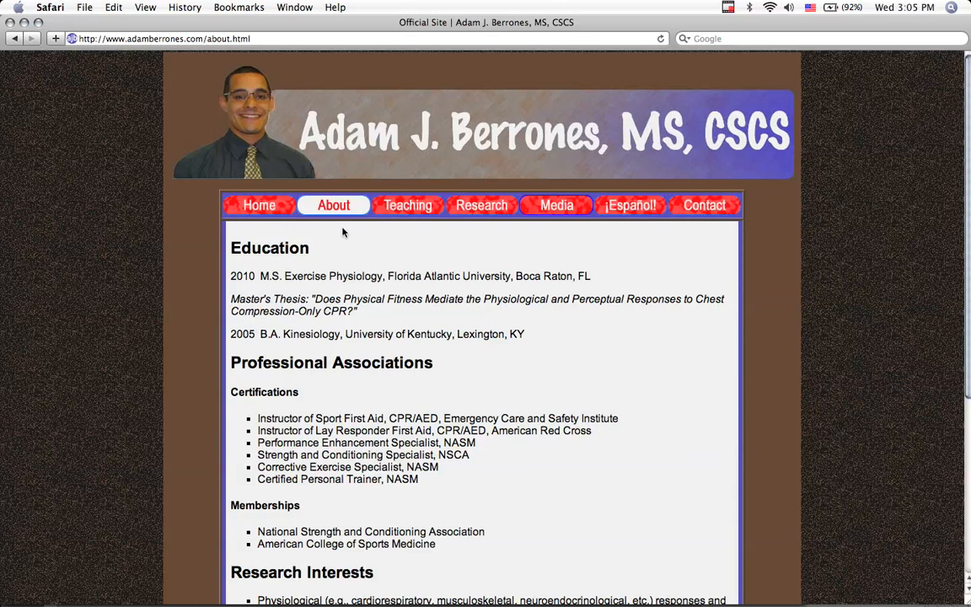
pyautogui.moveTo(344, 236)
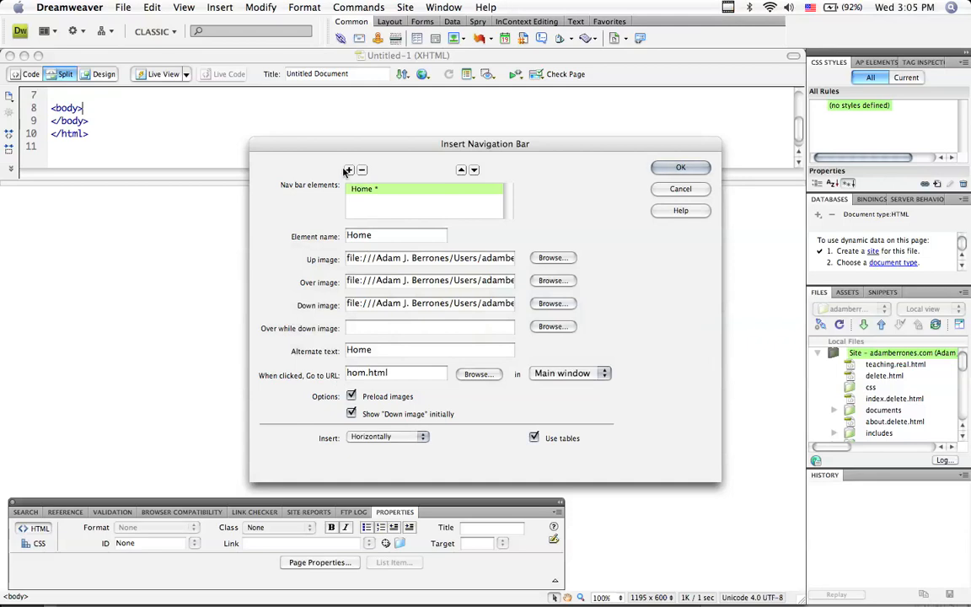
# - Add a new nav bar element named About with the dark About JPG as its up image
pyautogui.click(347, 170)
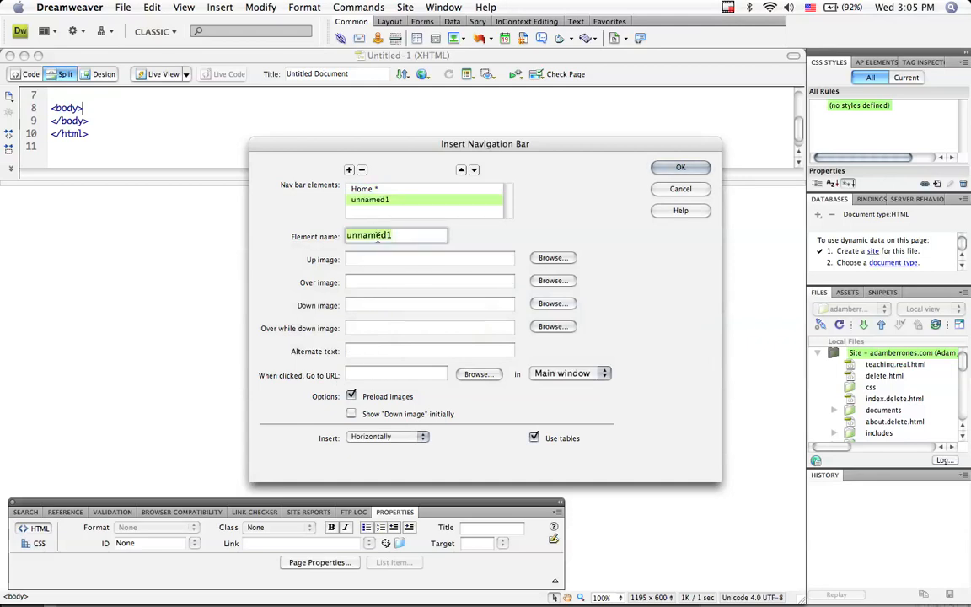
pyautogui.write('About')
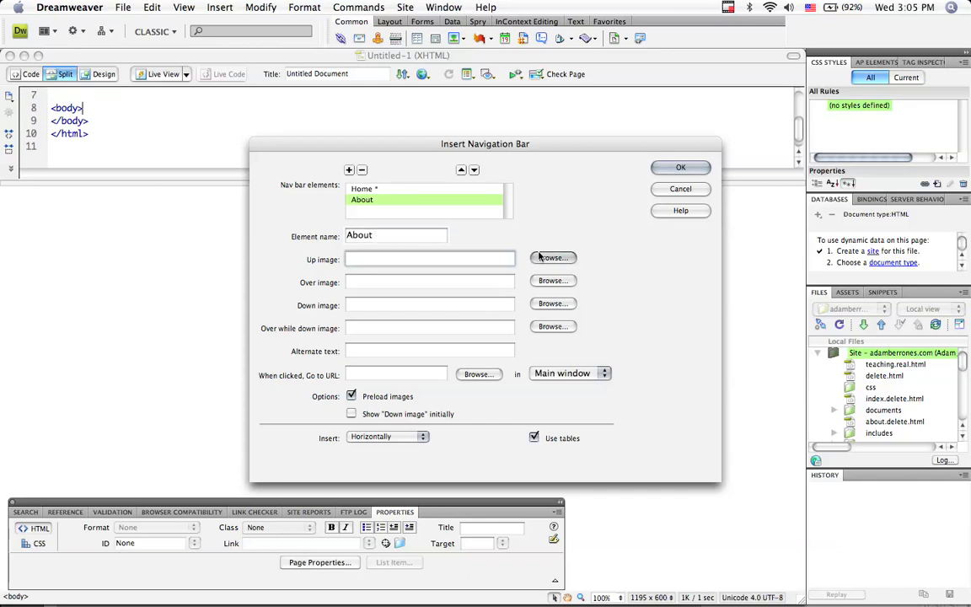
pyautogui.click(553, 256)
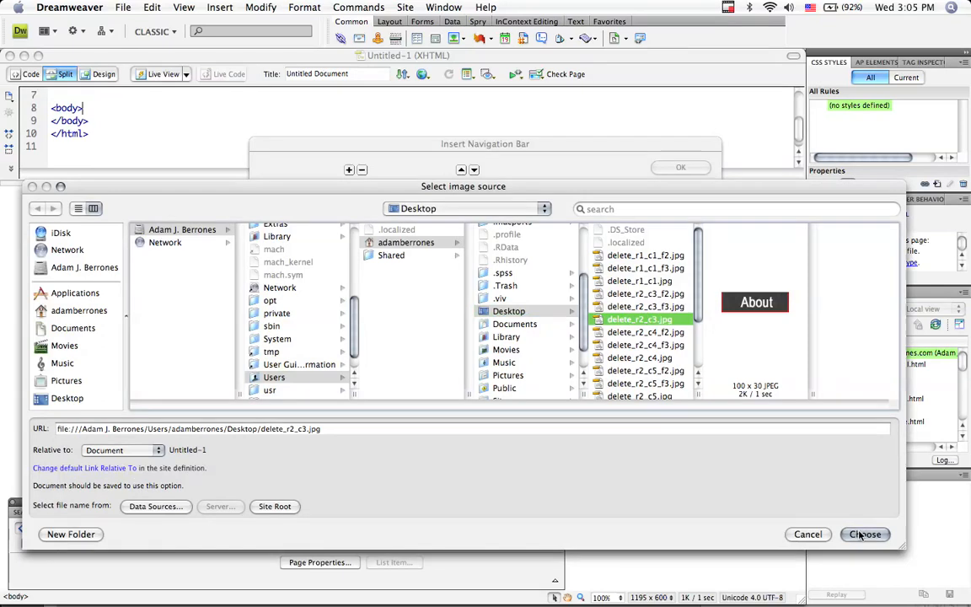
pyautogui.click(864, 532)
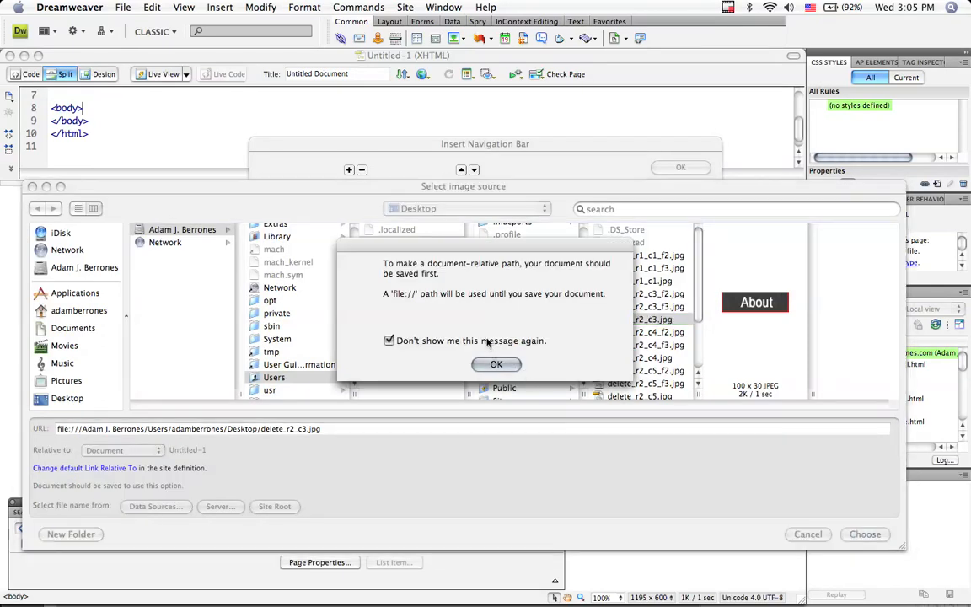
pyautogui.click(496, 364)
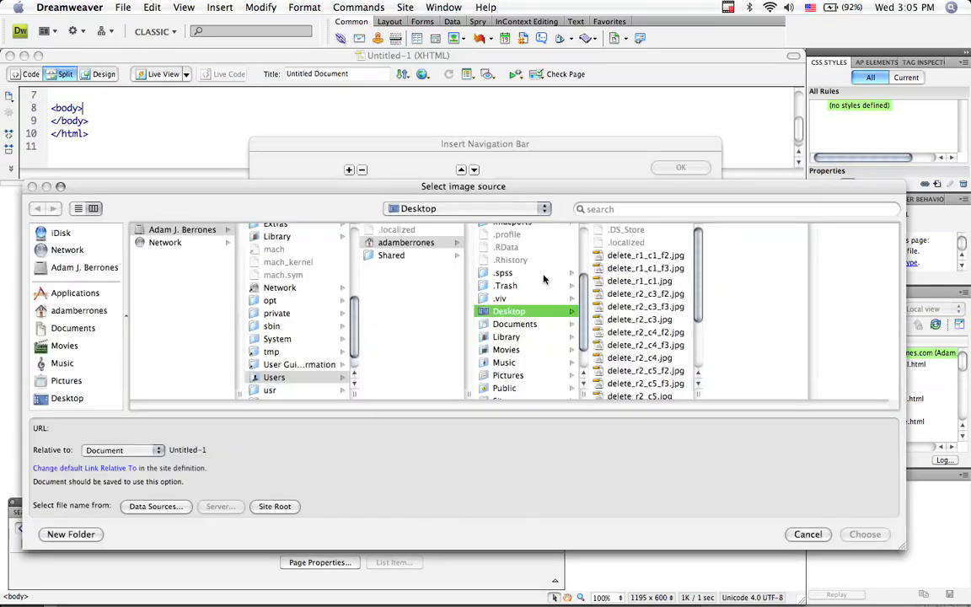
# - Choose the pink and blue About JPGs as the element's over and down images
pyautogui.click(646, 294)
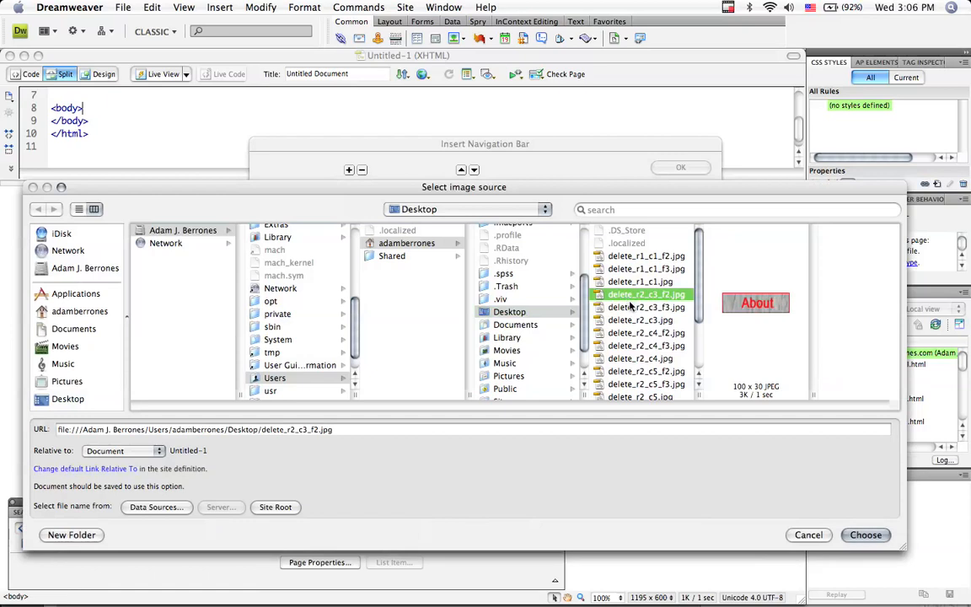
pyautogui.click(641, 320)
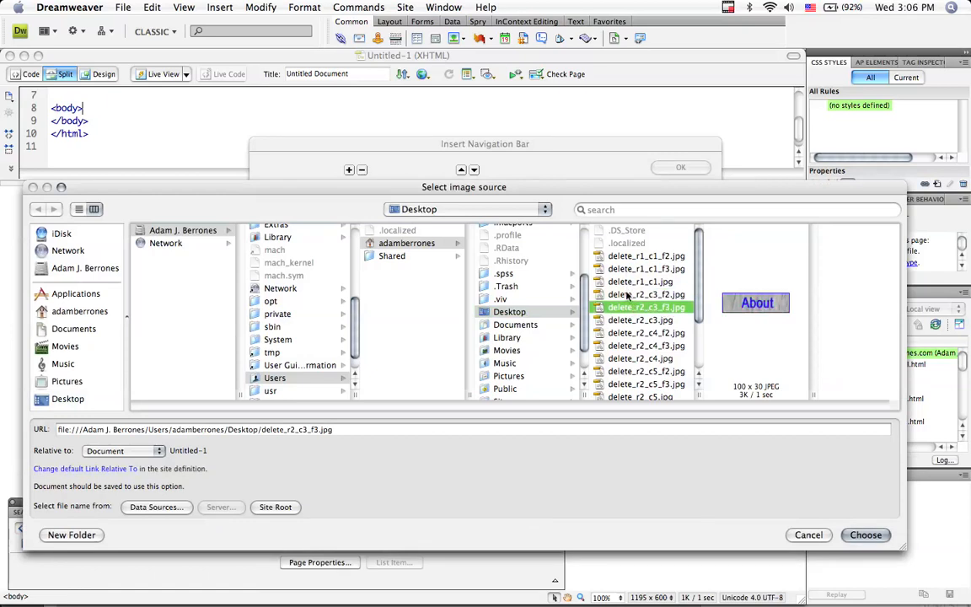
pyautogui.click(867, 535)
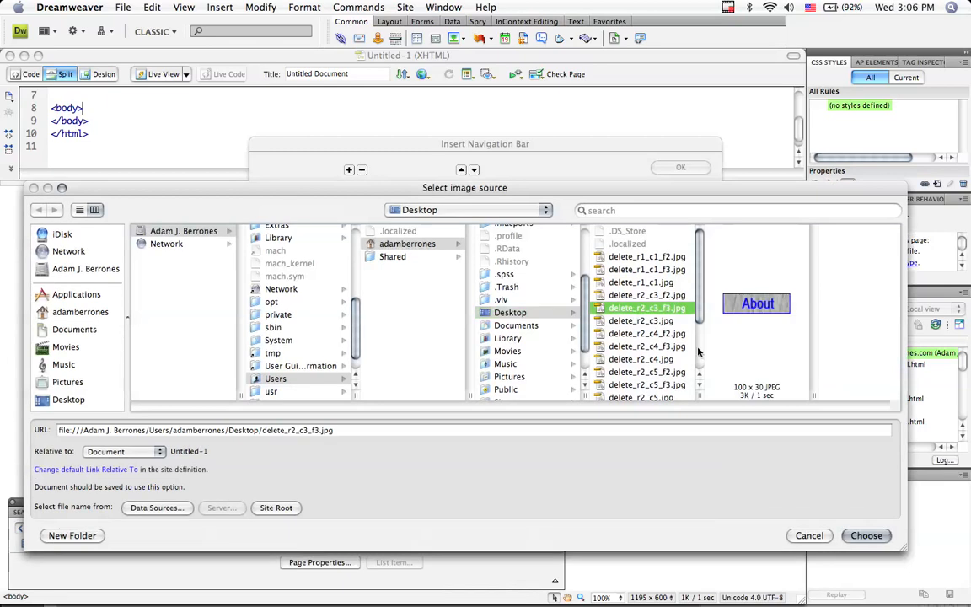
pyautogui.click(867, 536)
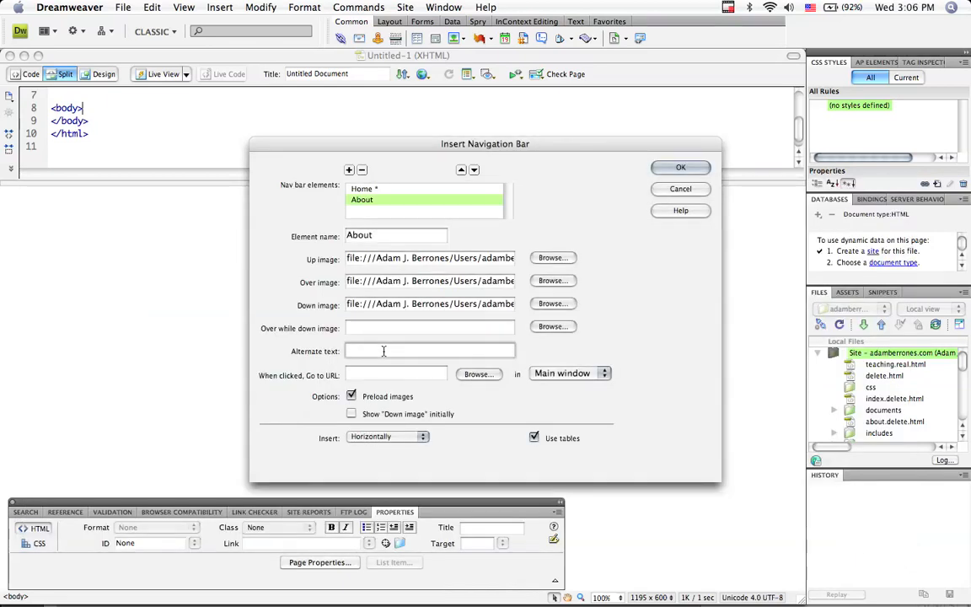
# - Enter alternate text About Me and URL about.html, then add another nav bar element
pyautogui.write('A')
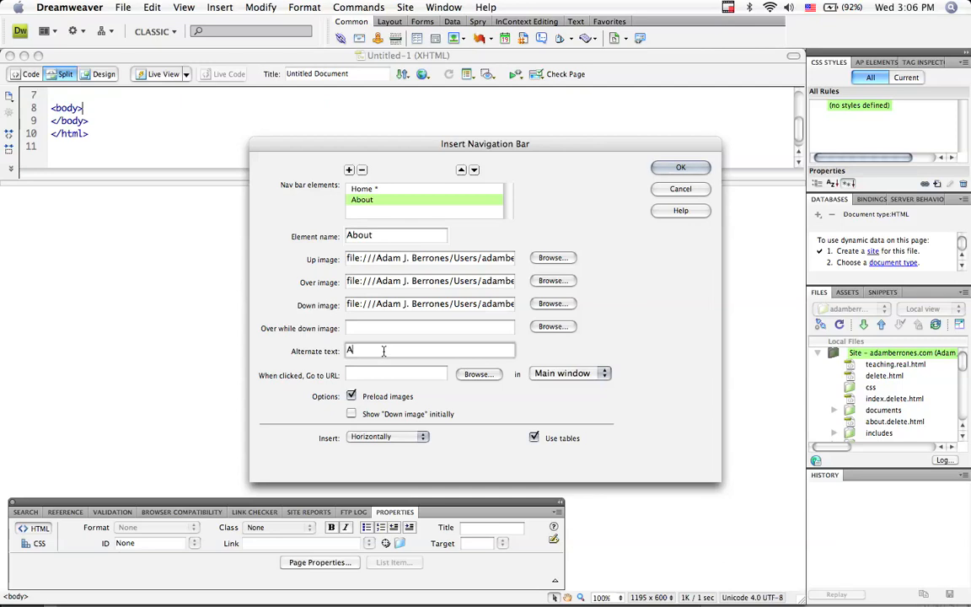
pyautogui.write('bout Me')
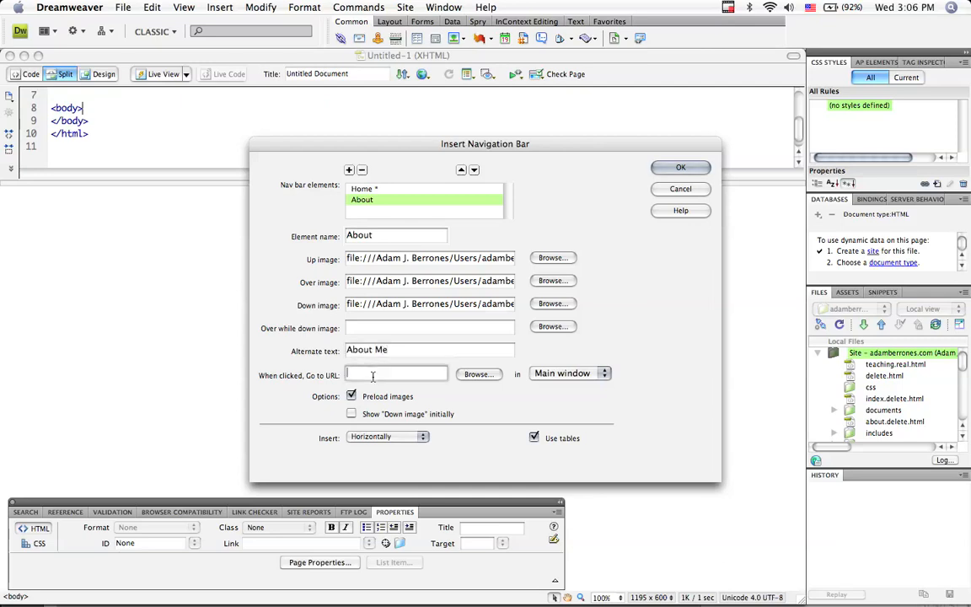
pyautogui.write('about.html')
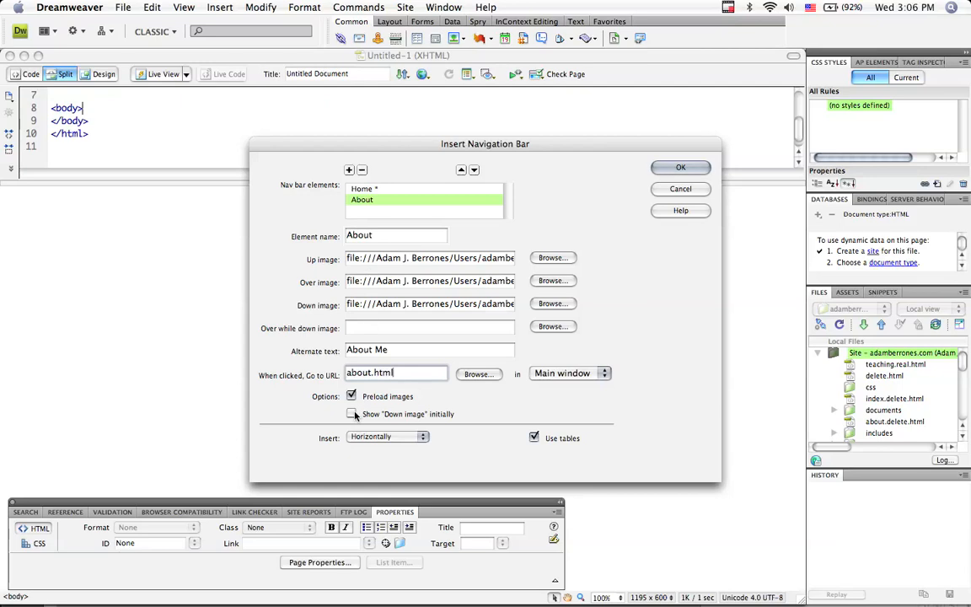
pyautogui.click(350, 415)
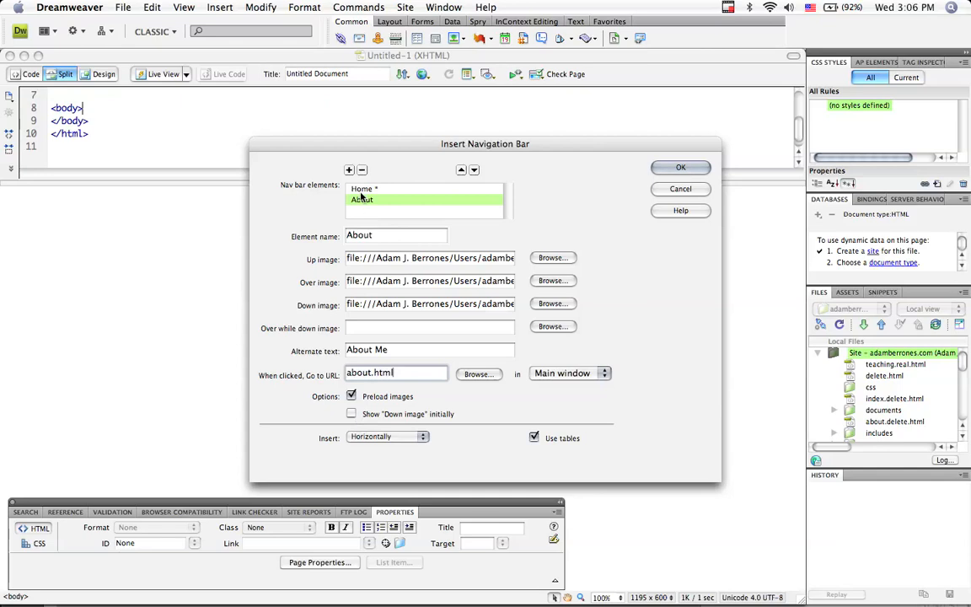
pyautogui.click(349, 170)
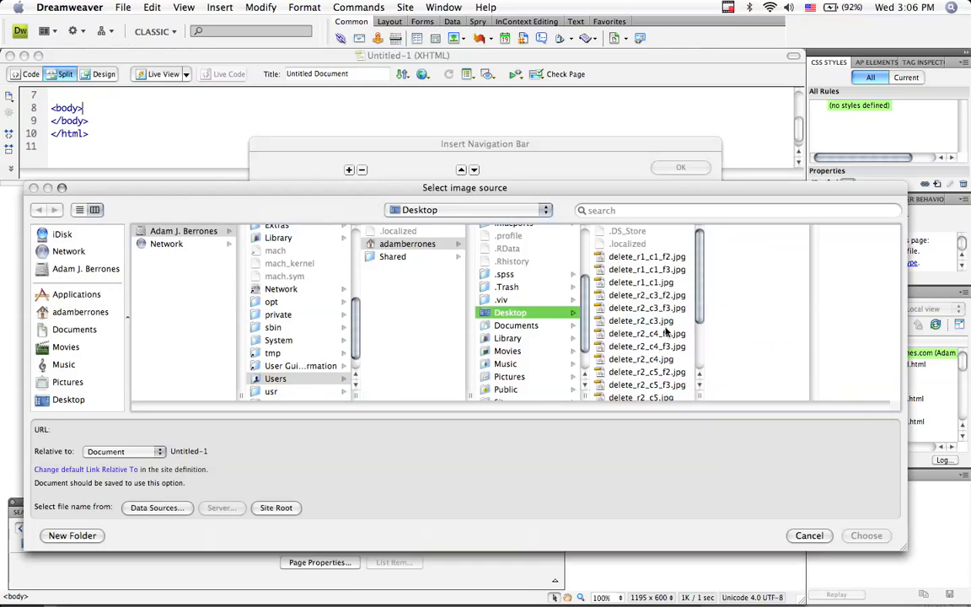
# - Choose the Teaching element's up and blue over JPGs (delete_r2_c4_f3.jpg) and begin its alternate text
pyautogui.click(641, 279)
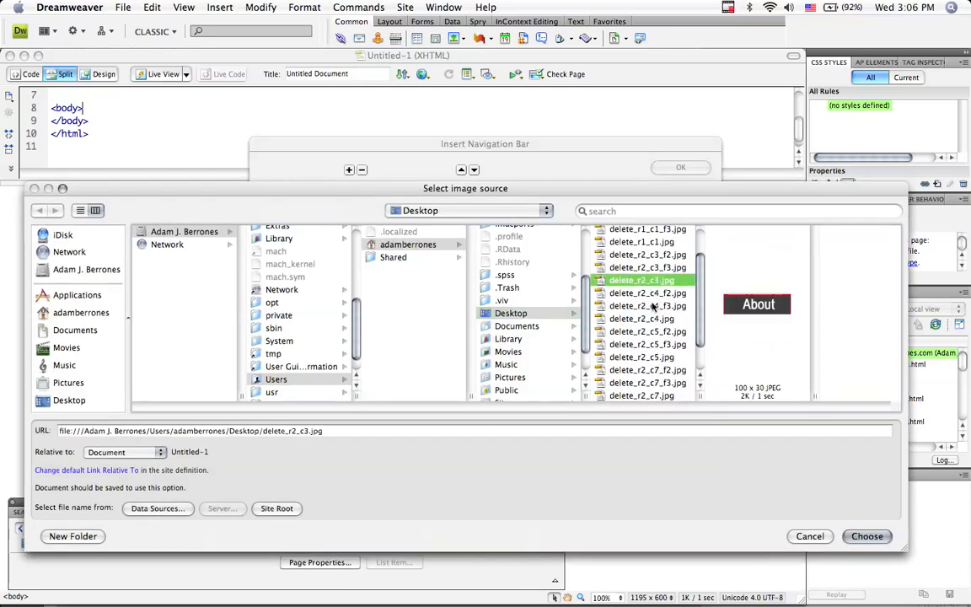
pyautogui.click(867, 537)
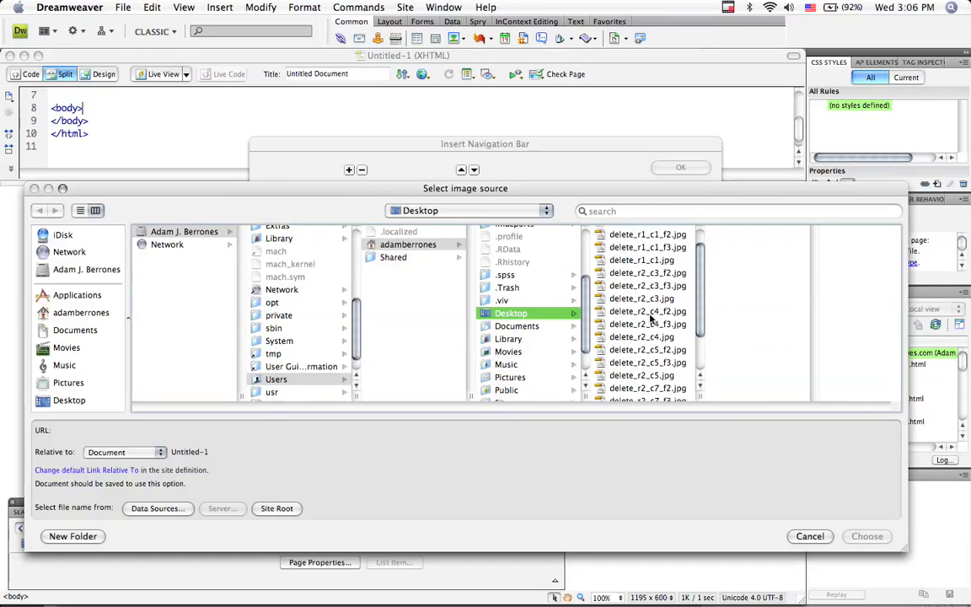
pyautogui.click(647, 310)
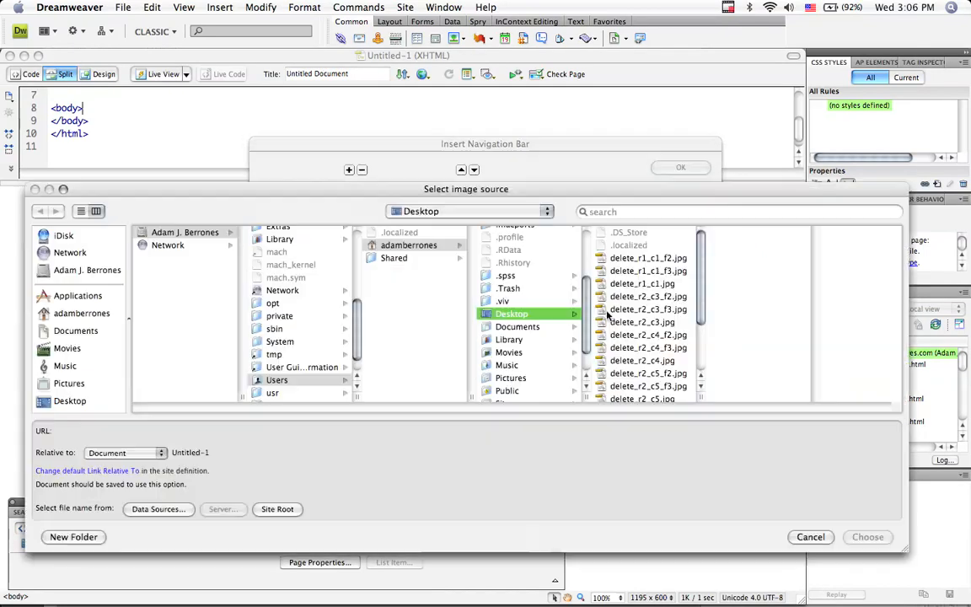
pyautogui.click(643, 348)
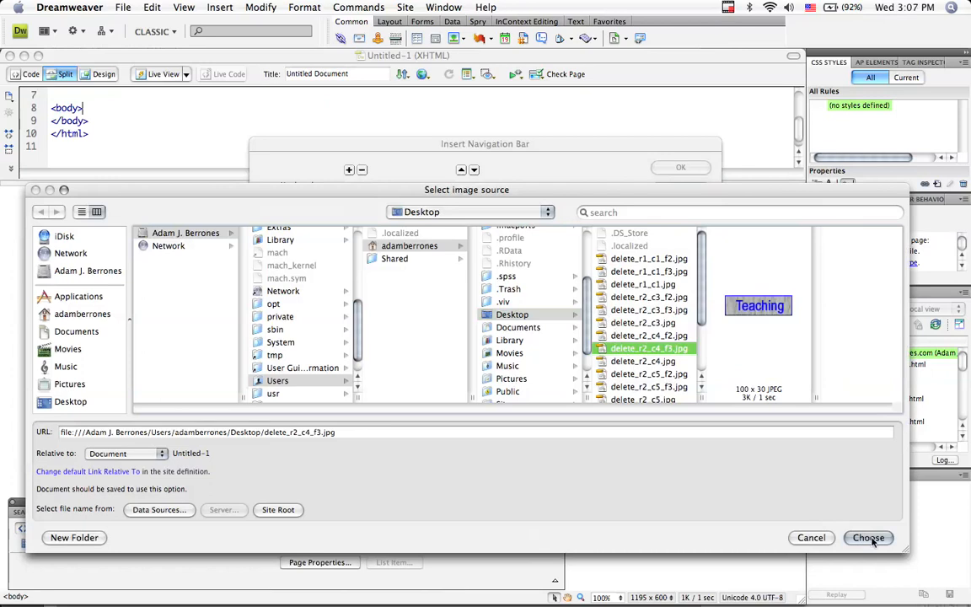
pyautogui.click(868, 538)
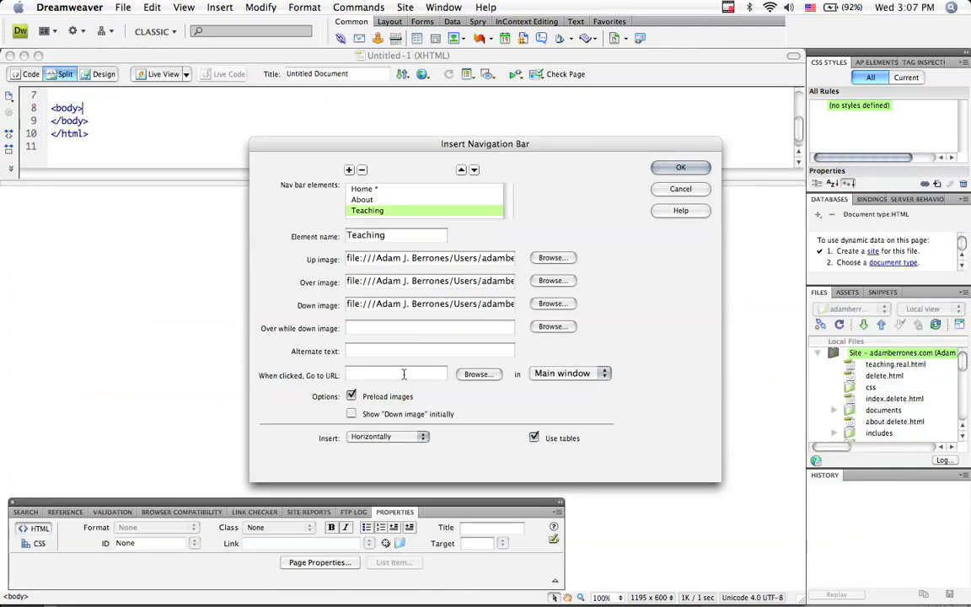
pyautogui.write('te')
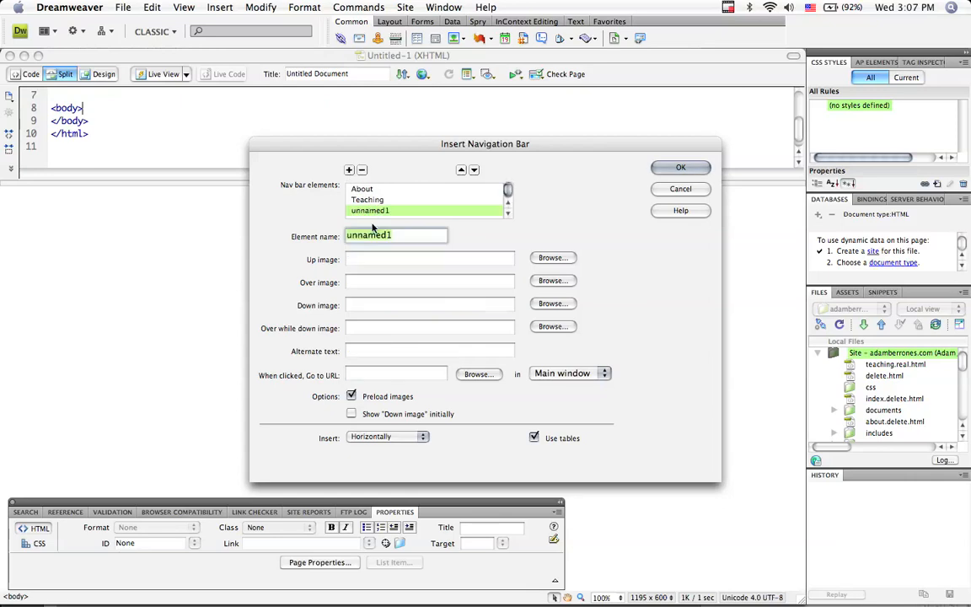
# - Name the element Research, choose its dark and red Research JPGs, then add another element
pyautogui.write('Research')
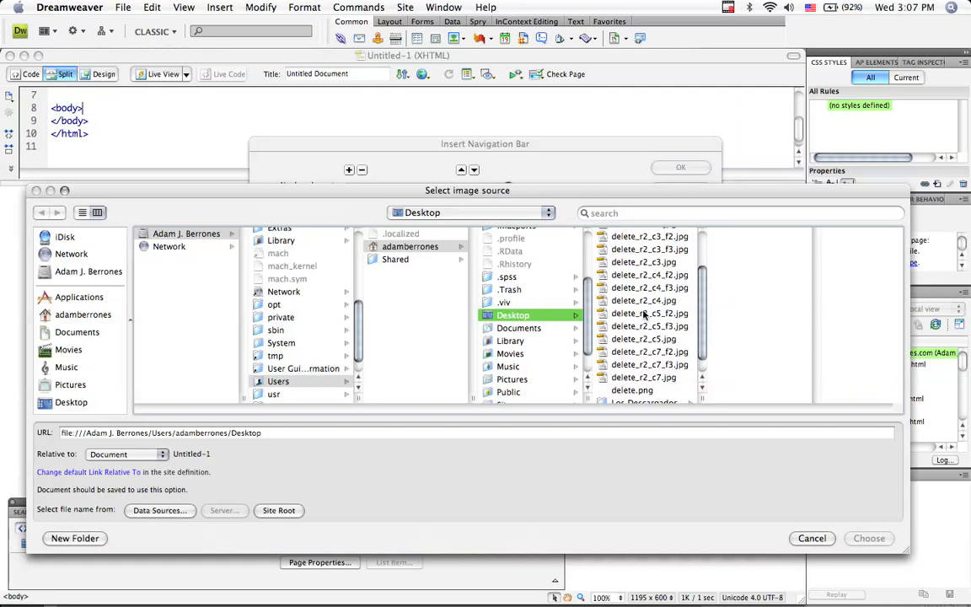
pyautogui.click(644, 337)
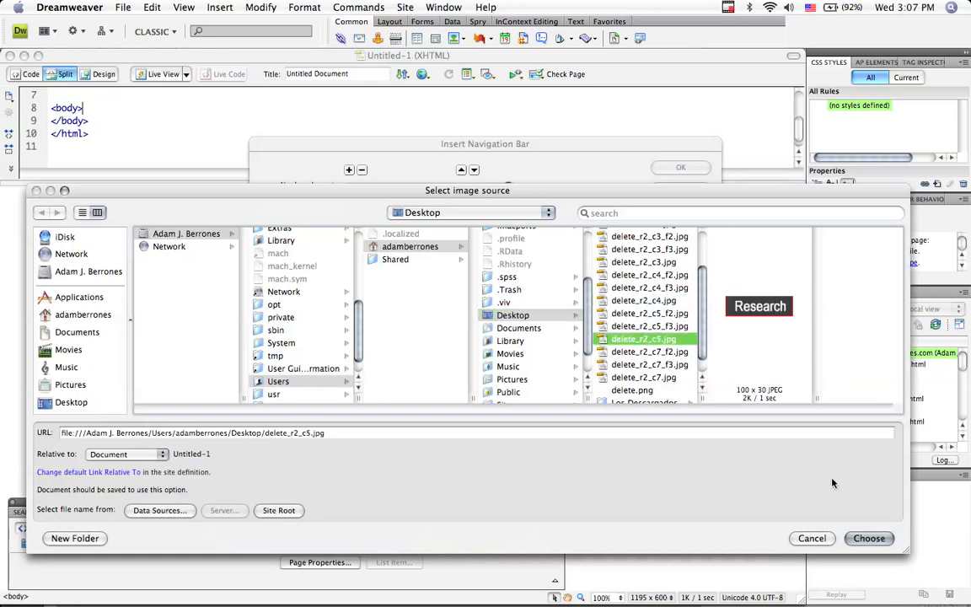
pyautogui.click(868, 538)
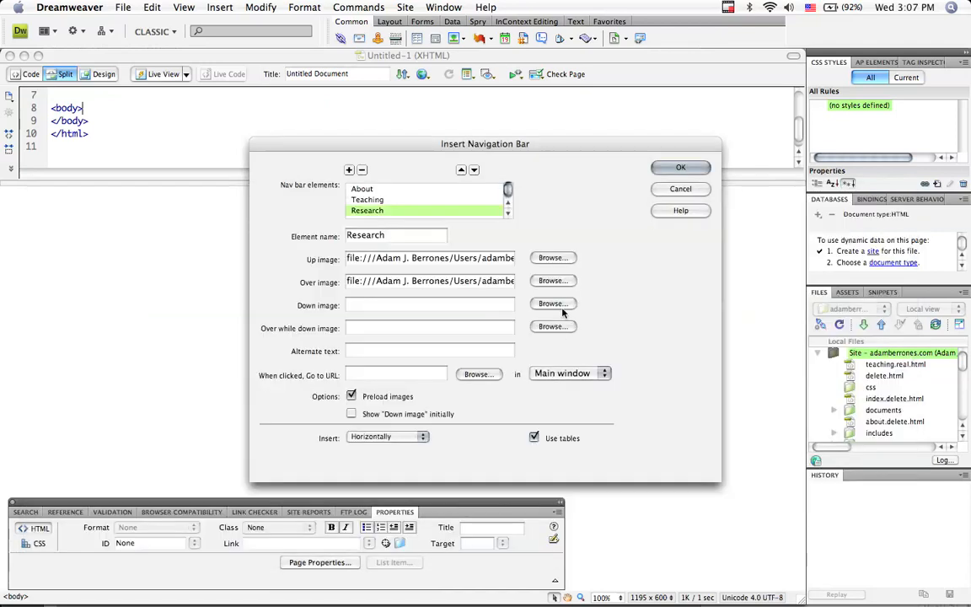
pyautogui.click(553, 303)
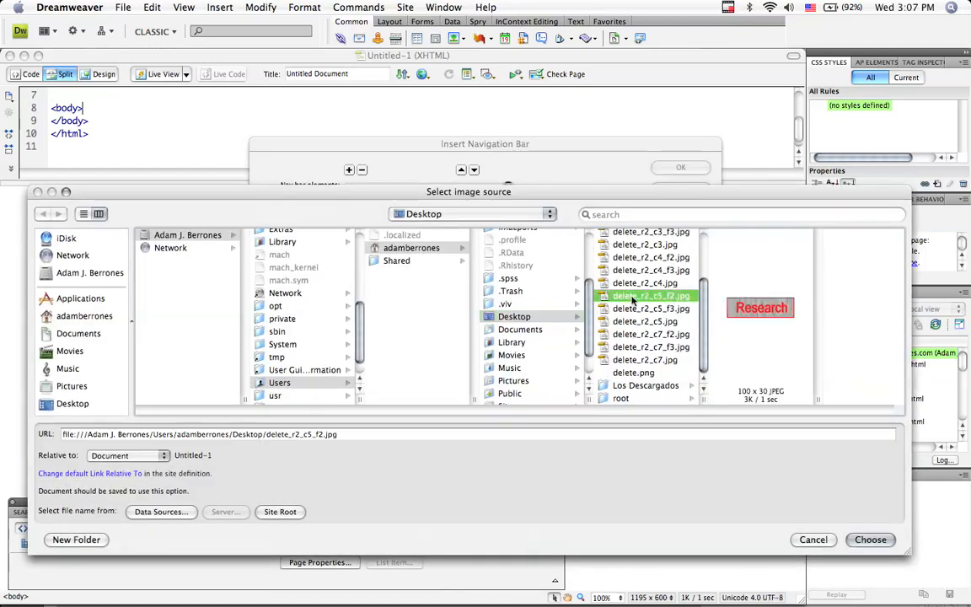
pyautogui.click(870, 539)
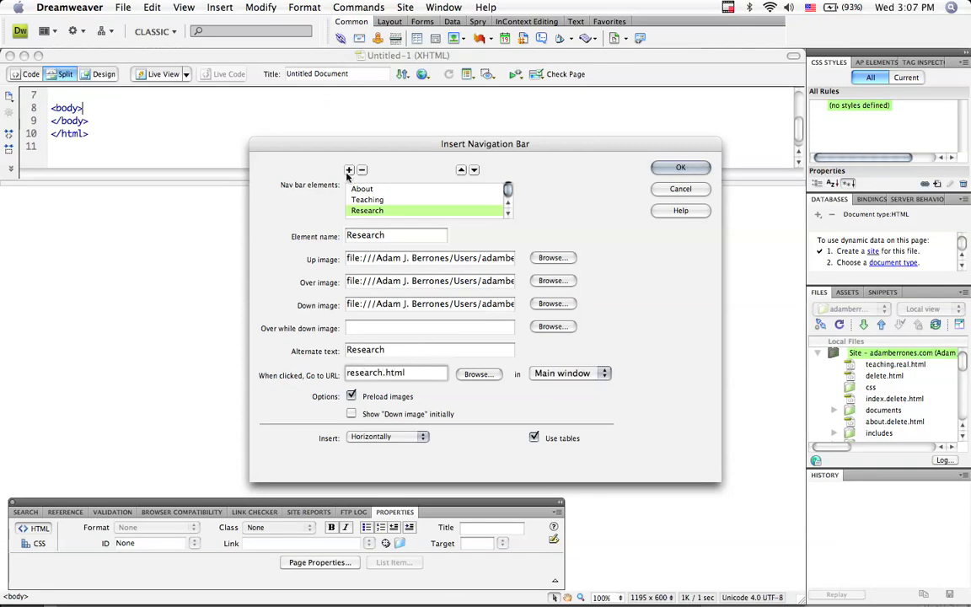
pyautogui.click(349, 170)
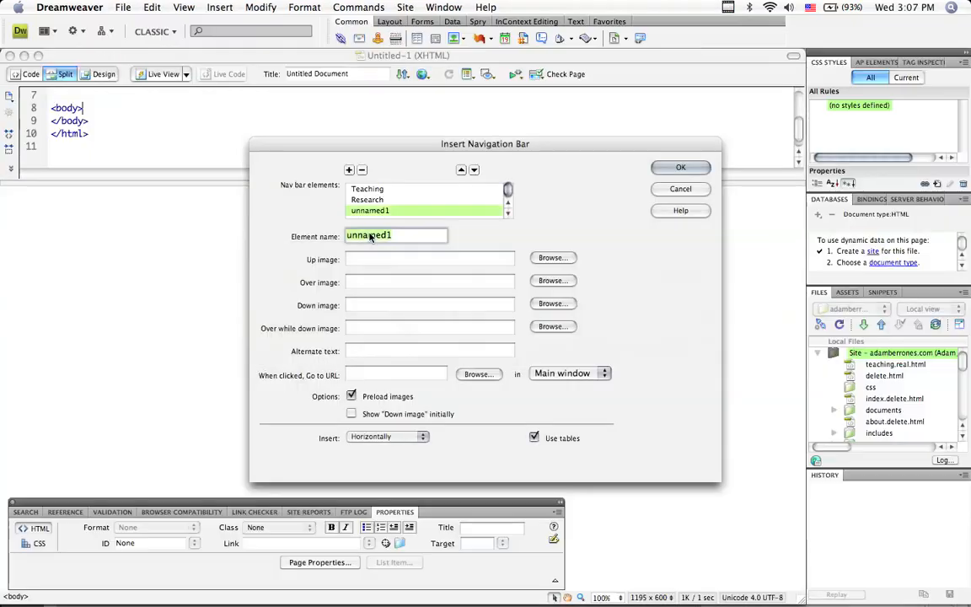
# - Give the Contact element its dark Contact JPG and contact.html link, then insert the five-button nav bar
pyautogui.click(553, 256)
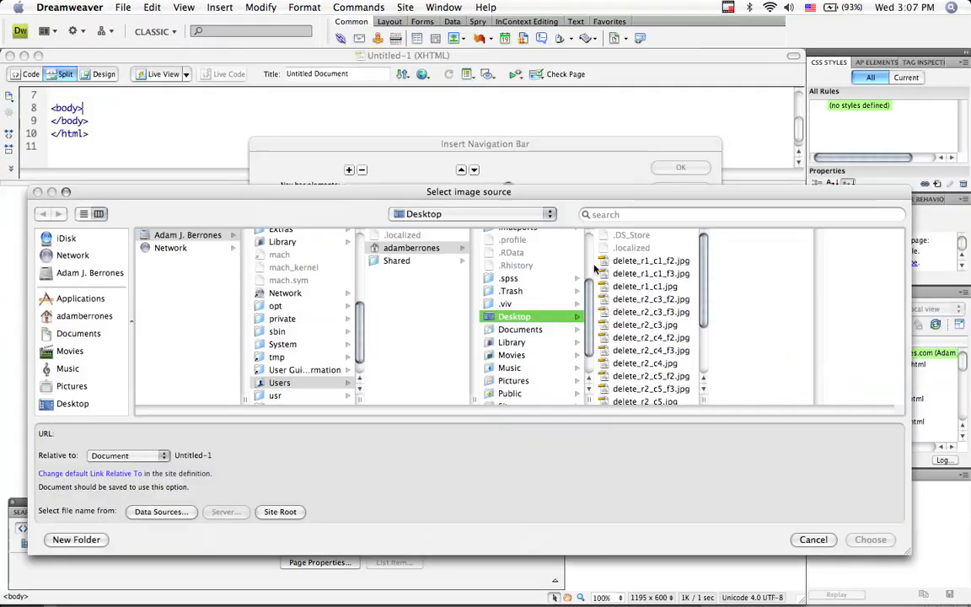
pyautogui.click(644, 361)
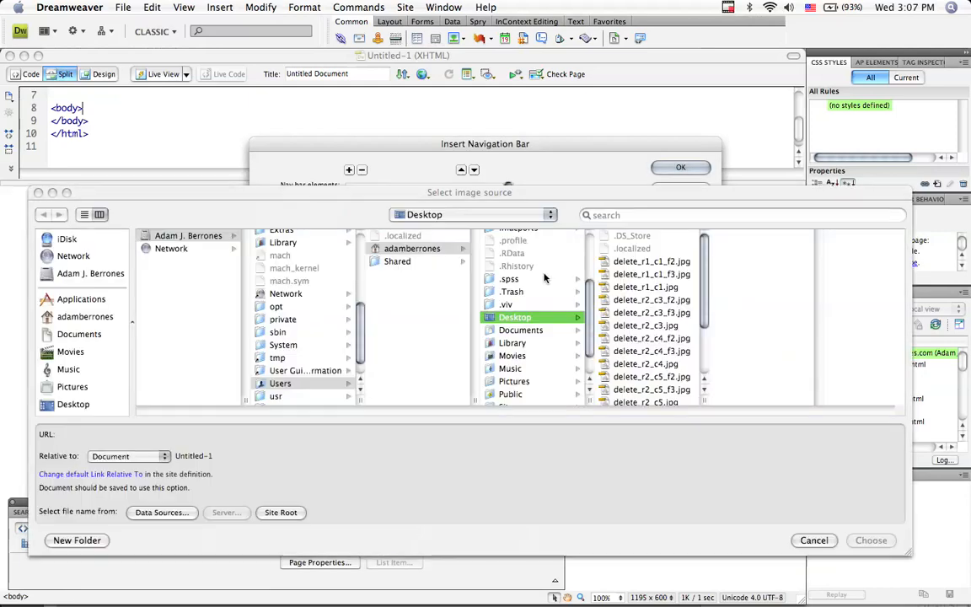
pyautogui.click(650, 347)
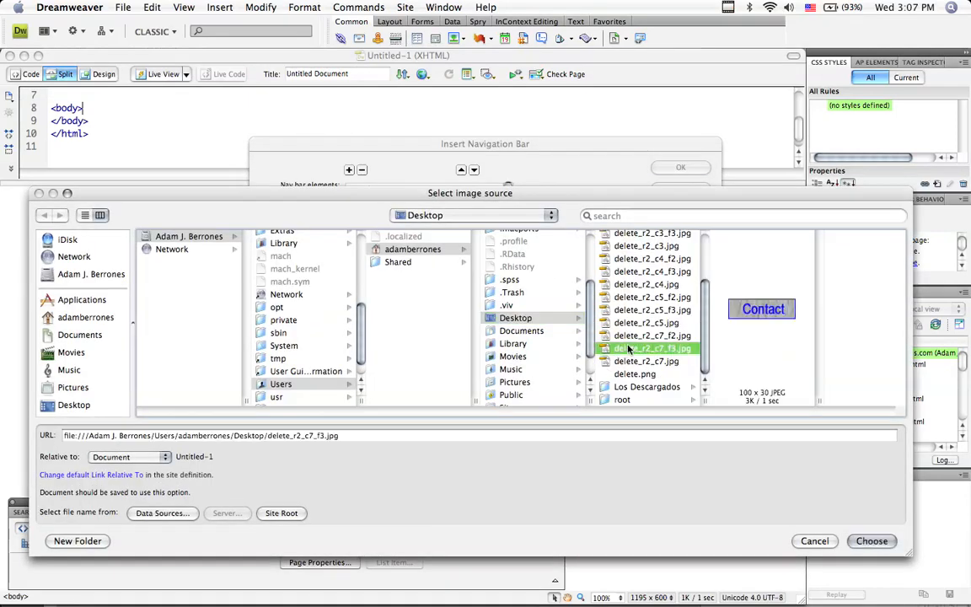
pyautogui.click(872, 539)
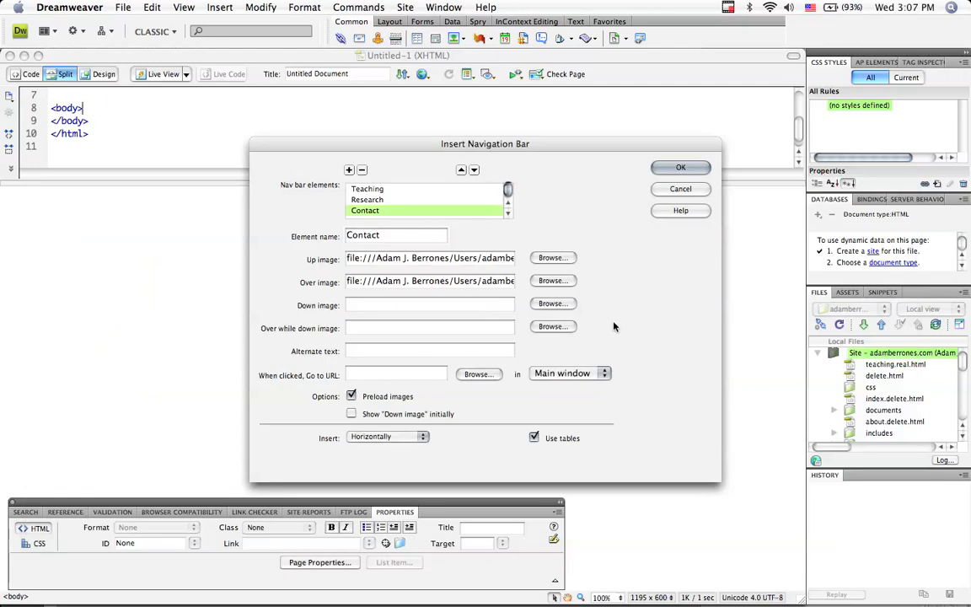
pyautogui.click(553, 304)
pyautogui.write('conct')
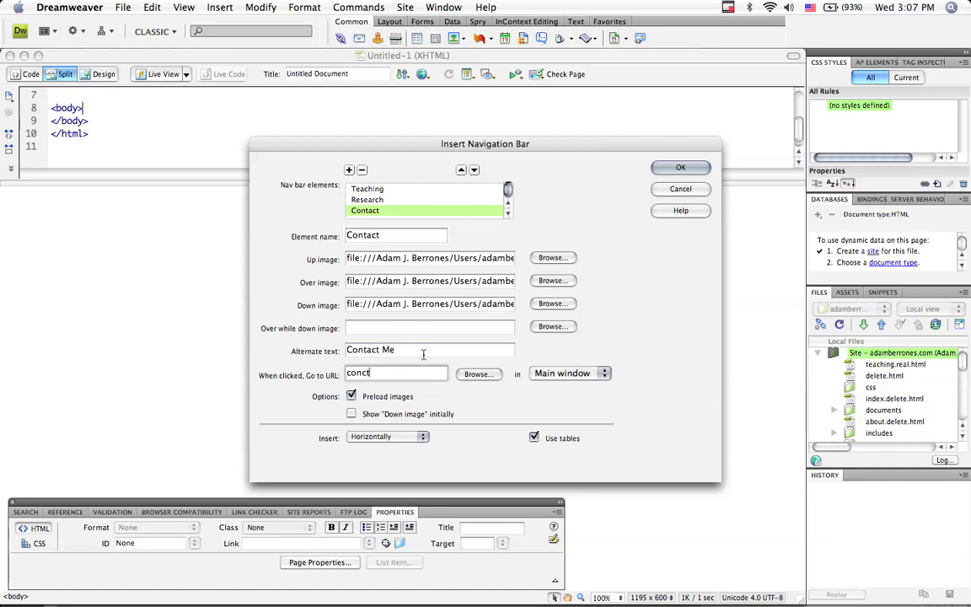
pyautogui.write('contact.html')
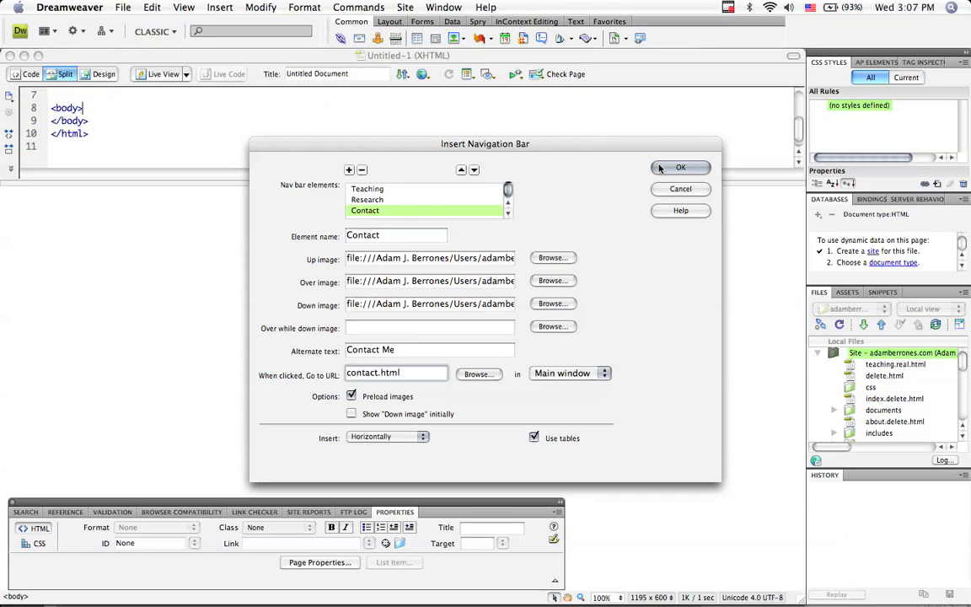
pyautogui.click(681, 167)
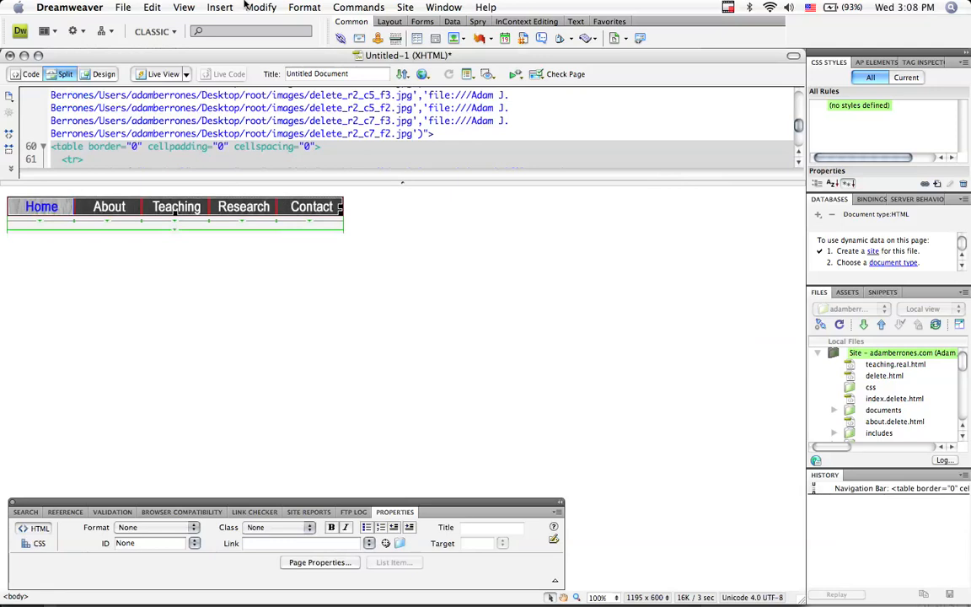
# - Centre the nav bar and save the page as delete11.html without overwriting delete.html
pyautogui.click(303, 7)
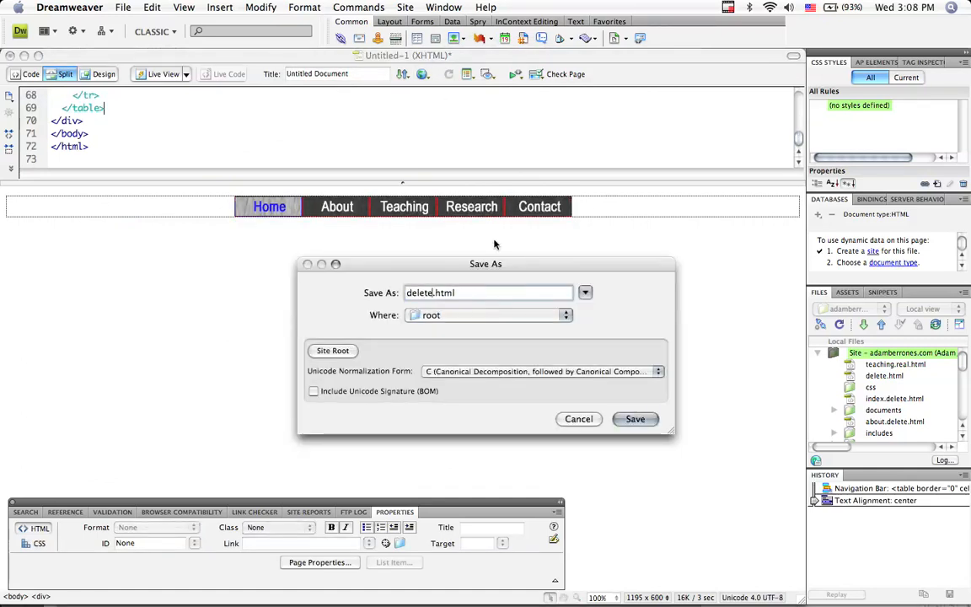
pyautogui.click(634, 418)
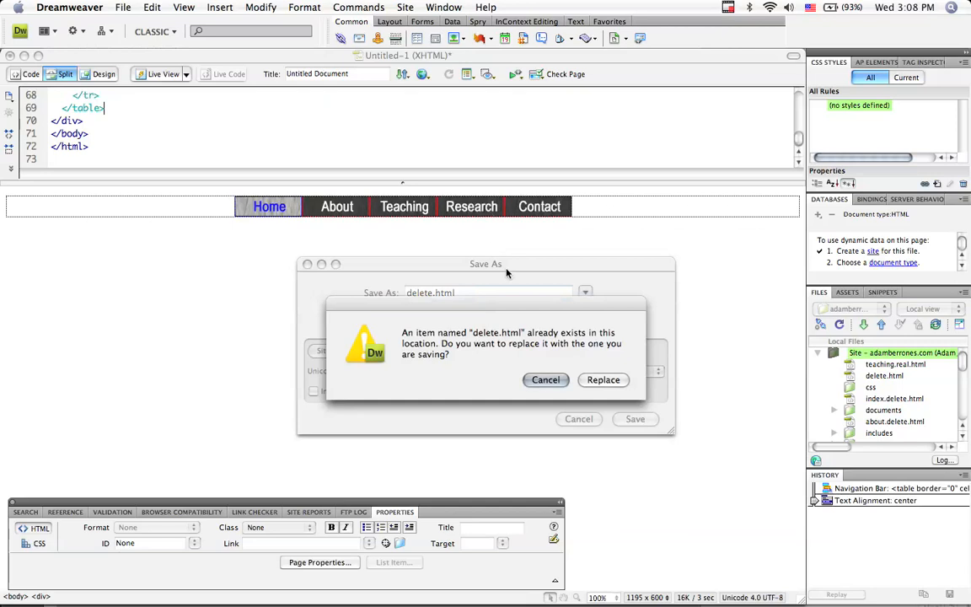
pyautogui.click(546, 379)
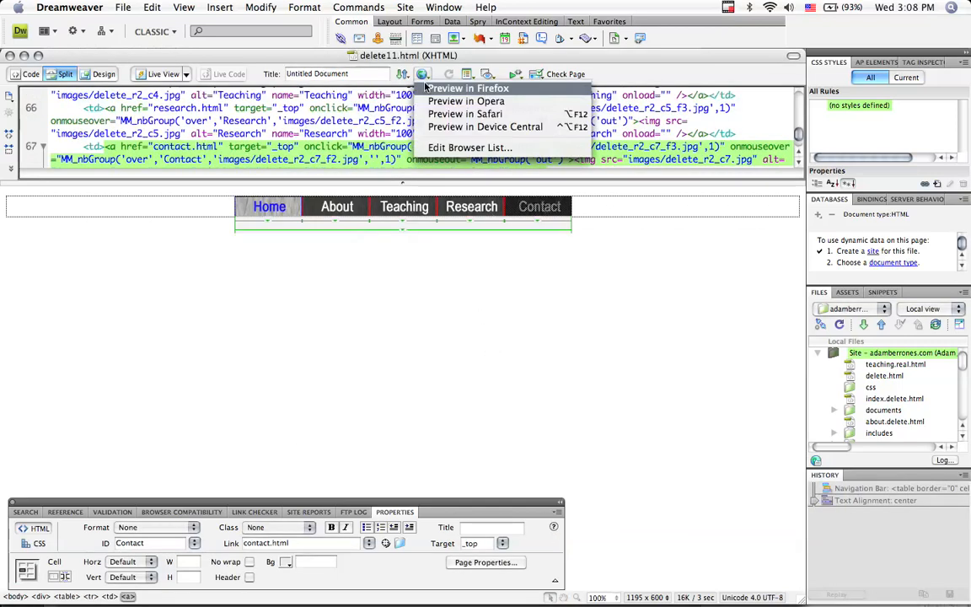
# - Preview delete11.html in Safari and hover the five buttons to check their rollovers
pyautogui.click(423, 74)
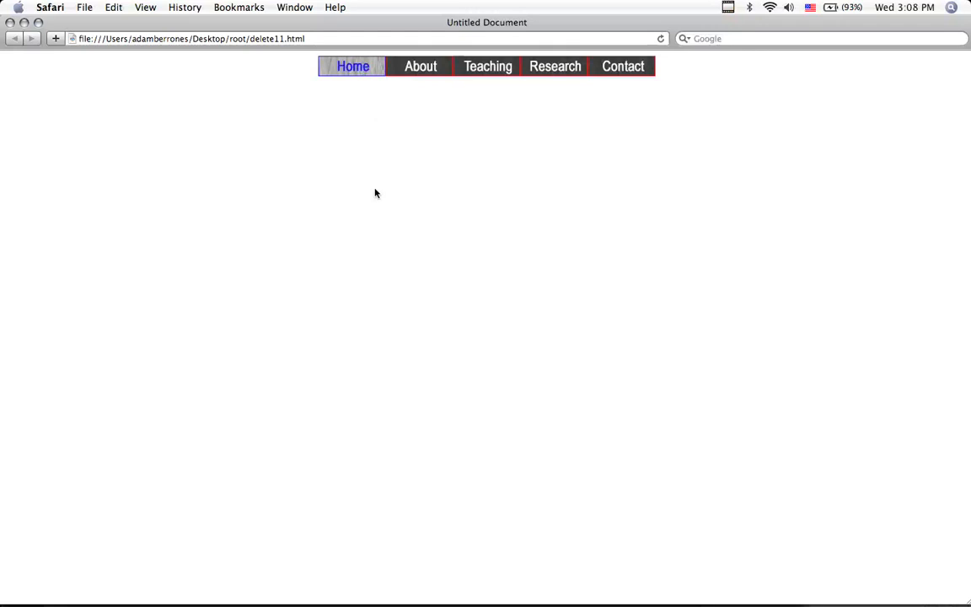
pyautogui.click(420, 65)
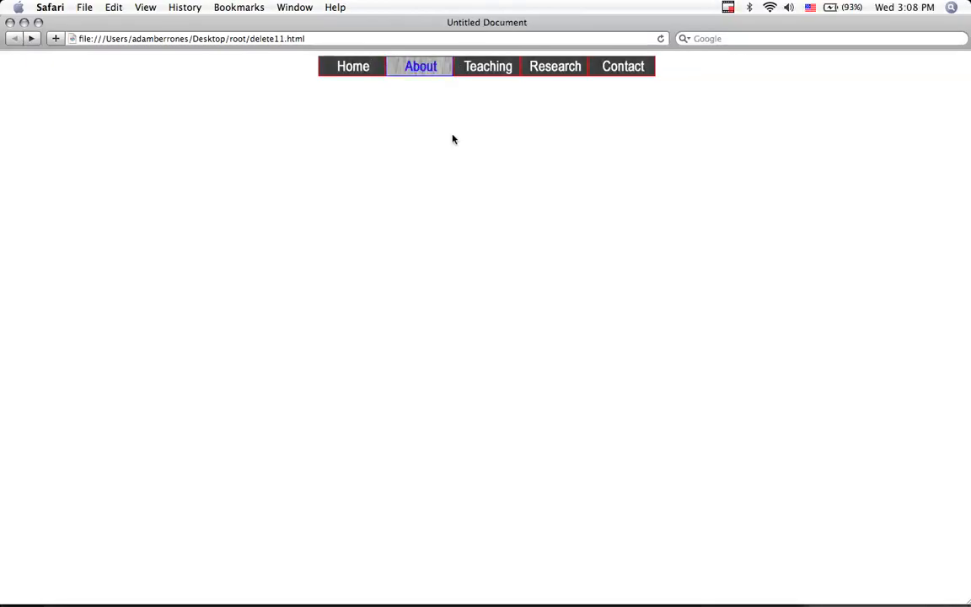
pyautogui.moveTo(424, 87)
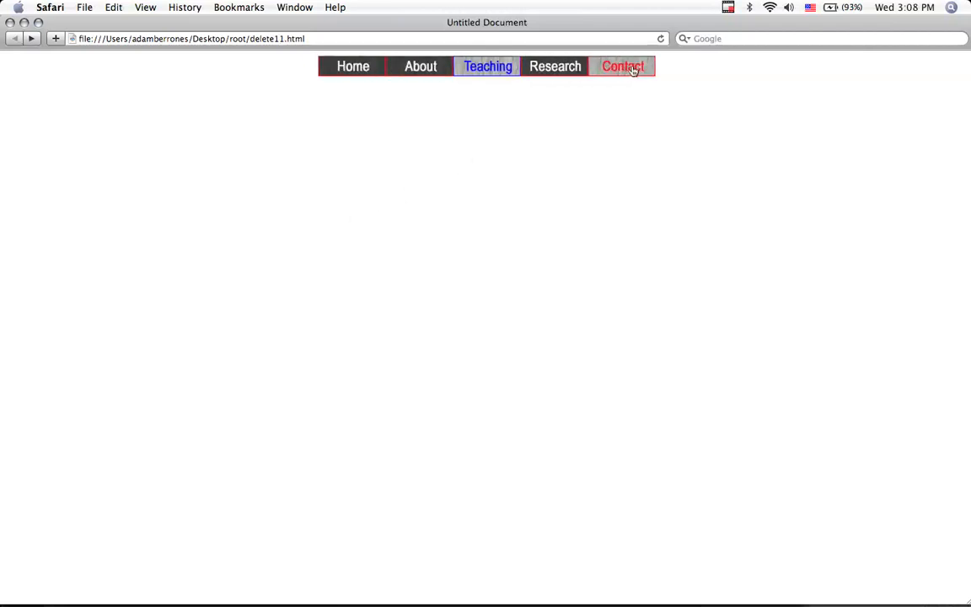
pyautogui.moveTo(509, 148)
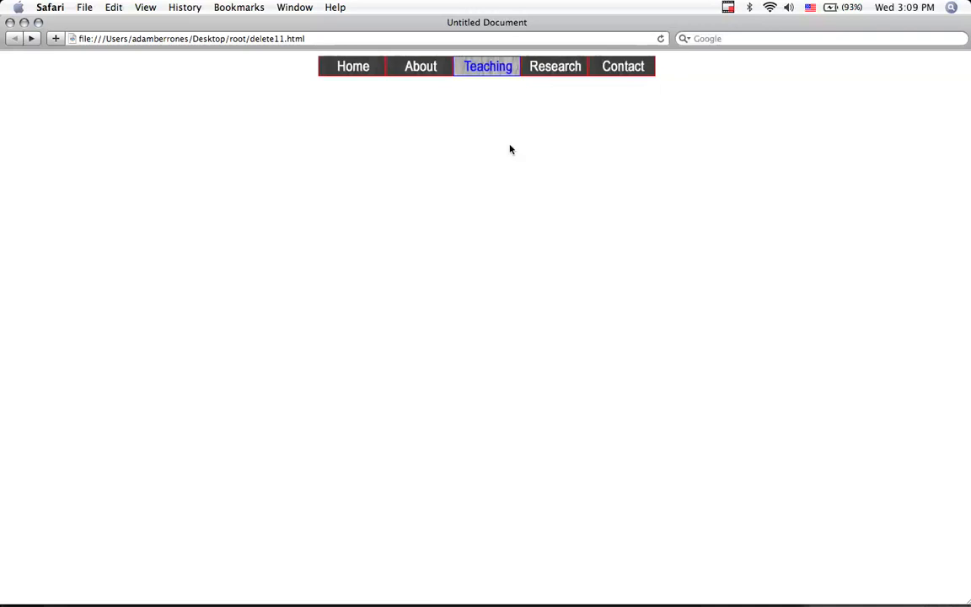